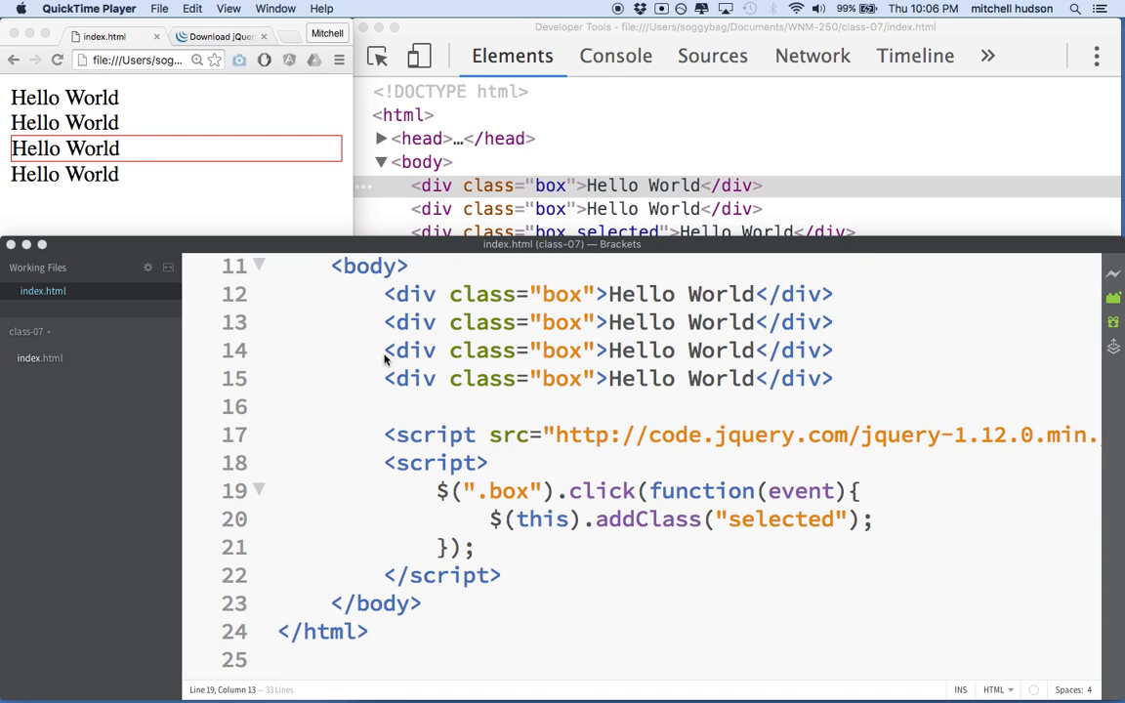
mouse_move(686, 543)
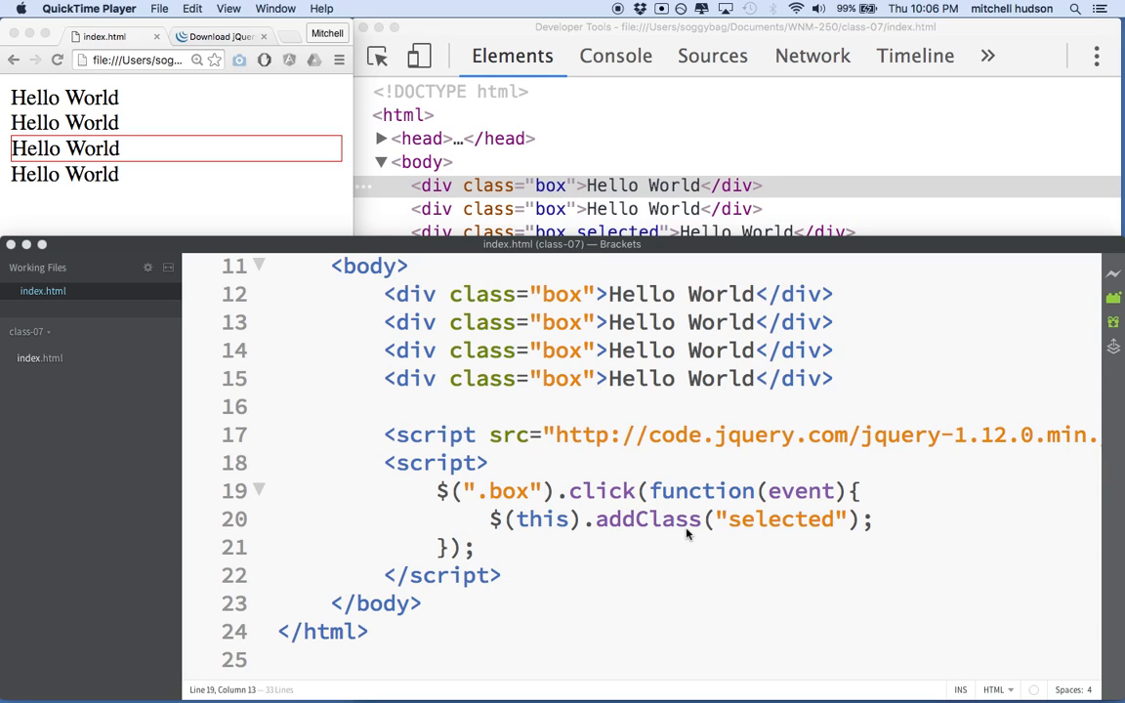
mouse_move(497, 545)
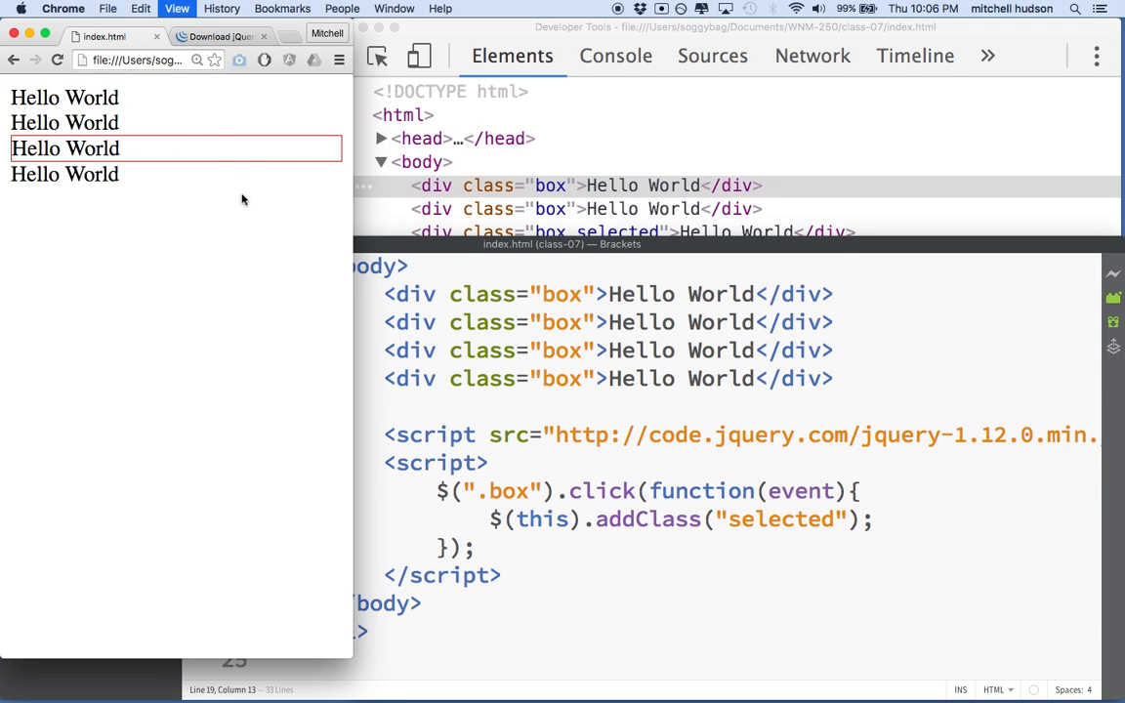
- Select the fourth and second Hello World boxes in Chrome, watching red borders accumulate
left_click(64, 174)
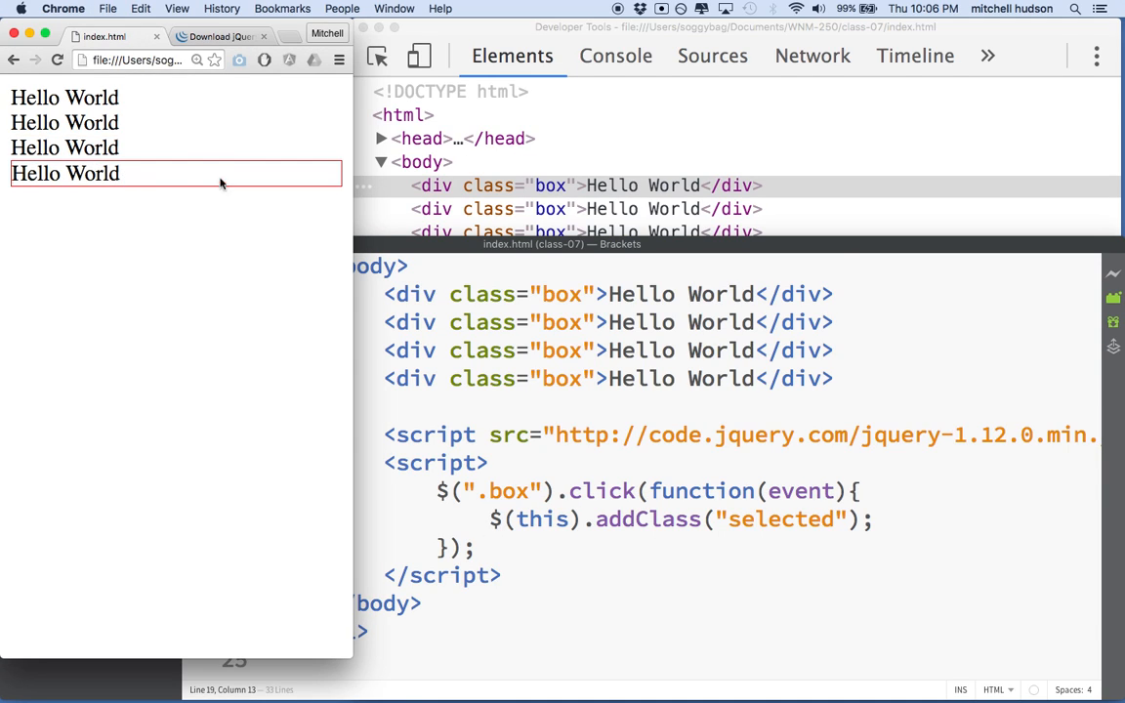
left_click(64, 123)
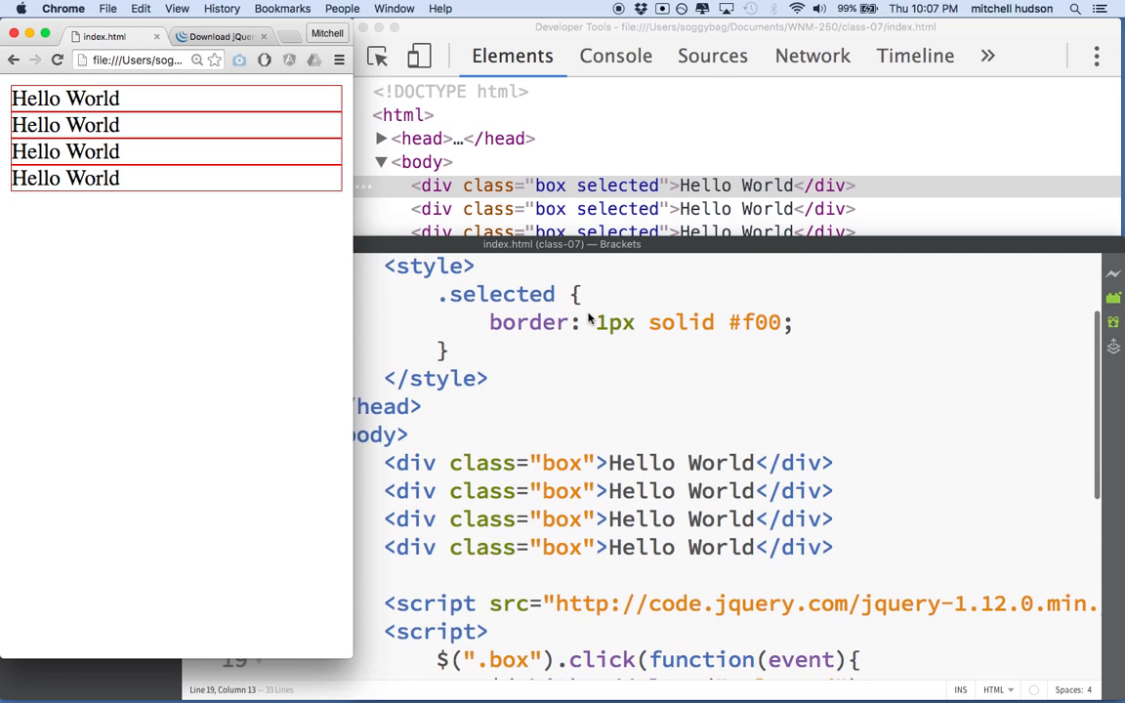
mouse_move(781, 337)
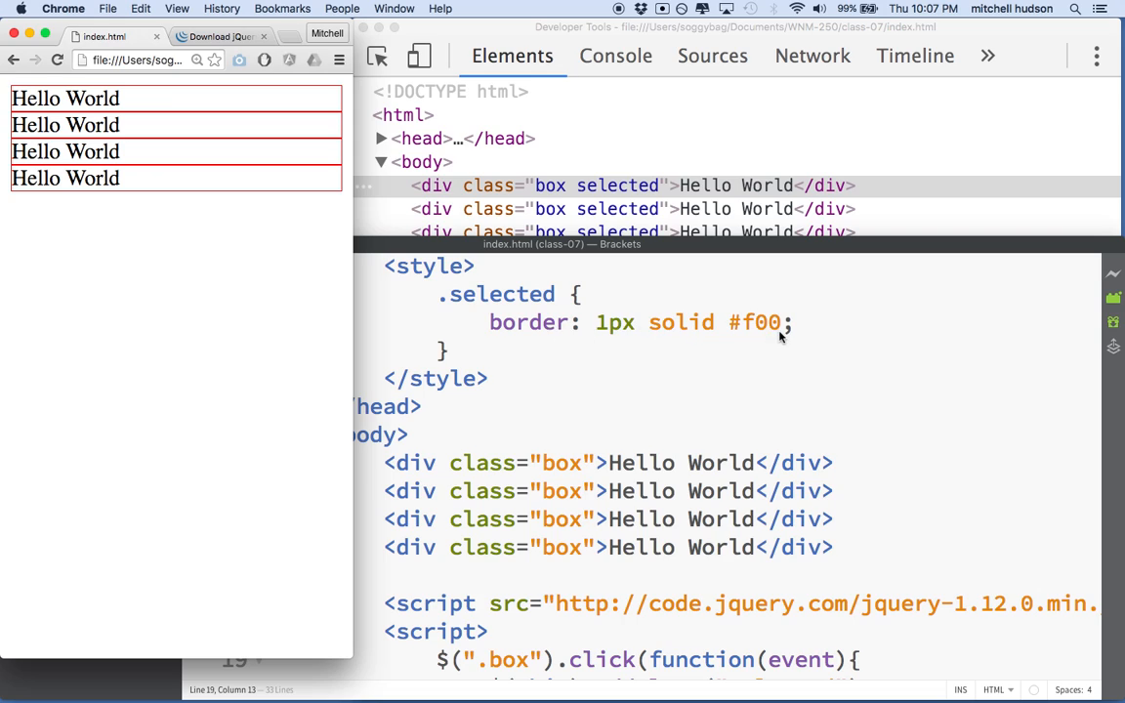
mouse_move(745, 337)
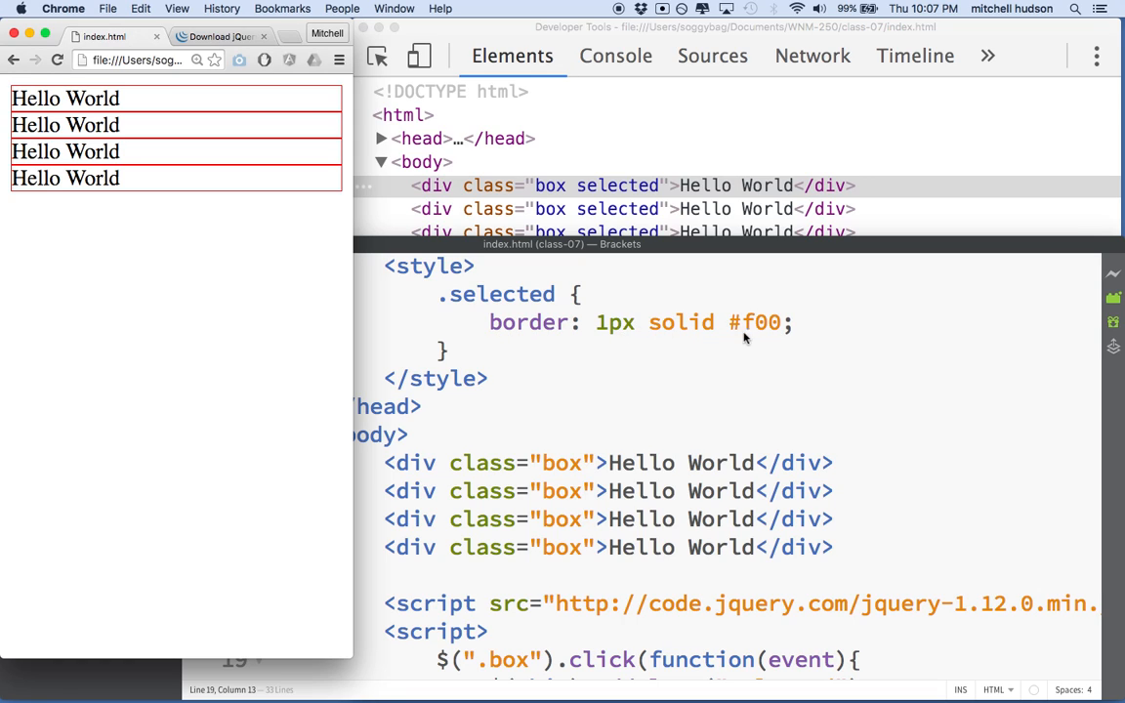
- Replace the .selected rule's border declaration with background: #ddd;
double_click(528, 322)
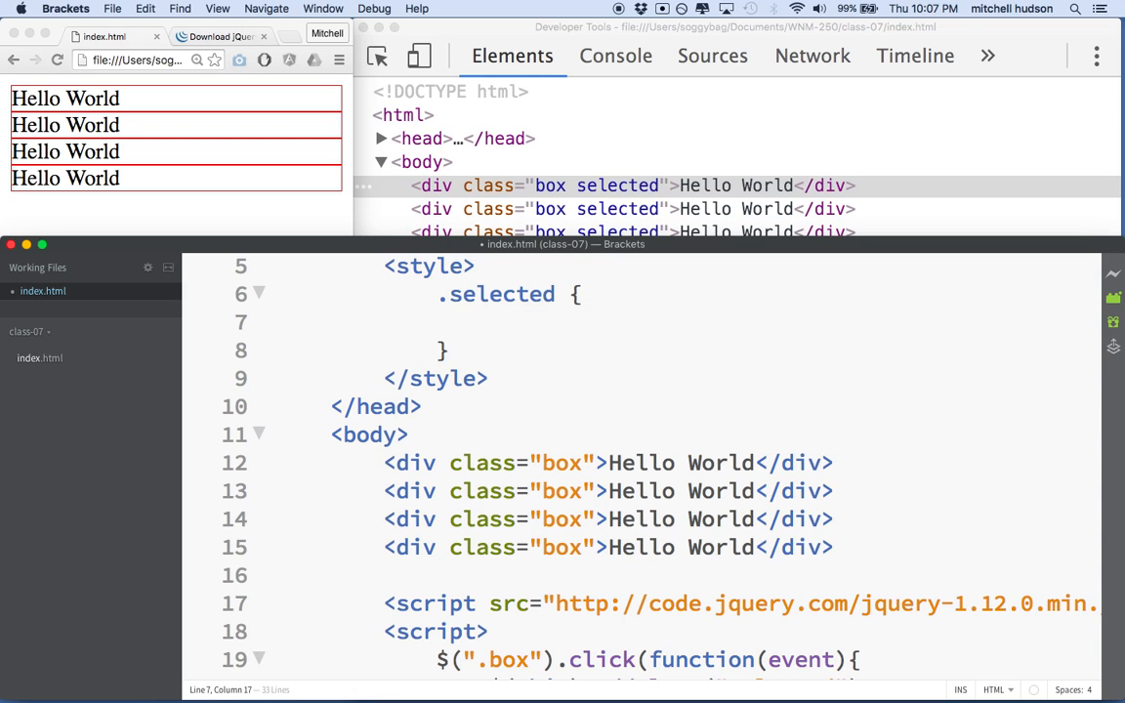
type("background:")
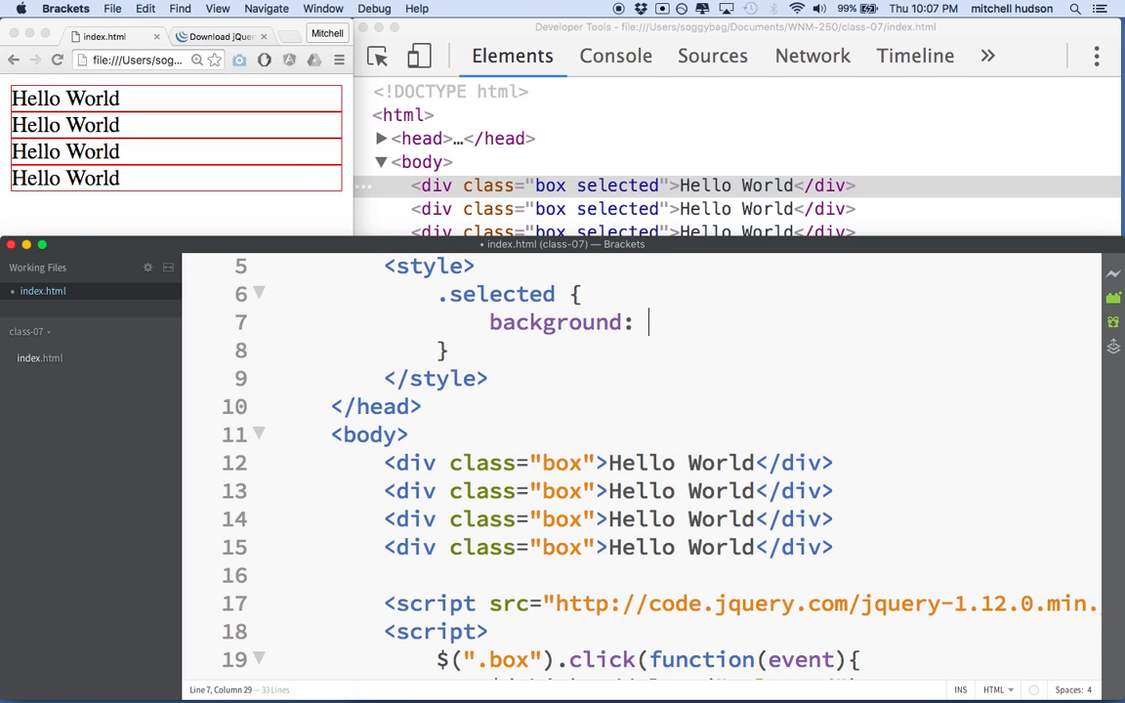
type("#")
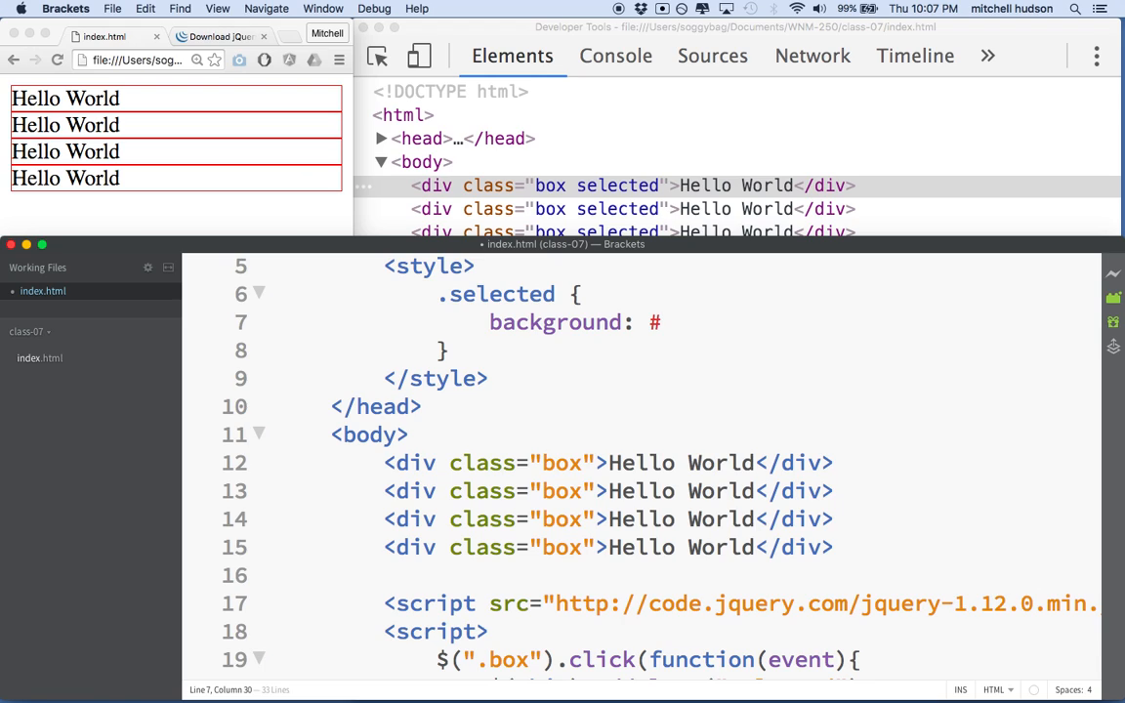
type("eee")
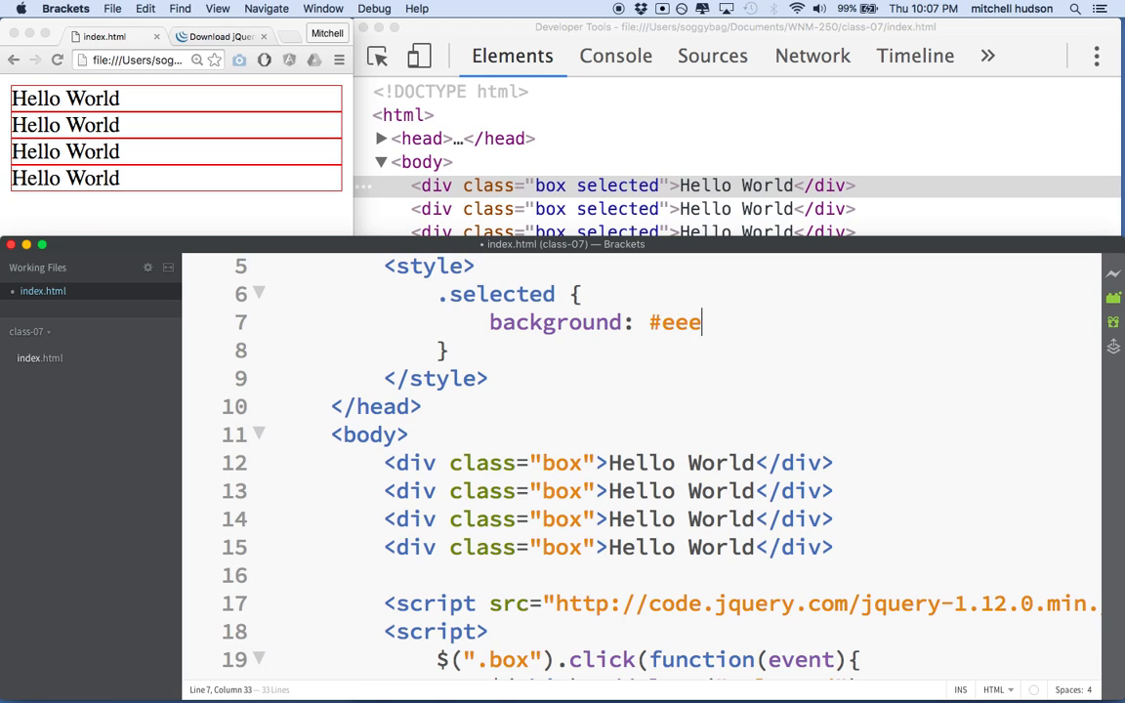
type("ddd;")
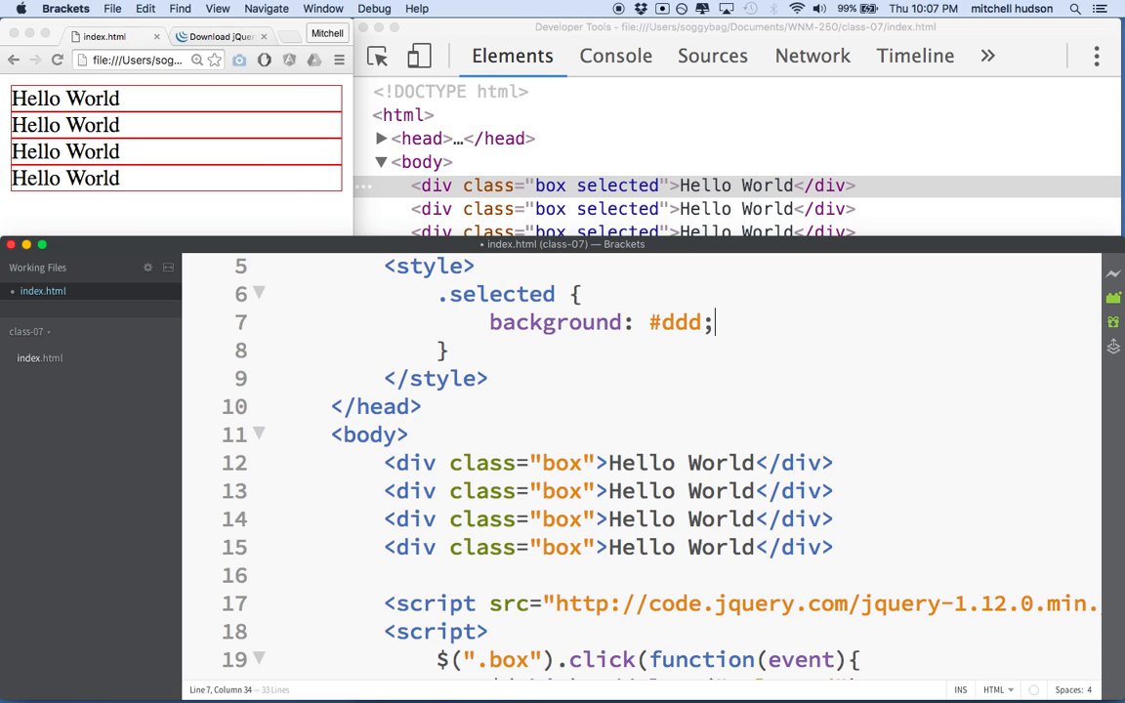
scroll("down", 3)
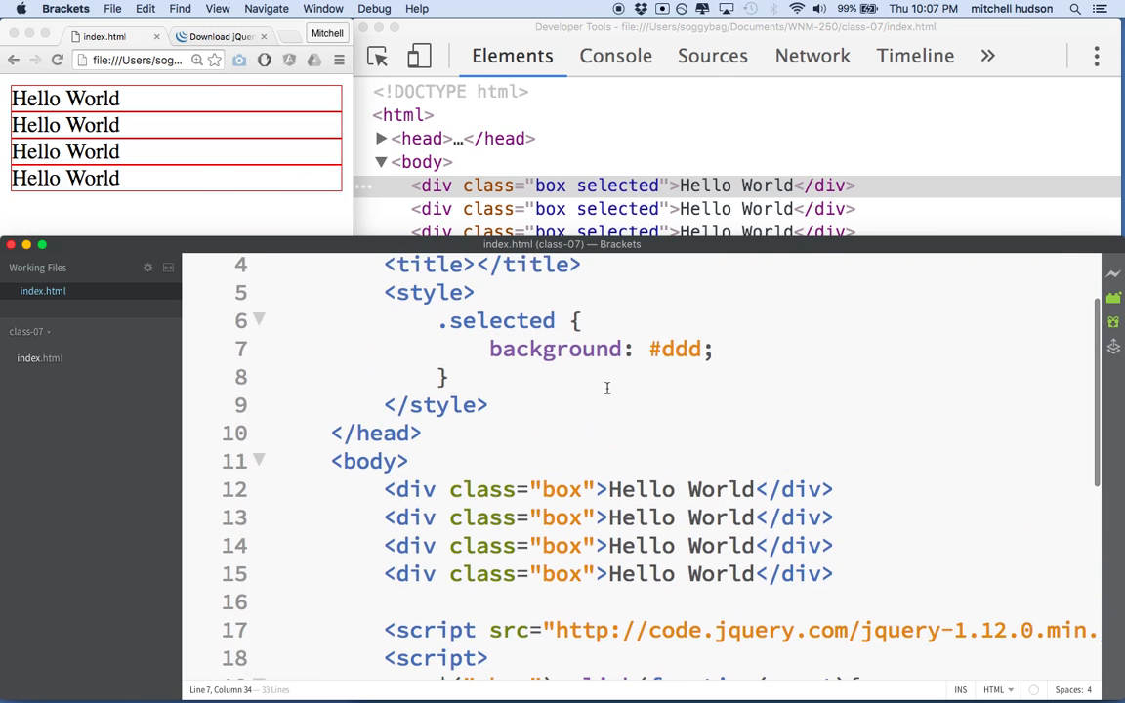
mouse_move(749, 653)
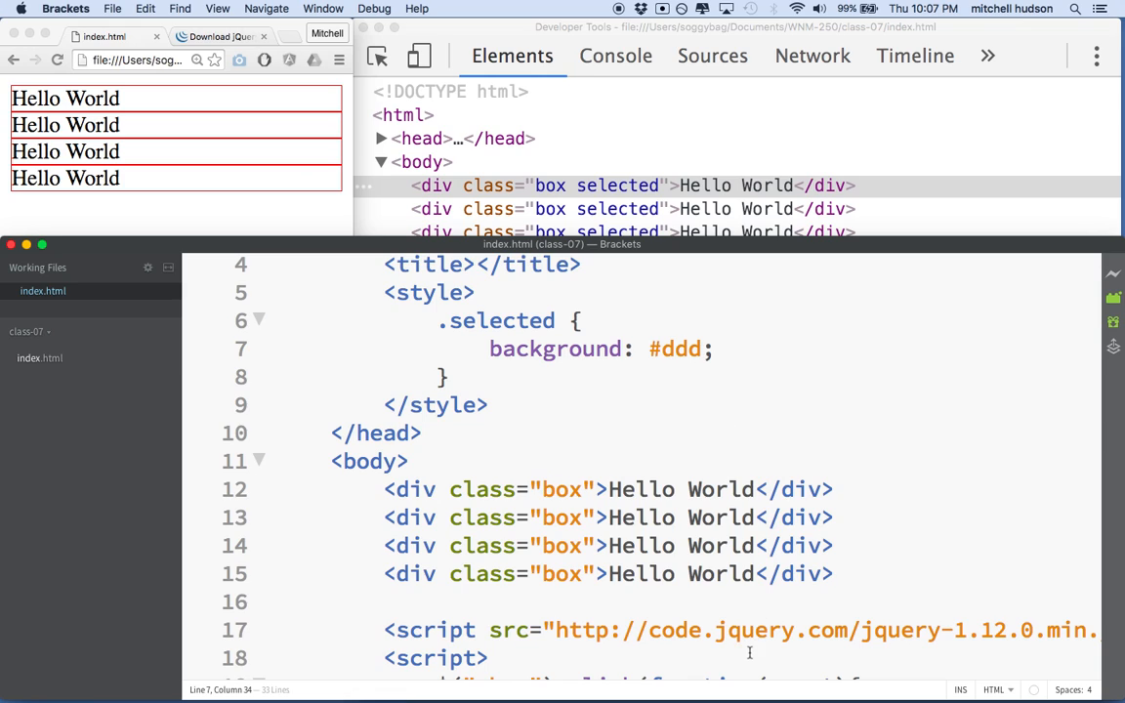
mouse_move(254, 218)
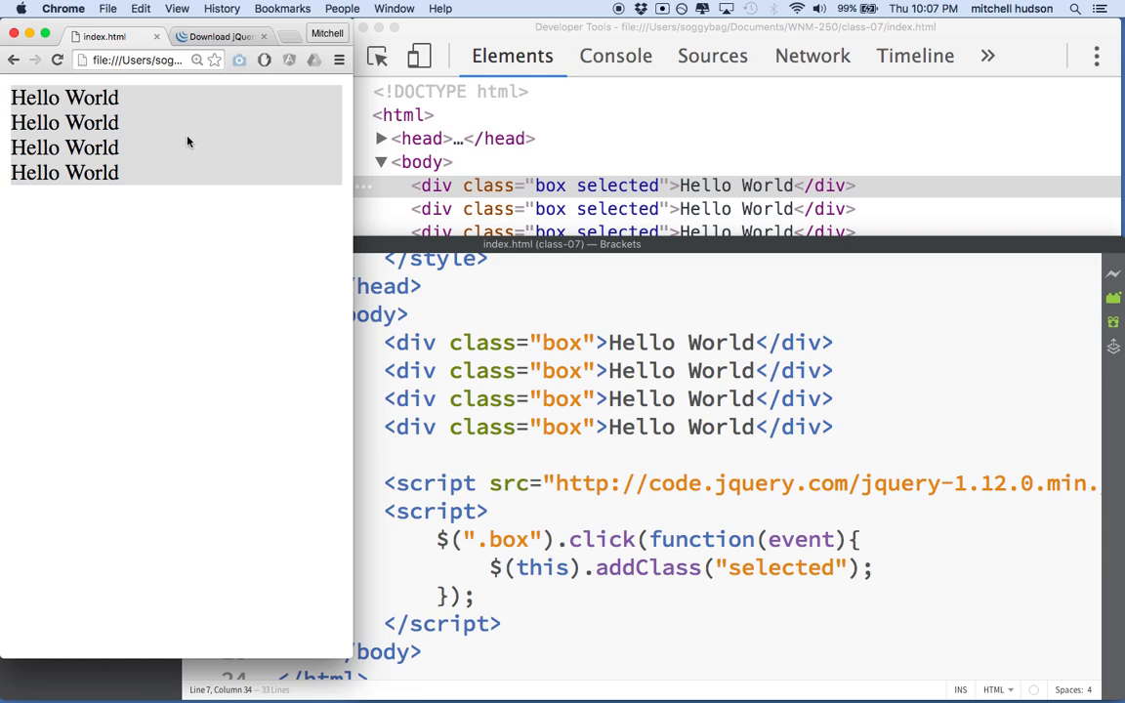
mouse_move(137, 132)
type("t")
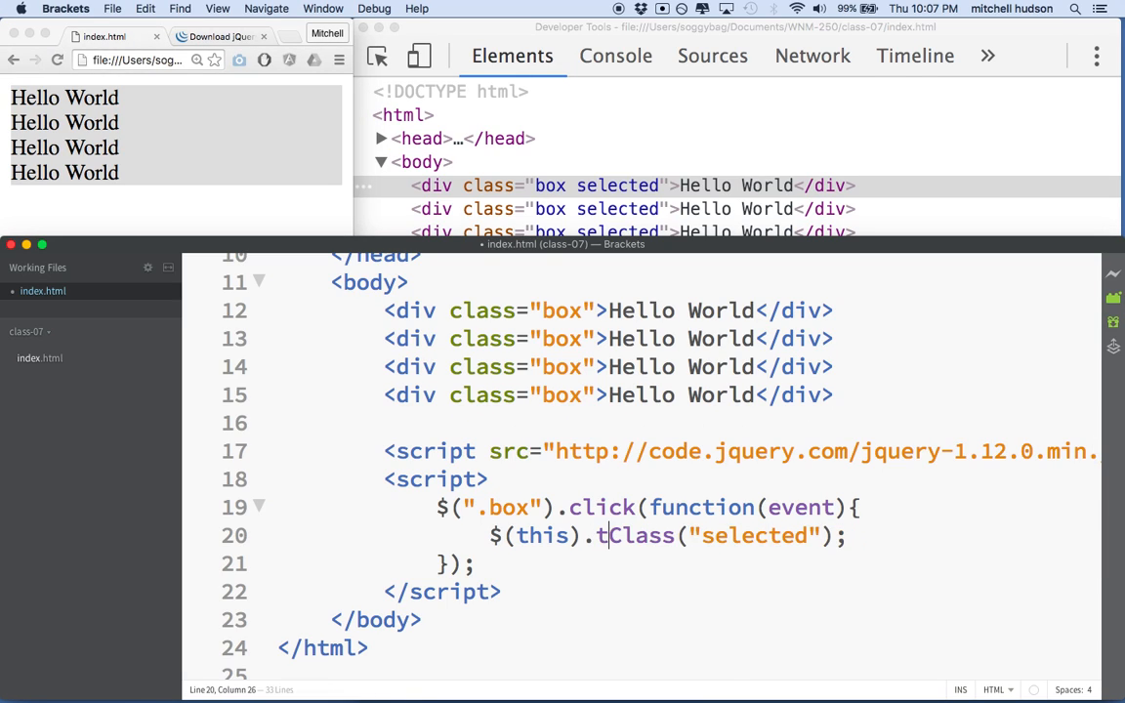
- Change addClass to toggleClass("selected") in the click handler
type("oggle")
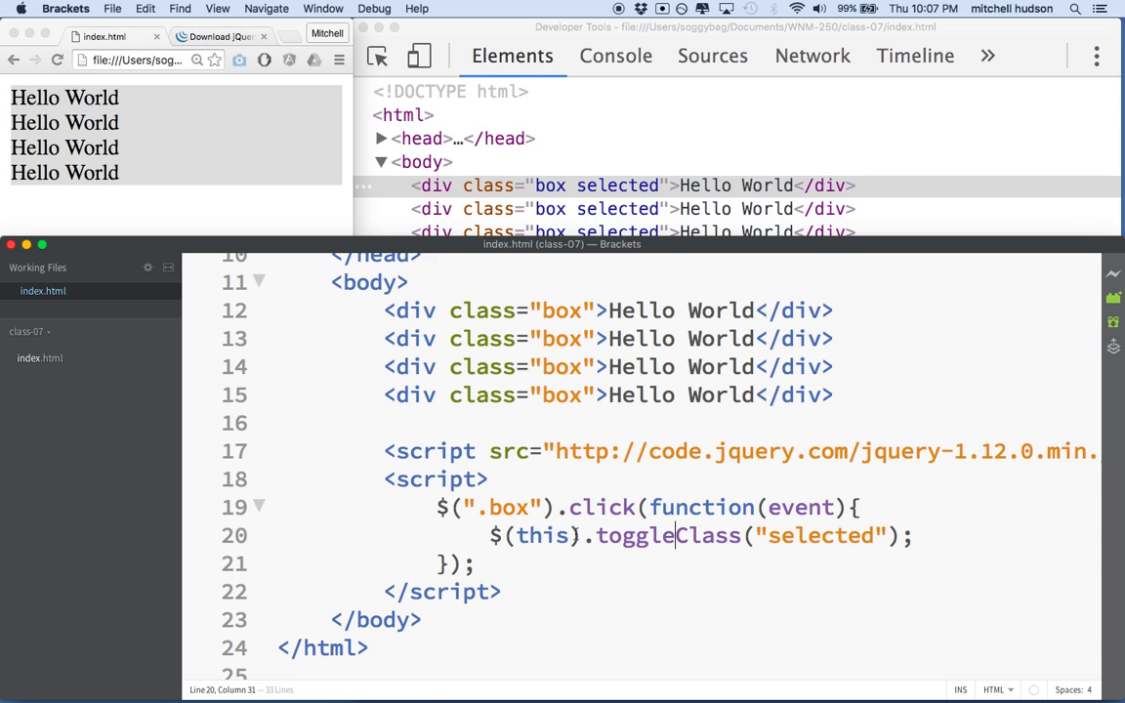
double_click(629, 536)
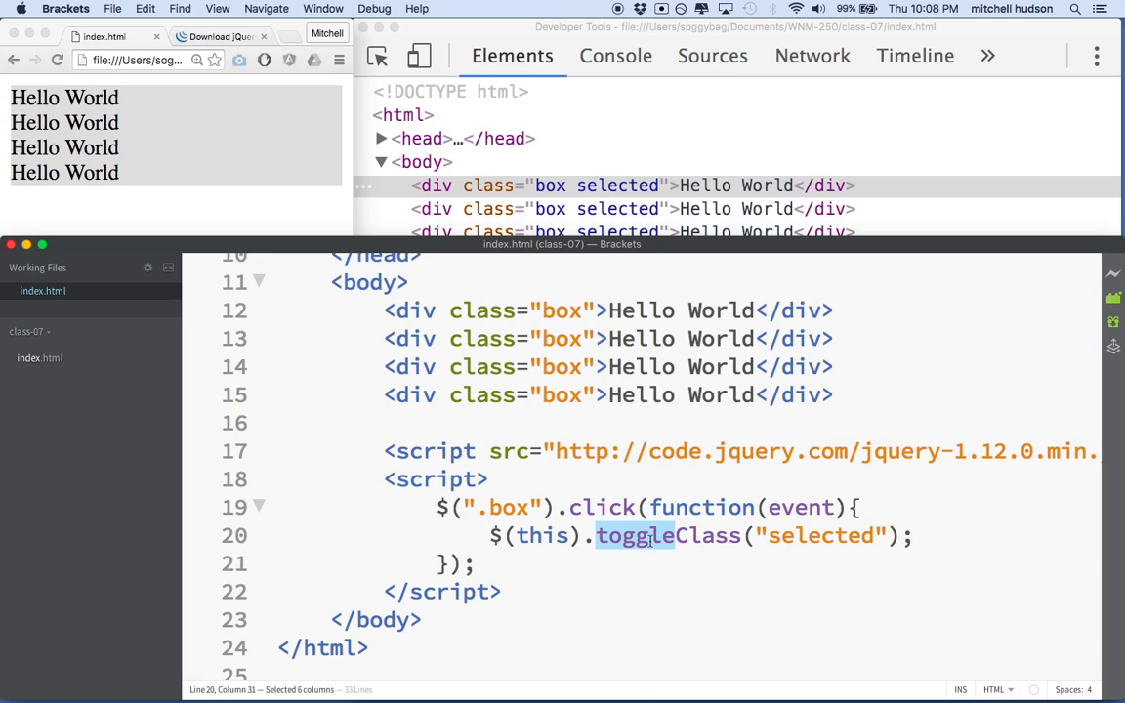
double_click(815, 535)
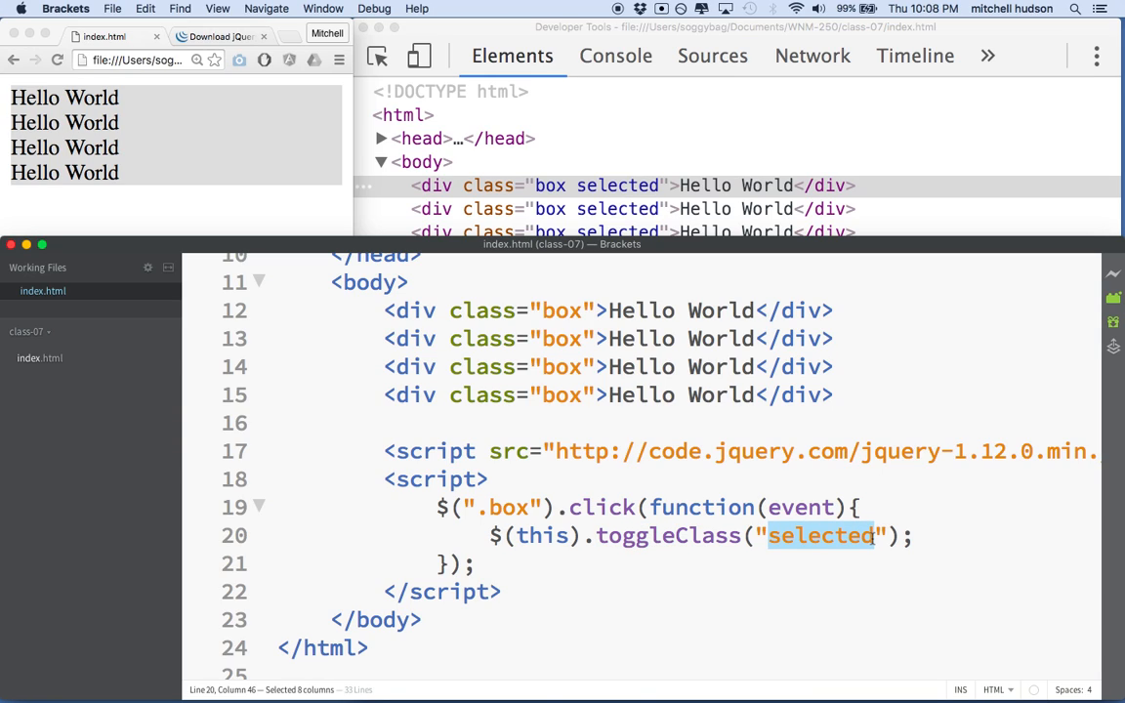
mouse_move(274, 352)
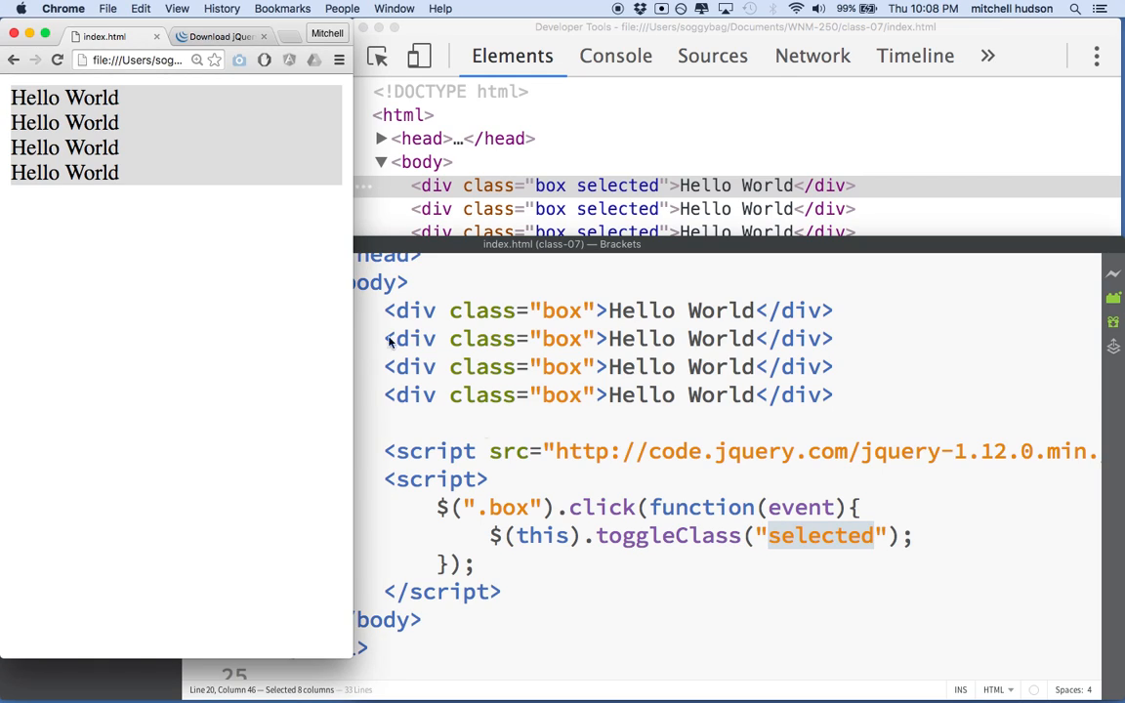
mouse_move(420, 449)
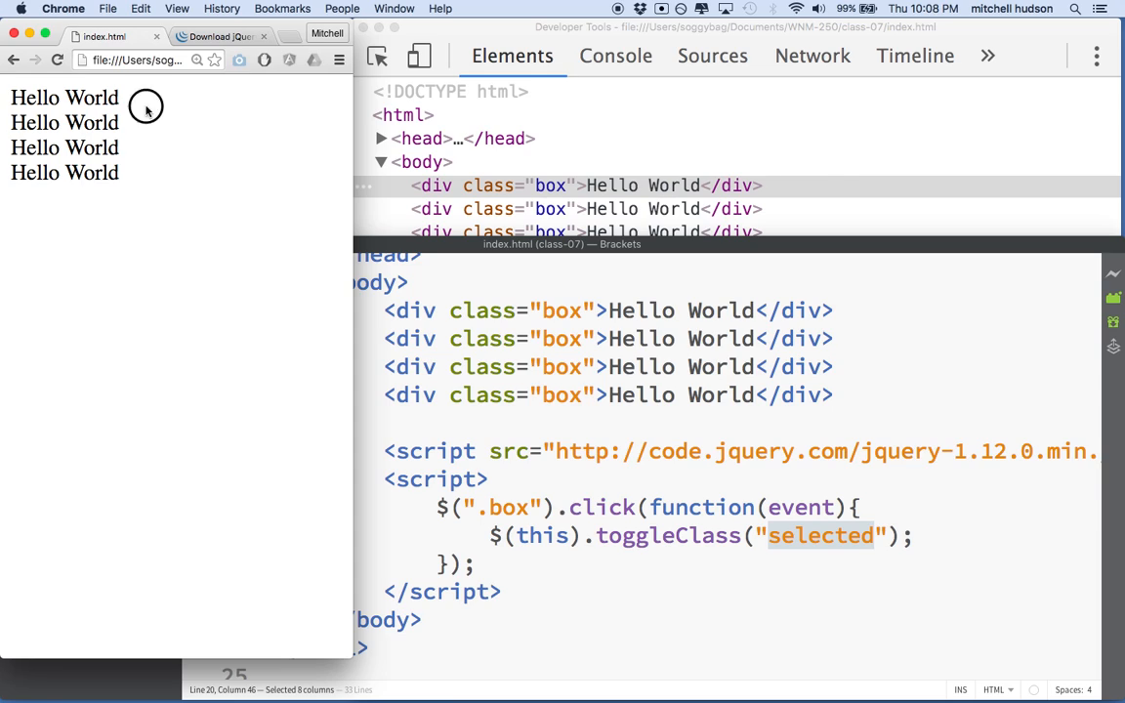
- In Chrome, toggle the grey background on and off on the Hello World boxes
left_click(66, 97)
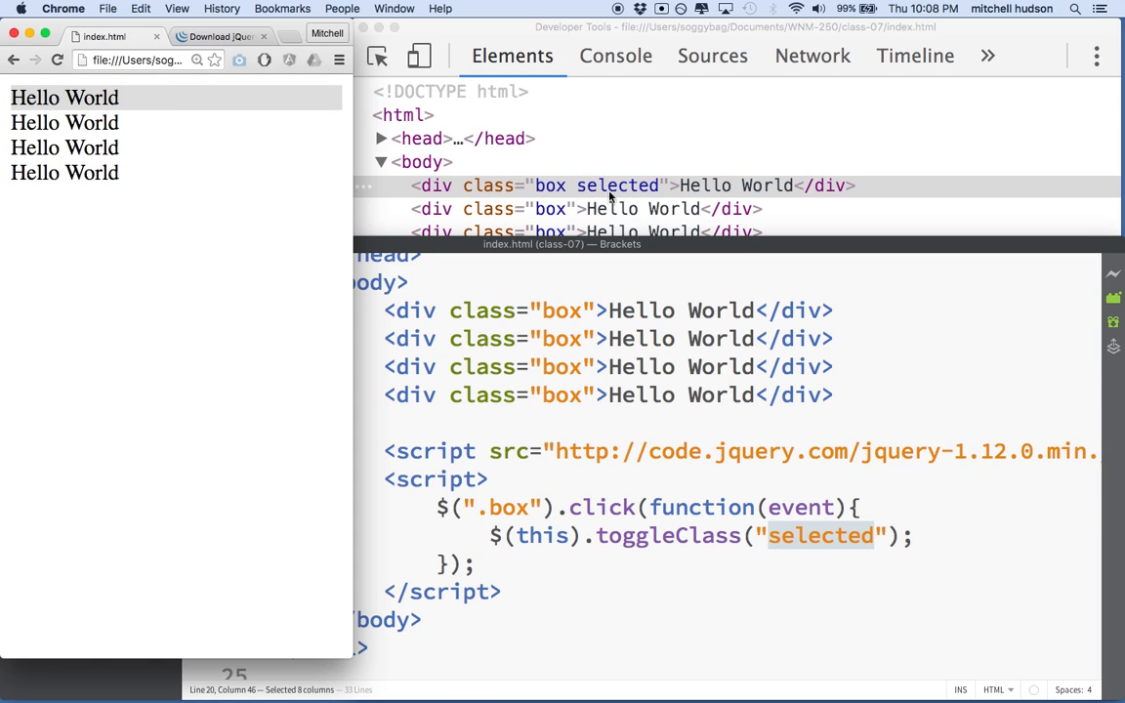
mouse_move(243, 124)
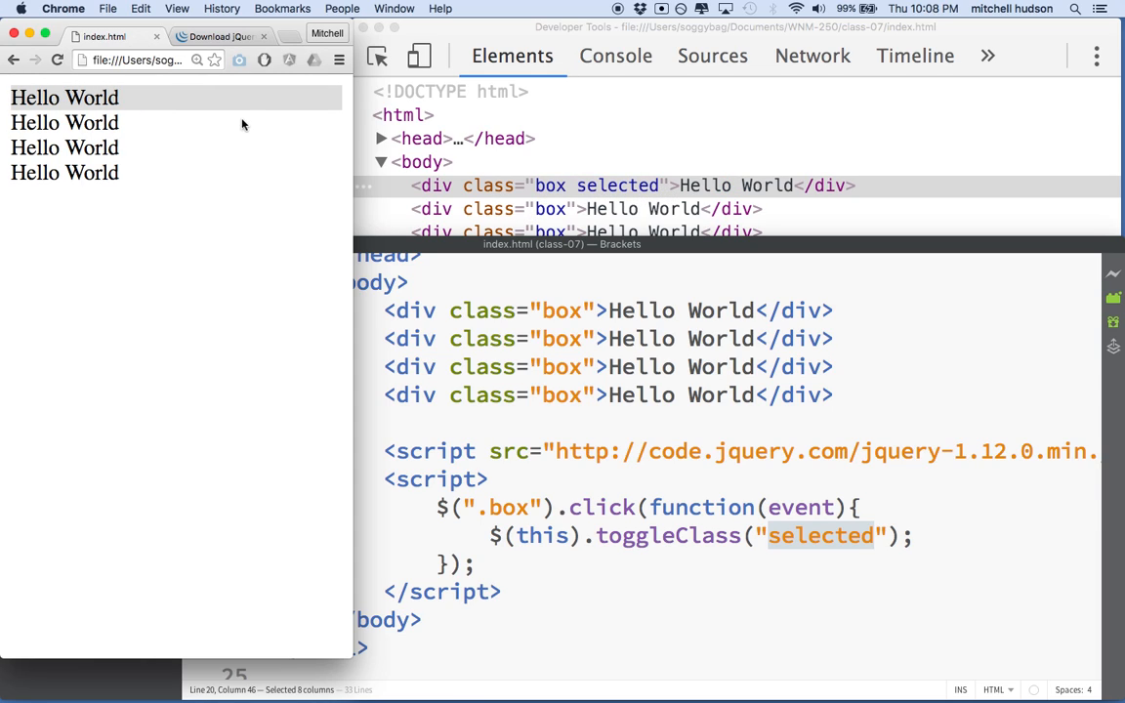
left_click(65, 96)
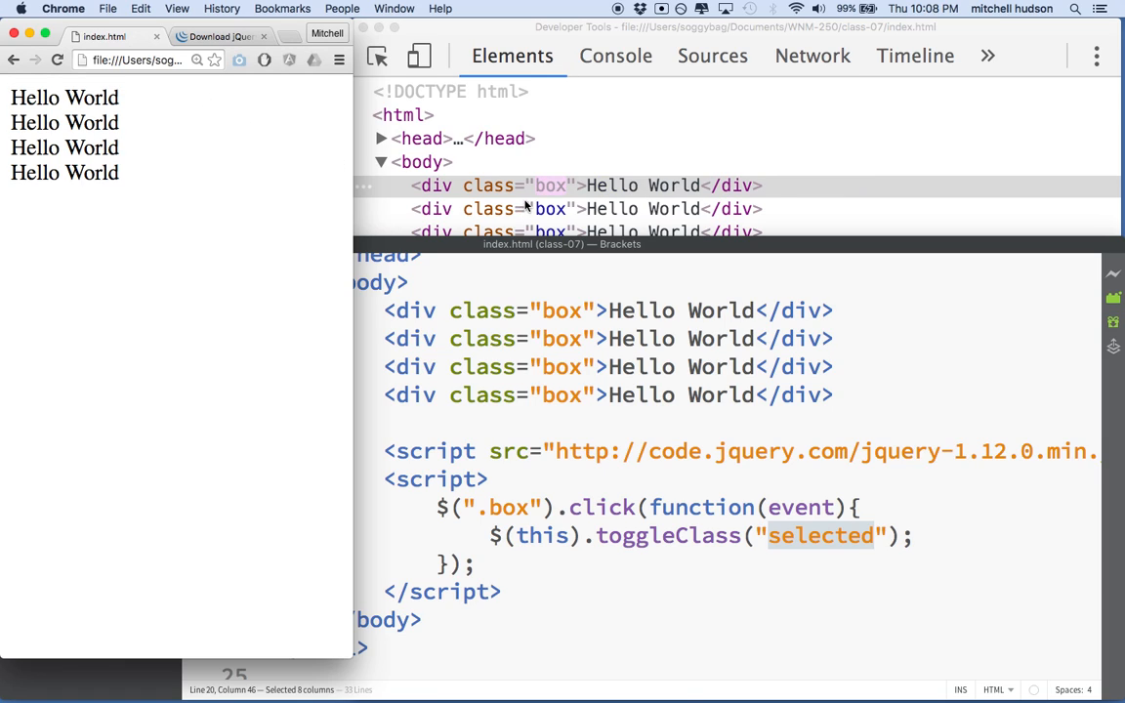
left_click(64, 122)
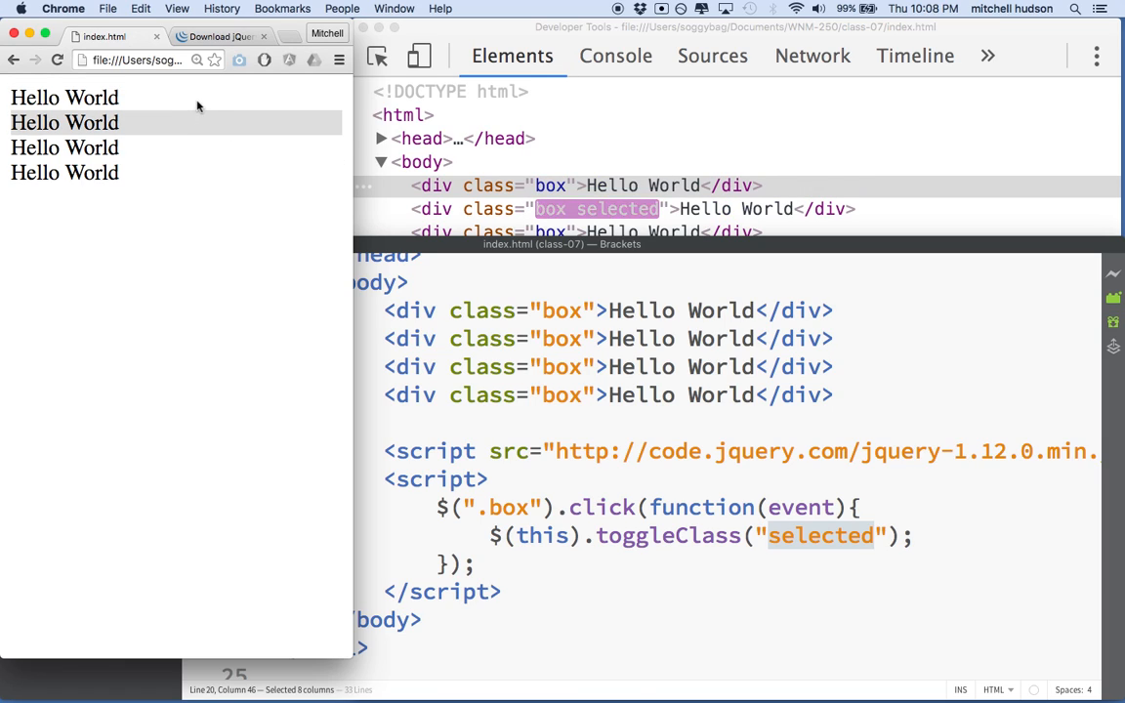
left_click(65, 148)
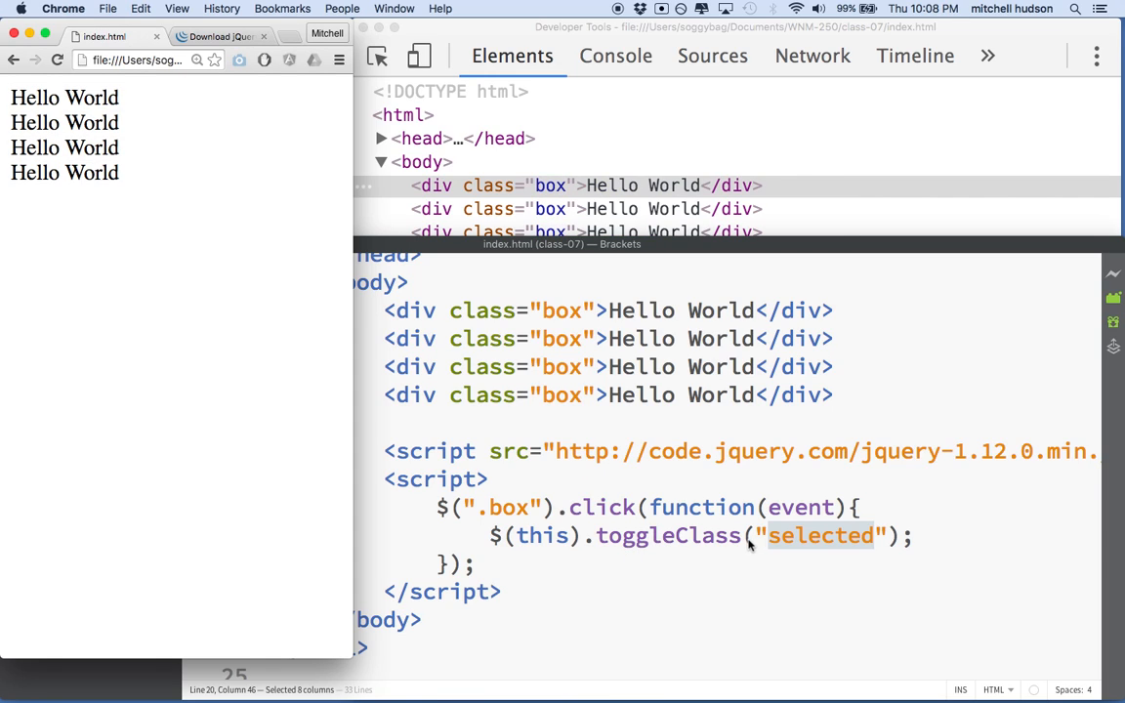
mouse_move(246, 238)
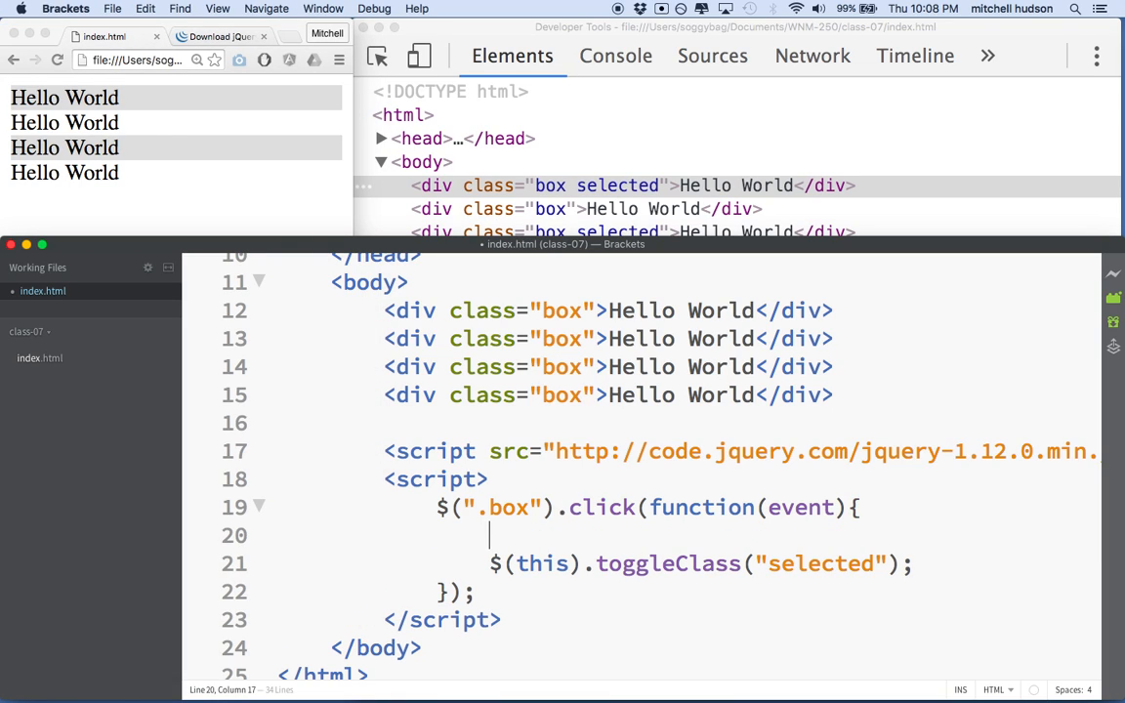
- Add a $(".box") selection on line 20 of the handler
type("$(")
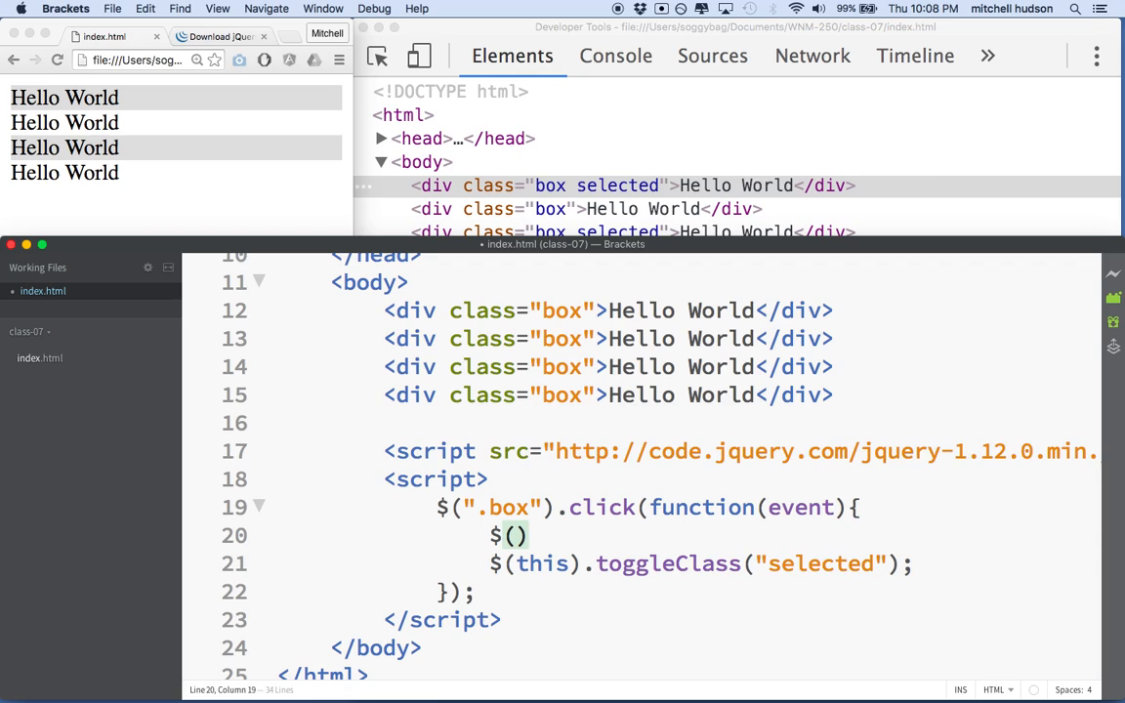
type(".b\"")
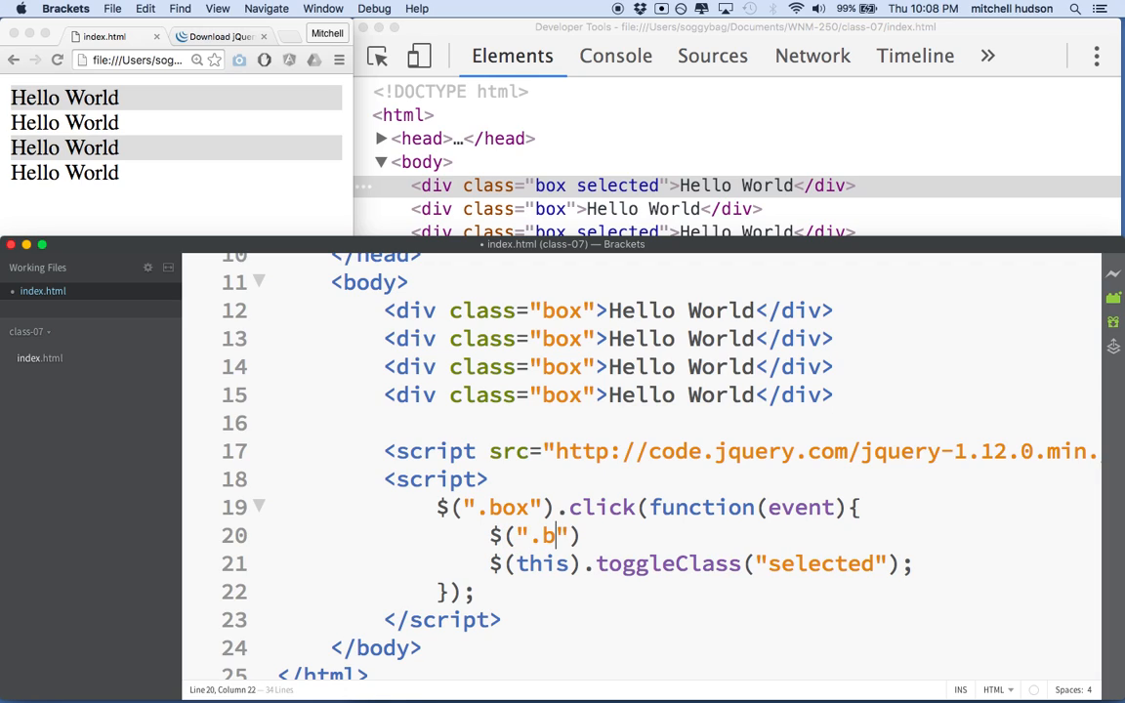
type("ox")
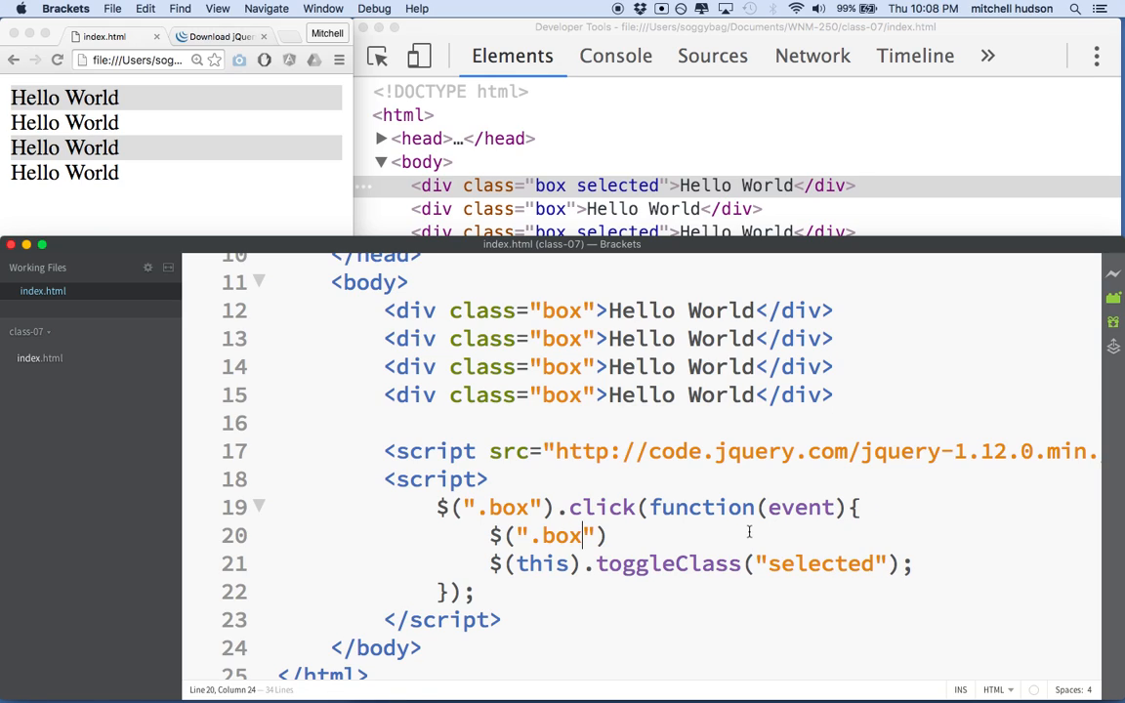
double_click(557, 535)
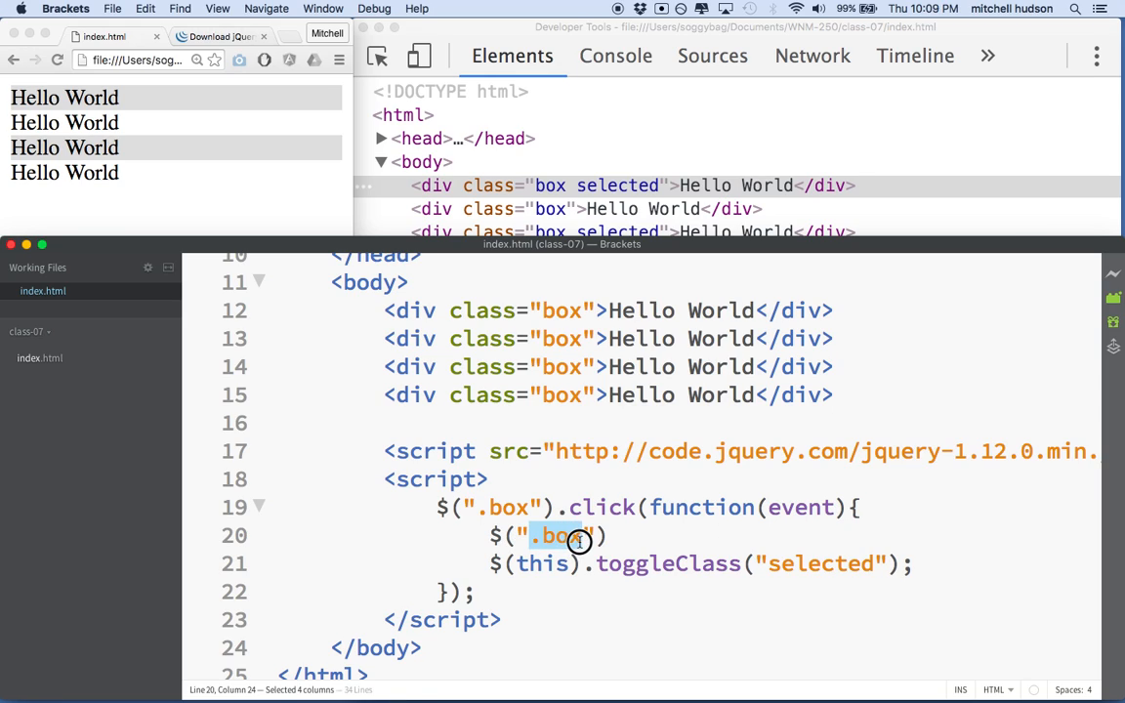
left_click(760, 507)
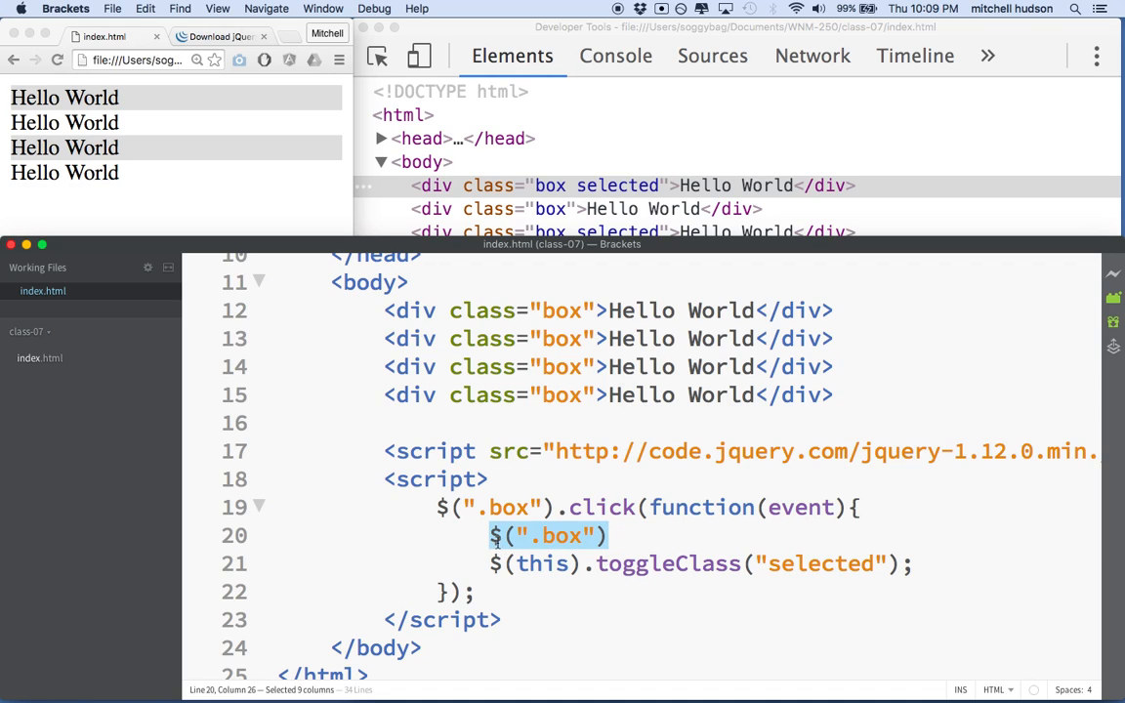
left_click(612, 536)
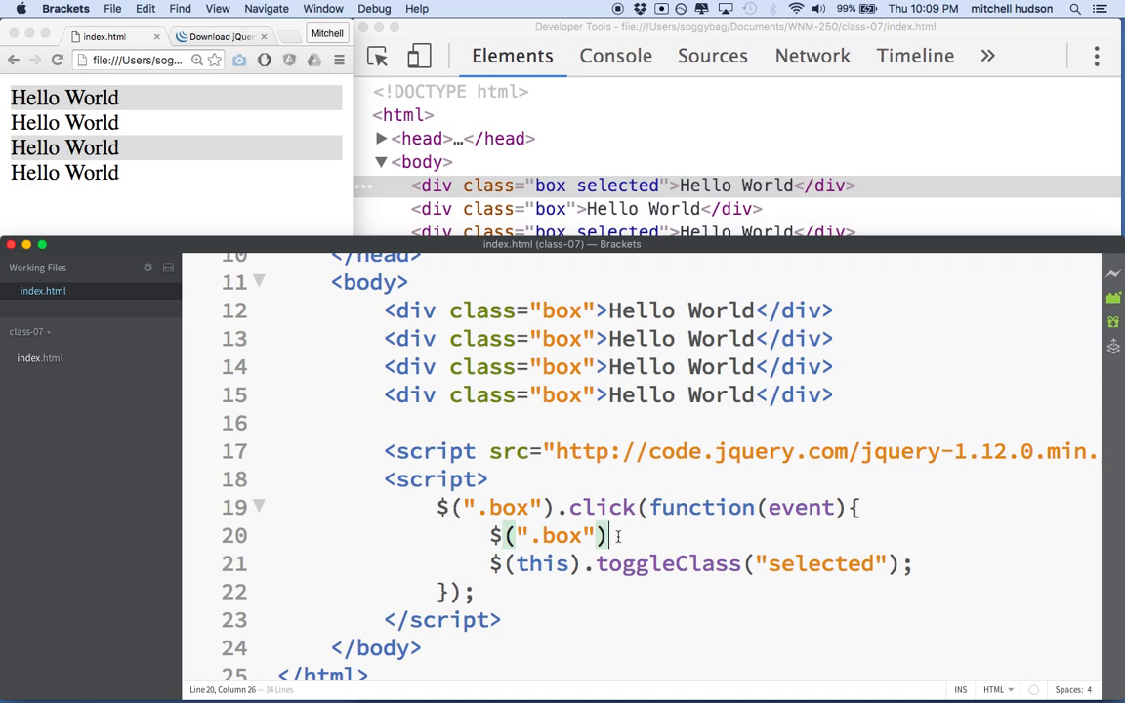
double_click(557, 536)
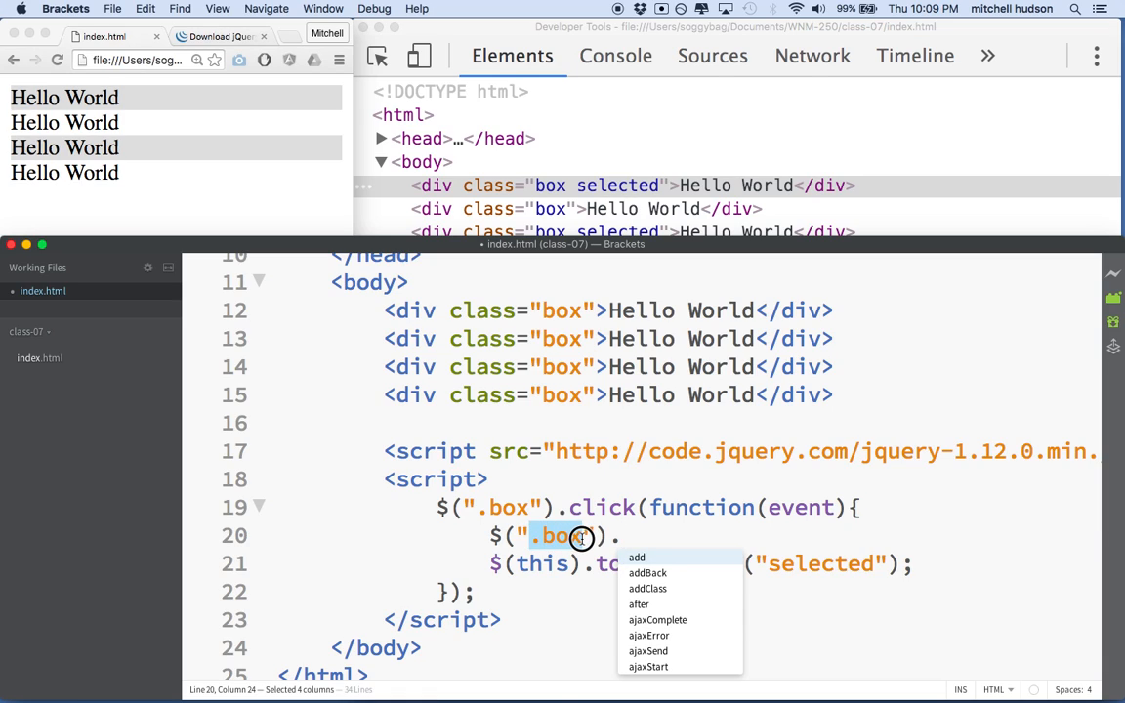
left_click(646, 536)
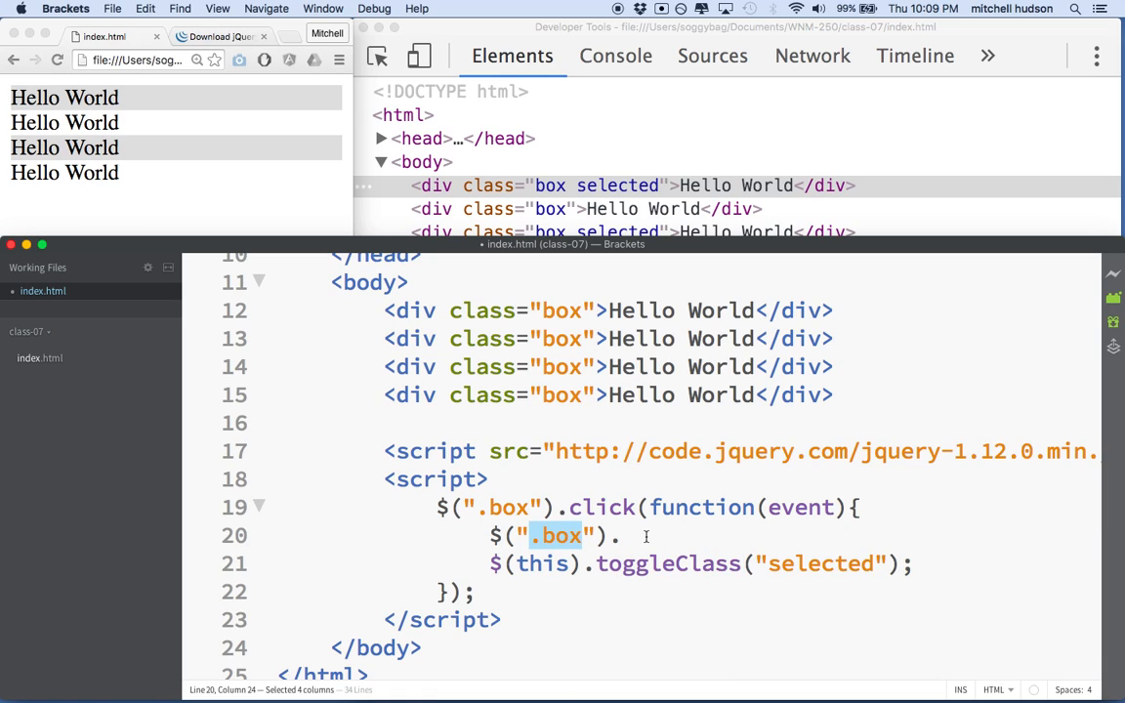
- Chain .removeClass("selected") onto it and switch toggleClass to addClass on $(this)
type("remove")
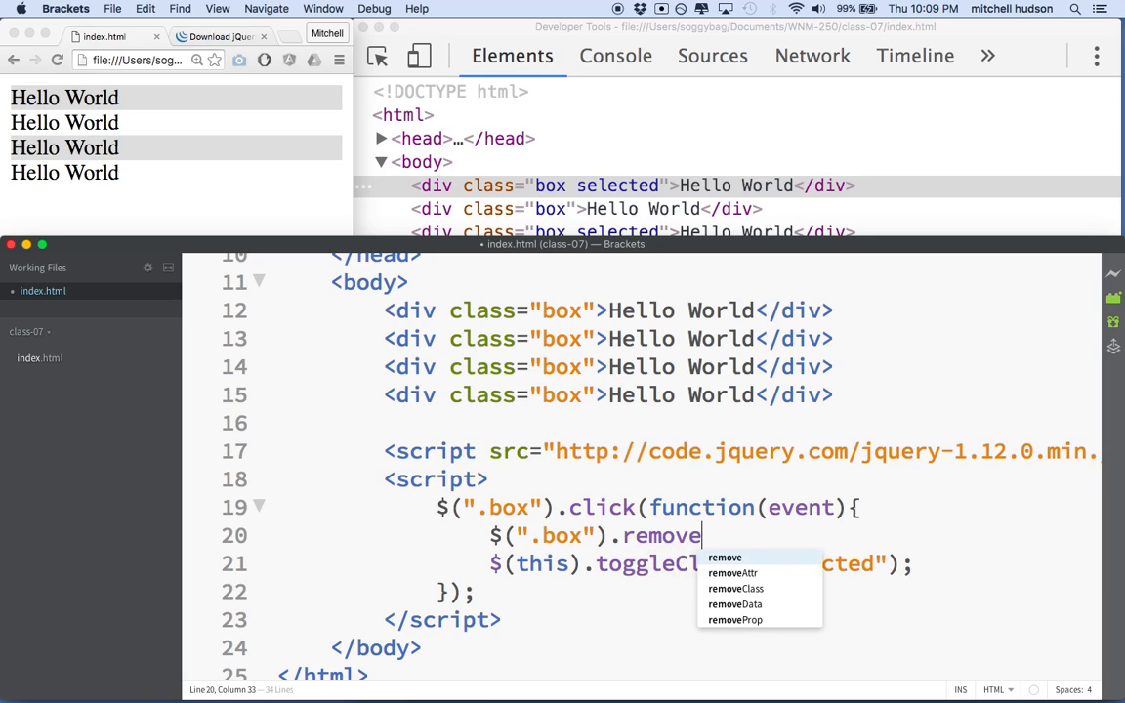
left_click(735, 588)
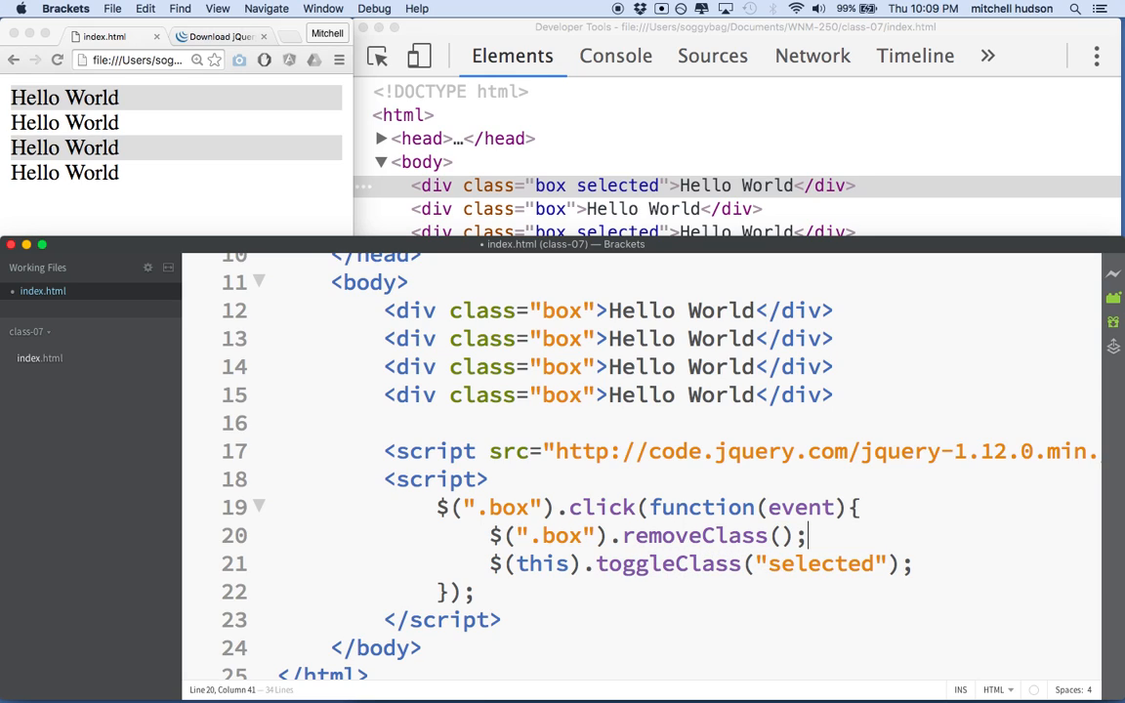
type("sel\"")
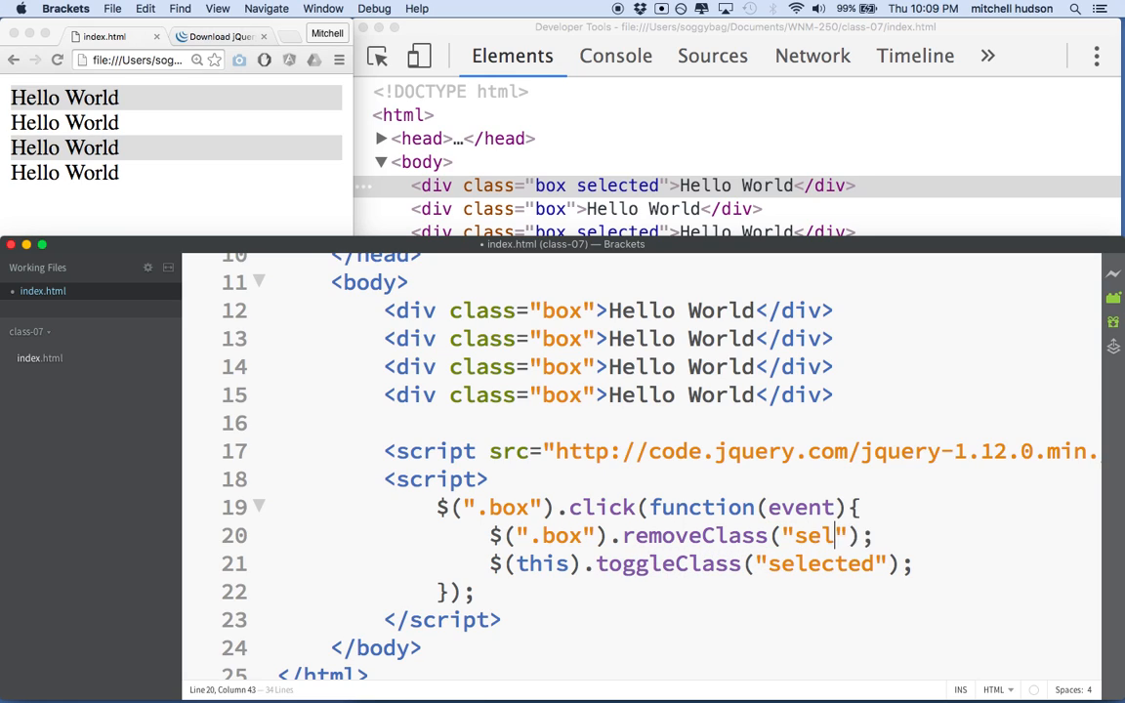
type("ected")
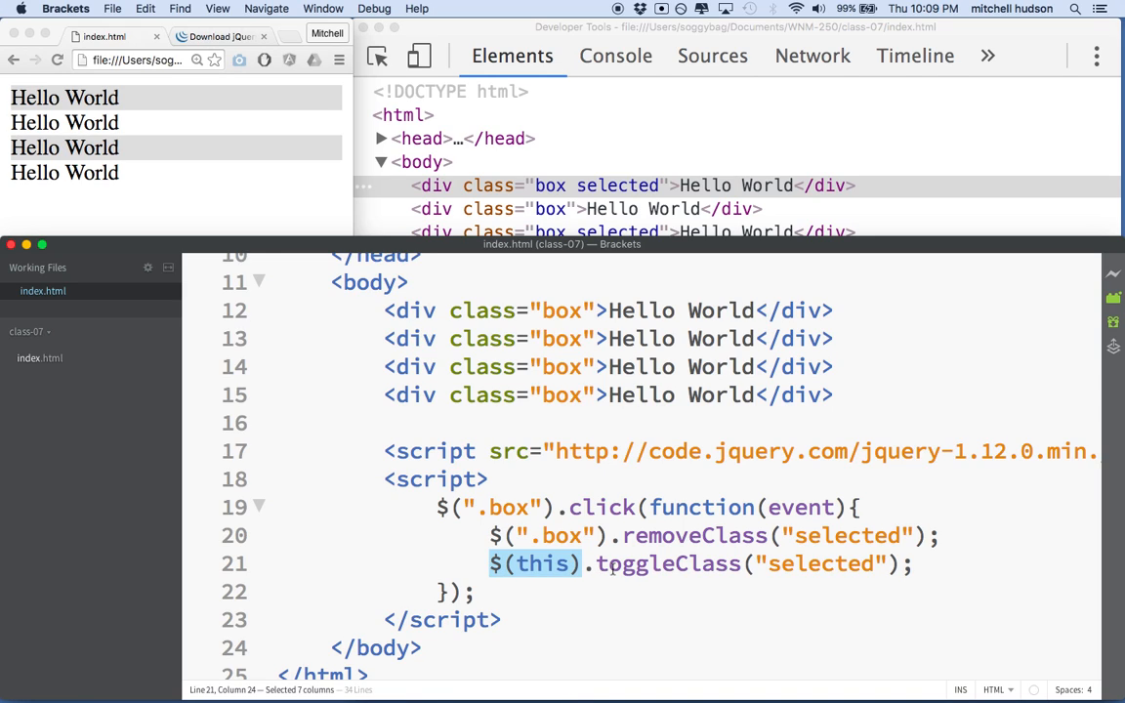
type("addClass")
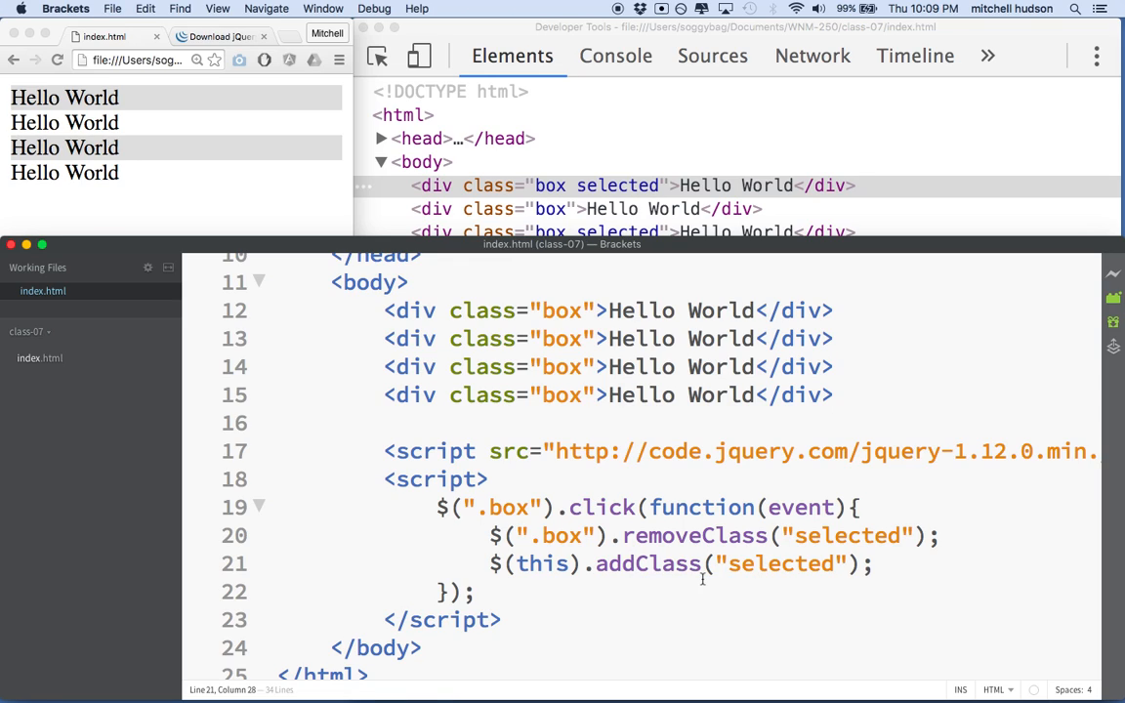
mouse_move(164, 173)
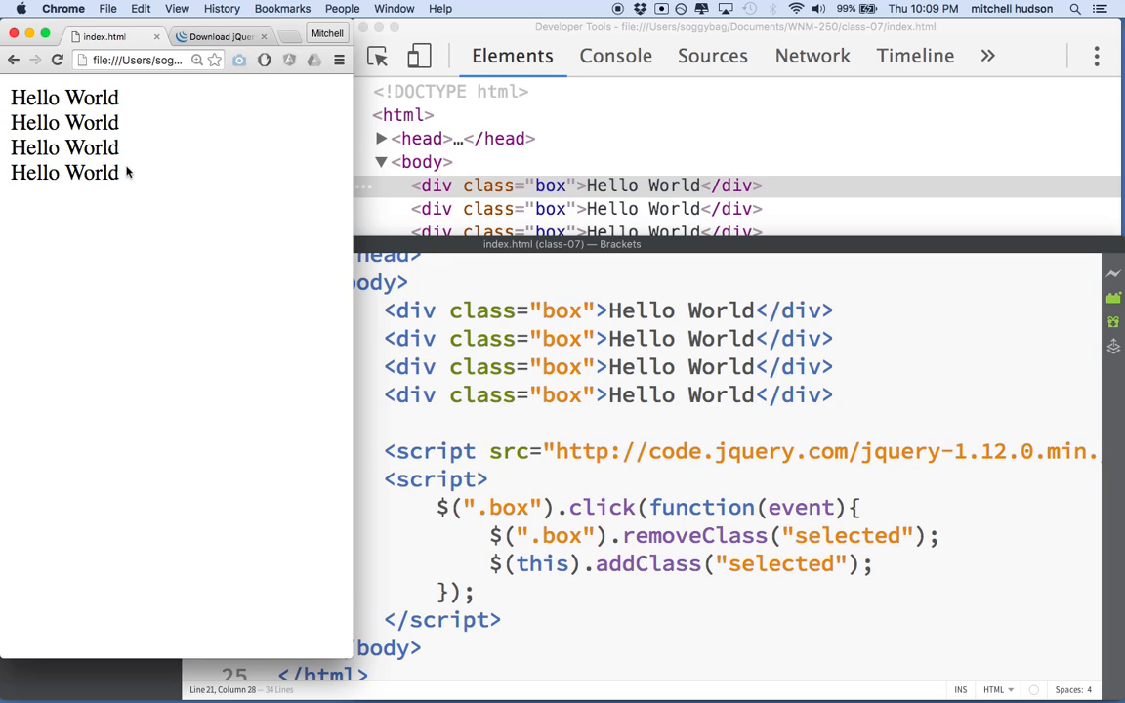
- Alternate between third, first and second rows, ending with only the first highlighted
left_click(64, 147)
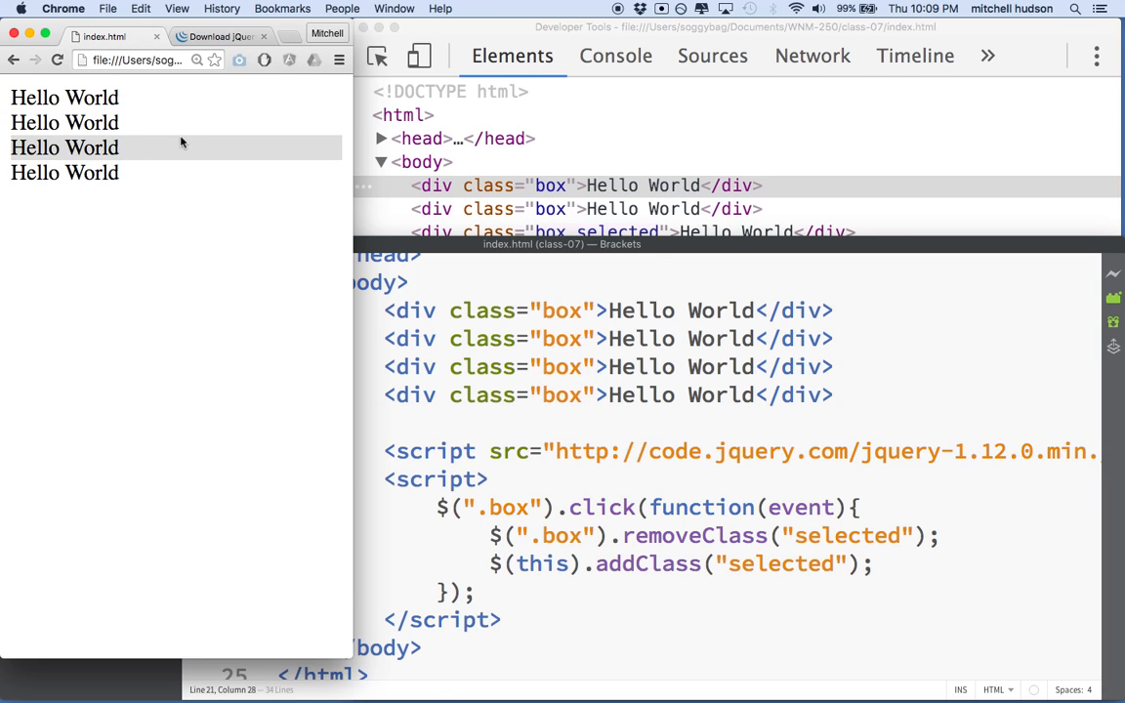
left_click(65, 96)
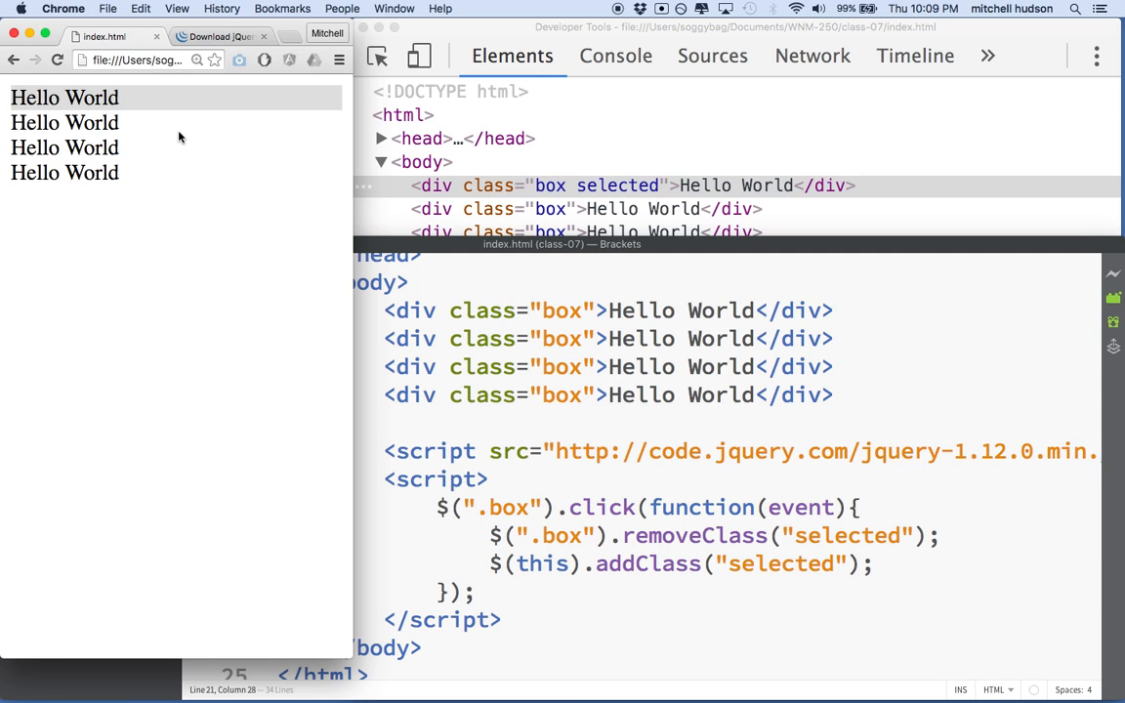
left_click(65, 123)
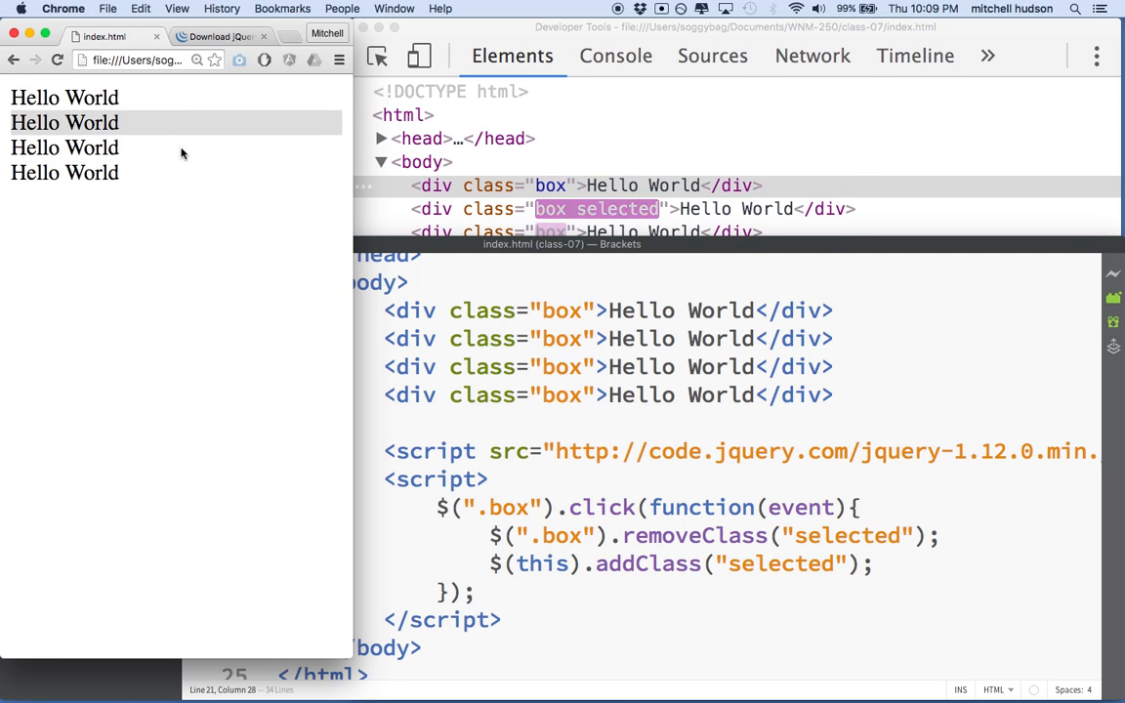
left_click(65, 97)
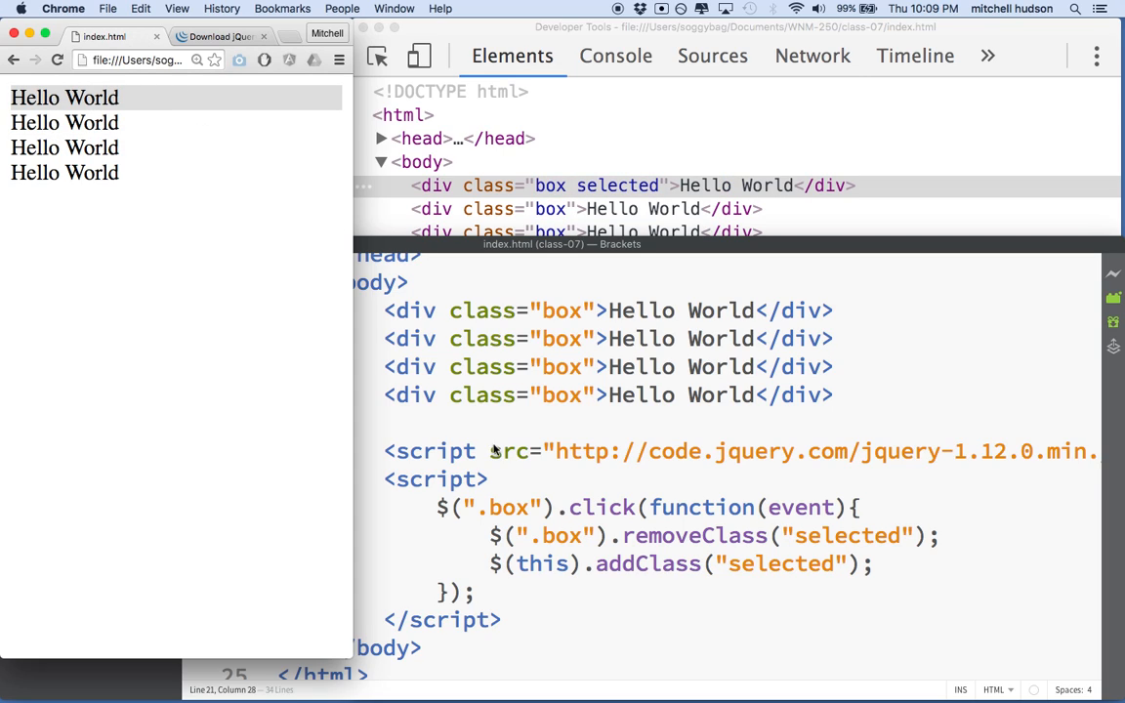
mouse_move(498, 540)
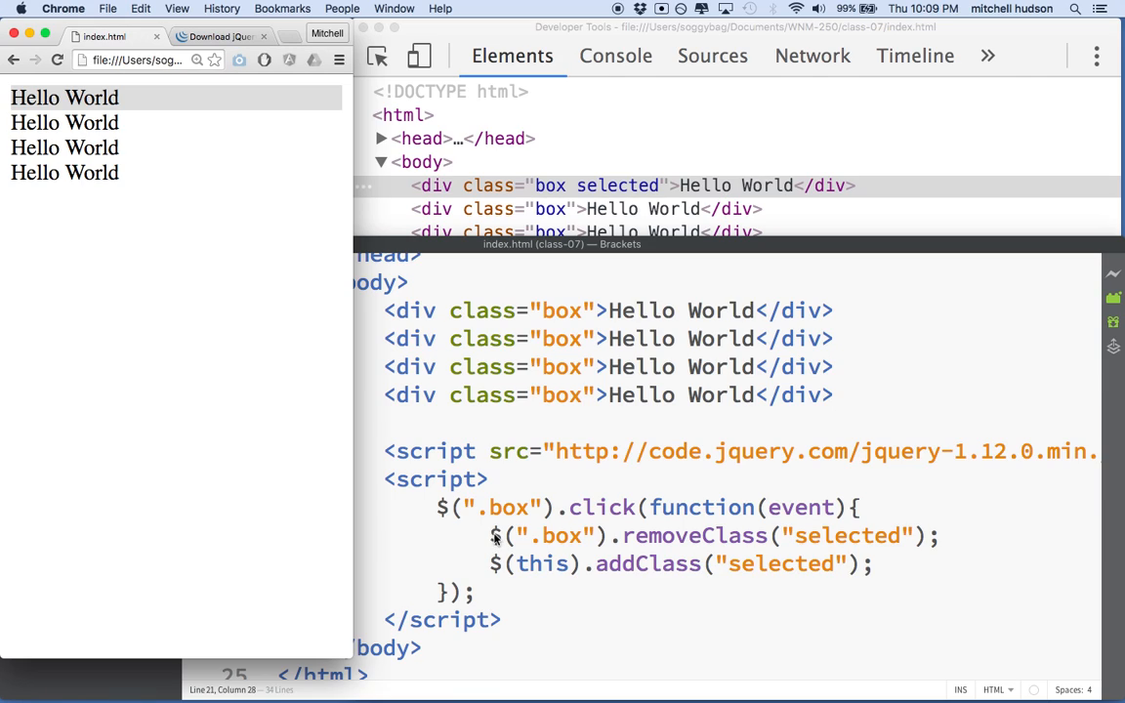
mouse_move(170, 186)
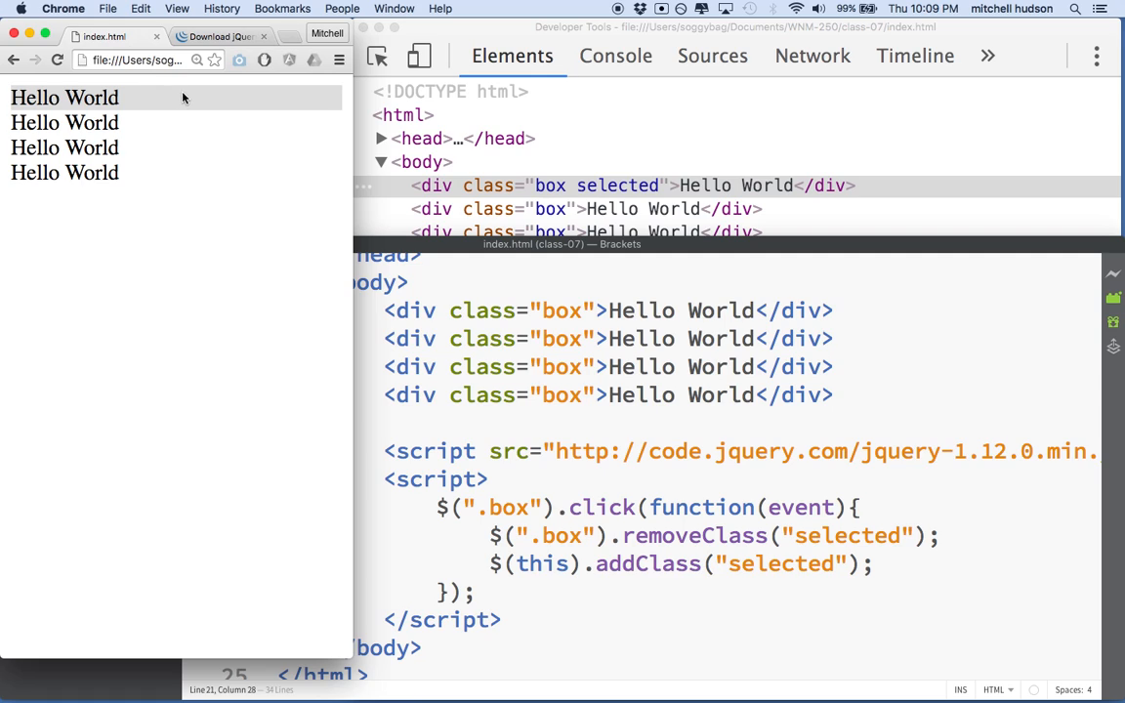
left_click(64, 122)
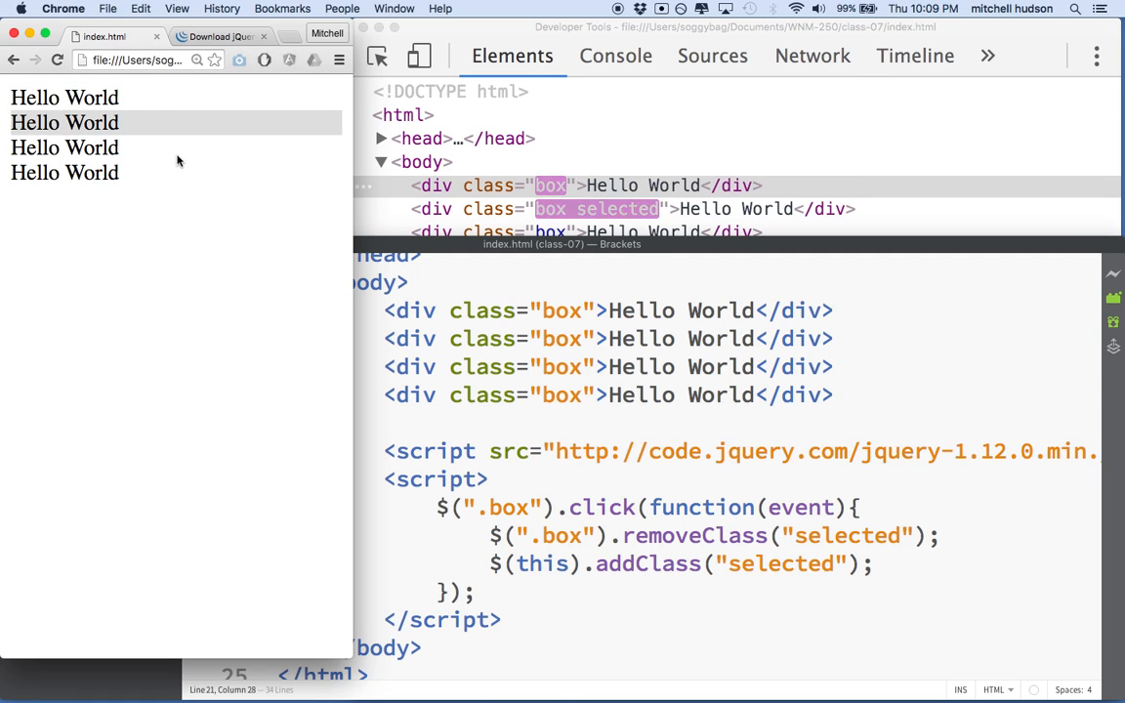
left_click(65, 97)
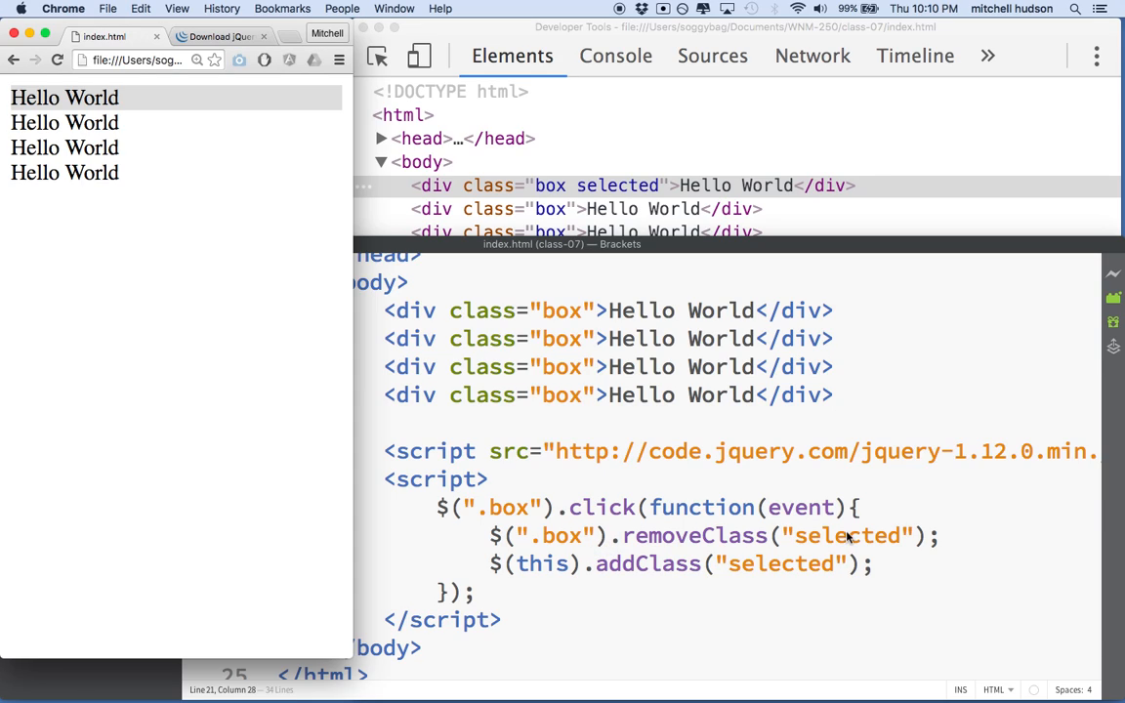
mouse_move(489, 481)
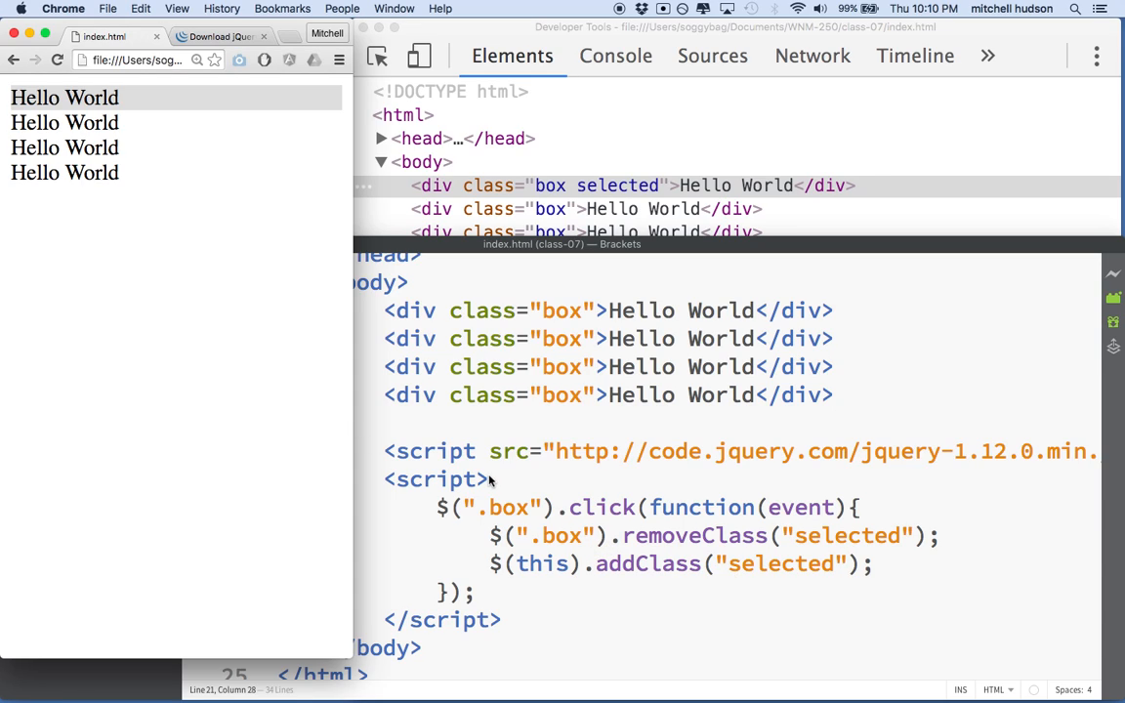
mouse_move(657, 563)
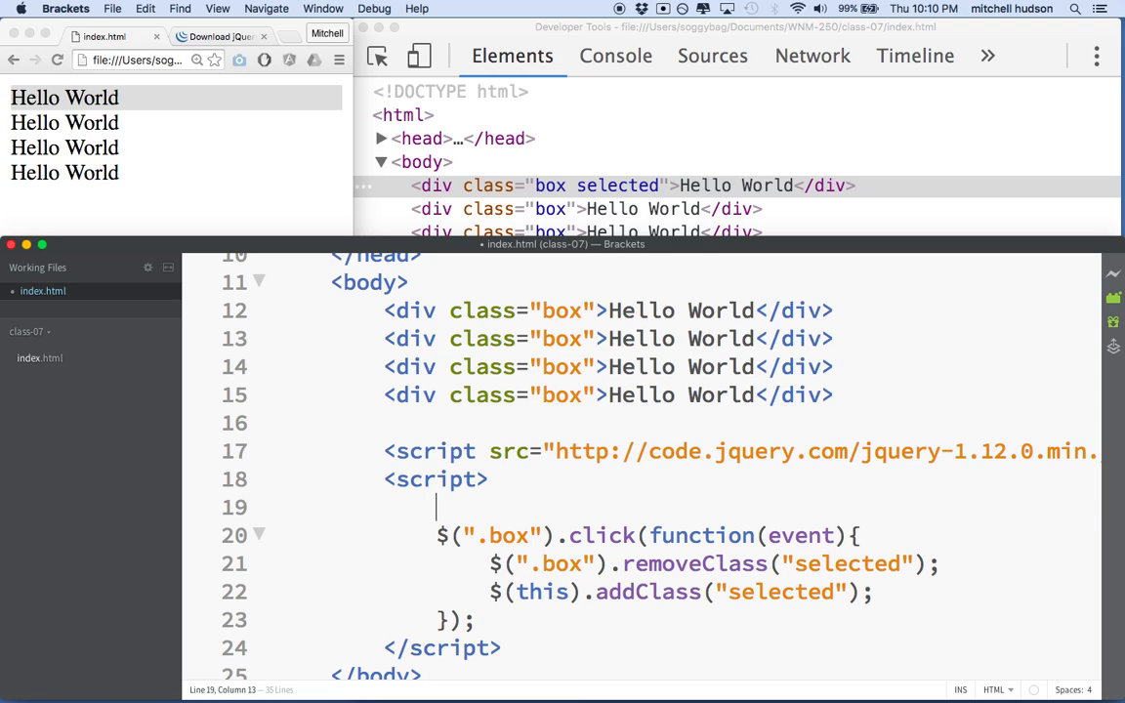
- Type the comment // addClass, removeClass, toggleClass above the click handler
type("// addClass, remo")
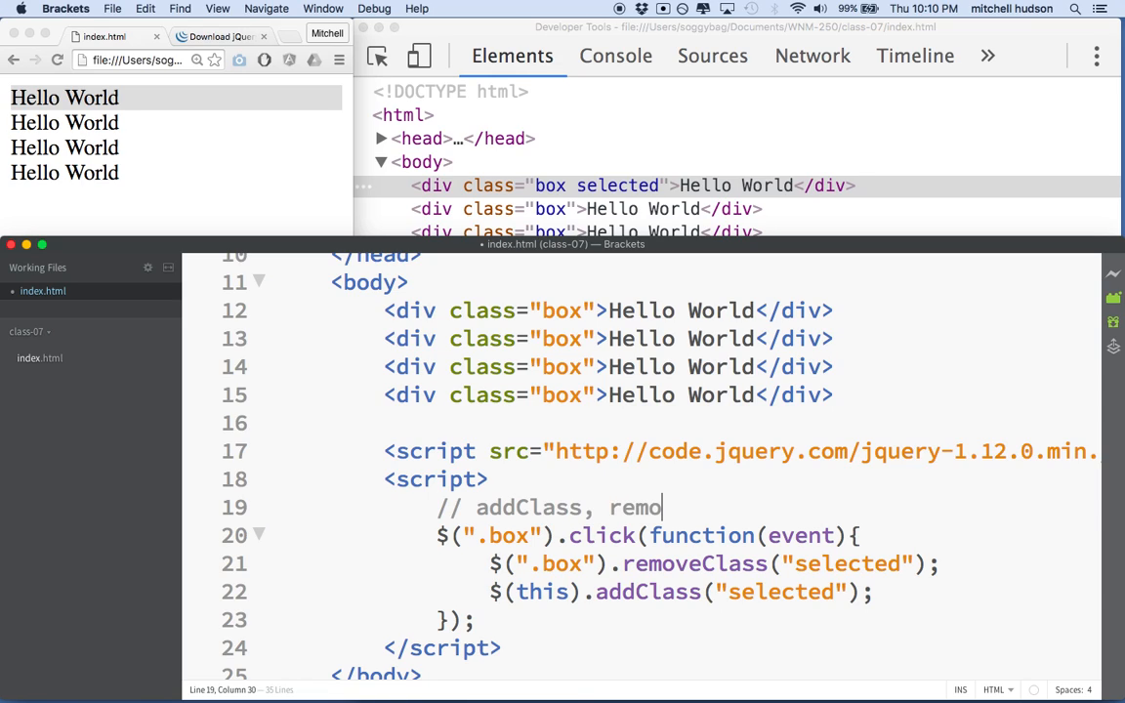
type("veClass")
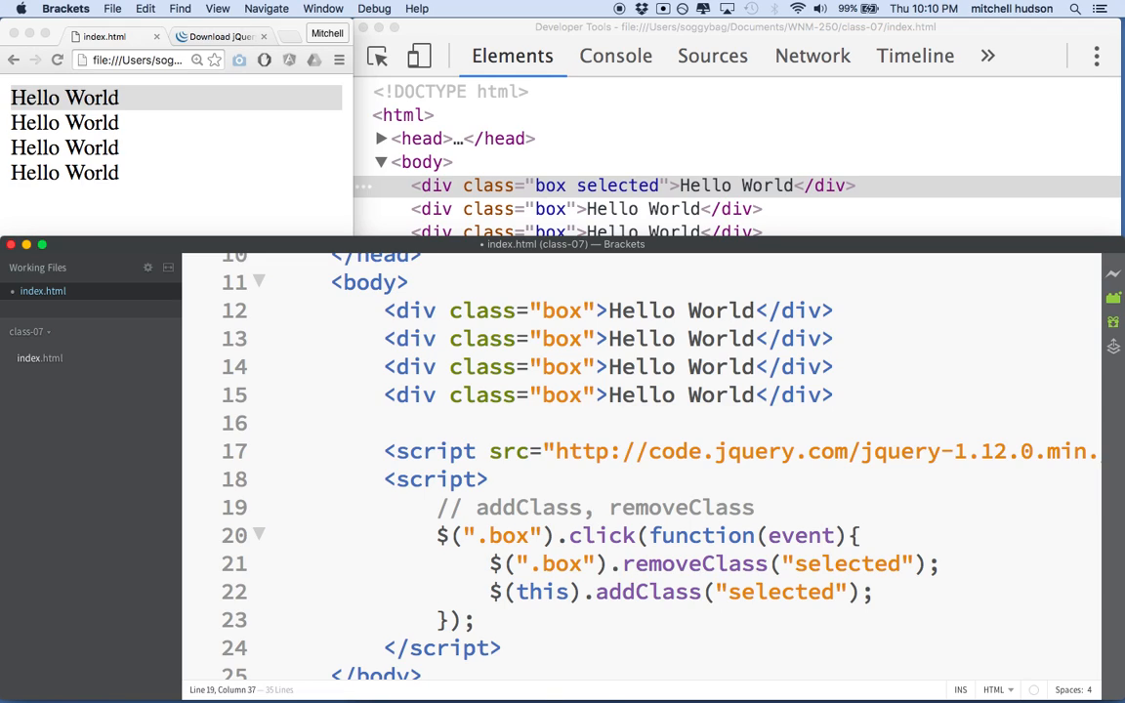
type(", toggle")
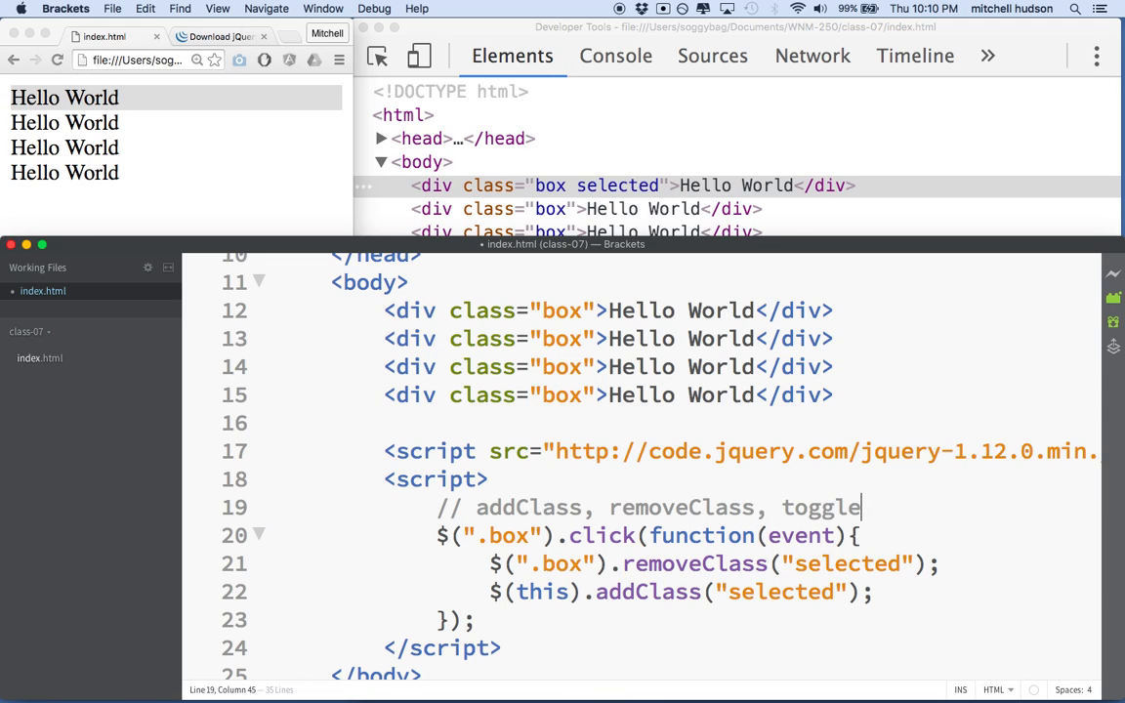
type("Class")
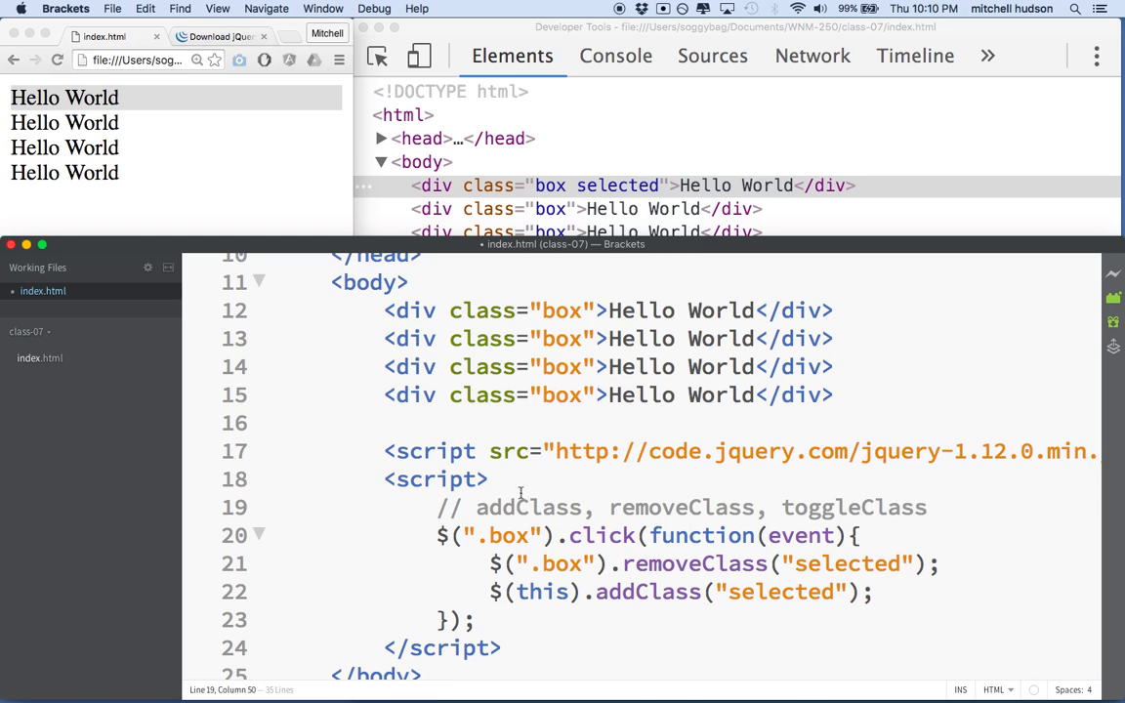
- Highlight the $(".box").click binding, the click method and toggleClass in the comment
left_click_drag(477, 507, 927, 507)
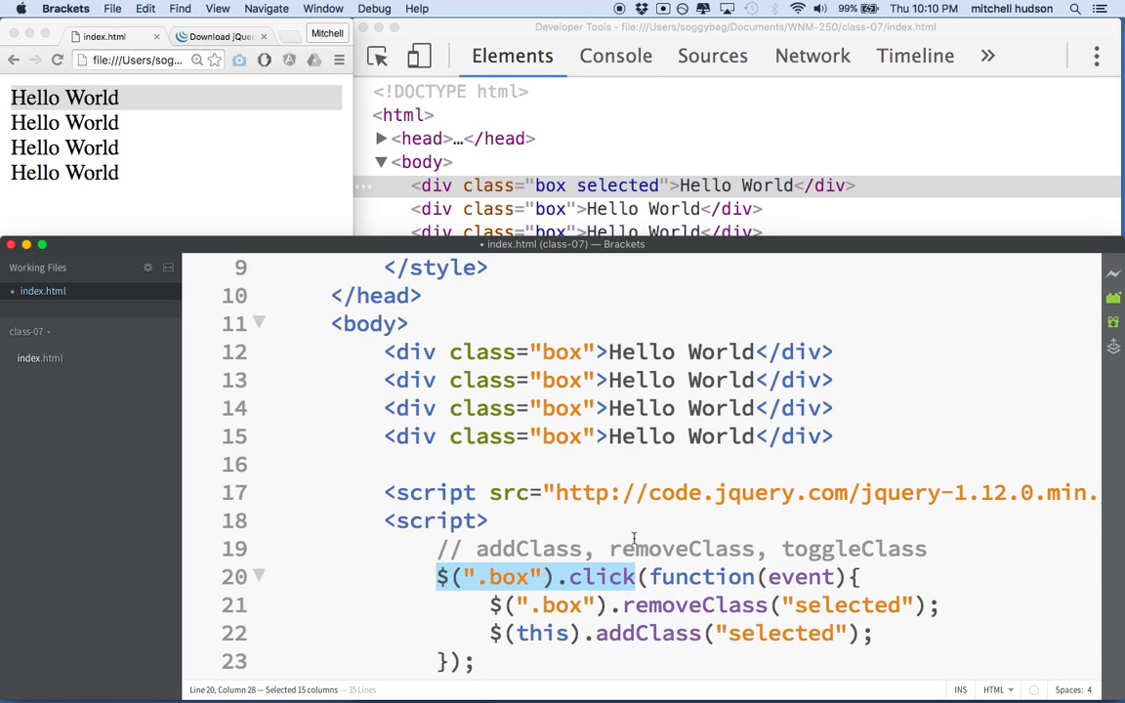
mouse_move(711, 543)
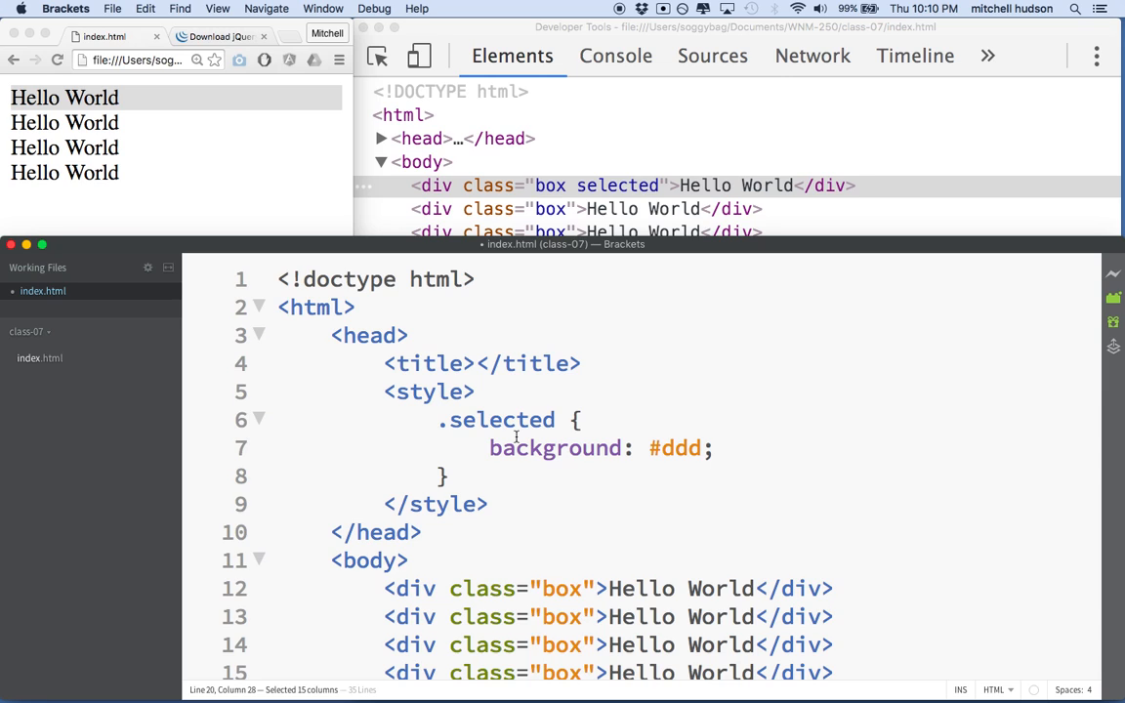
scroll("down", 3)
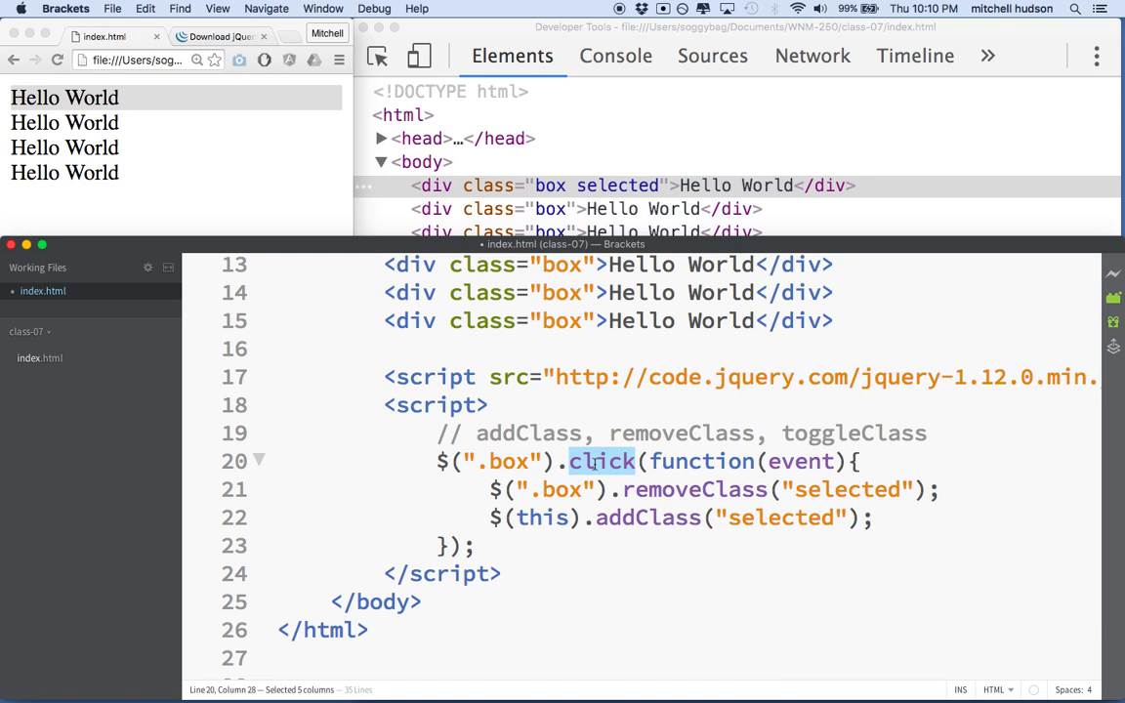
left_click(645, 489)
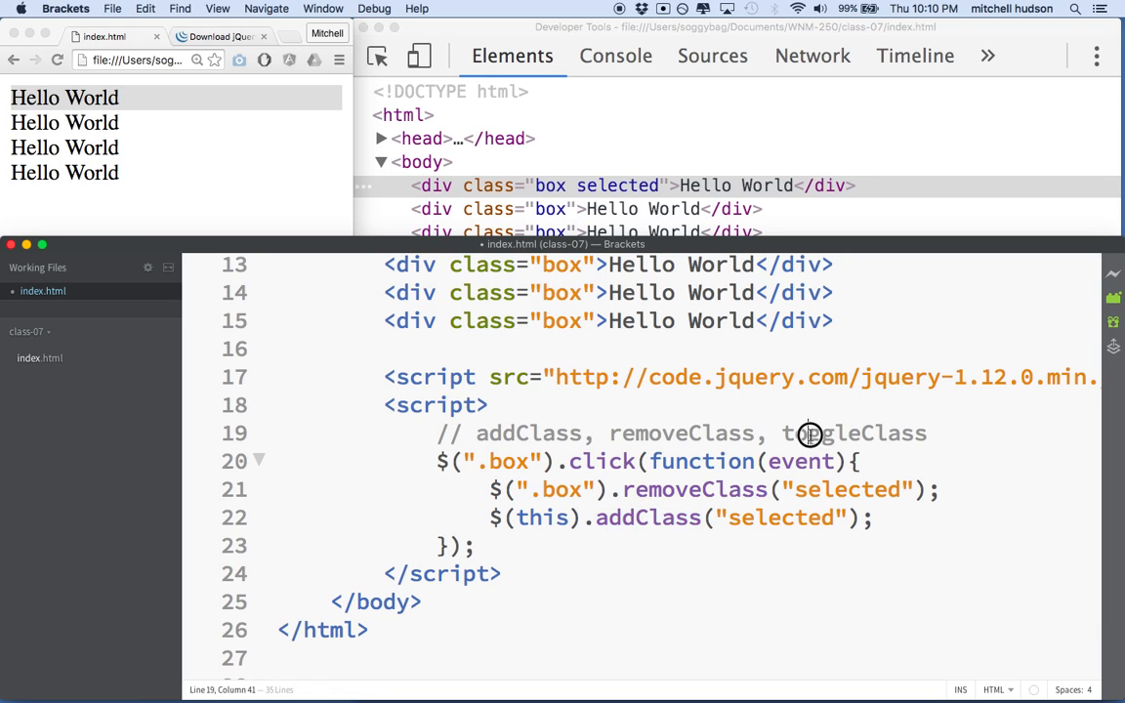
double_click(853, 433)
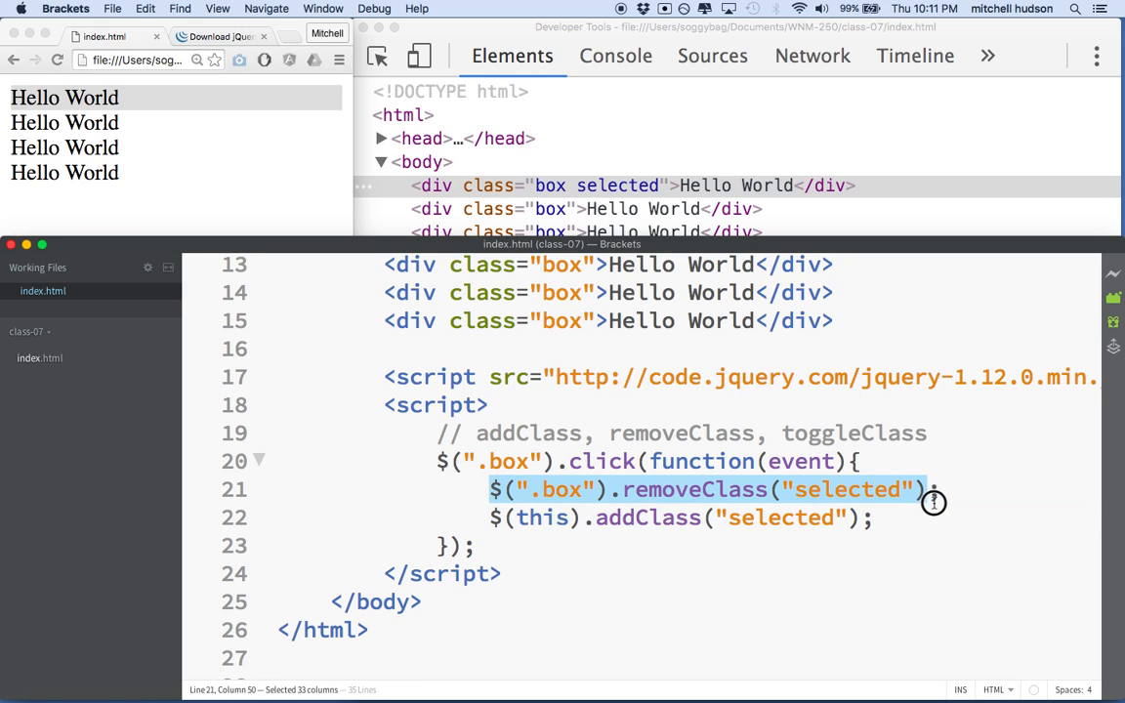
- Comment out the old lines and type $(this).addClass("selected"). on line 23
type("//")
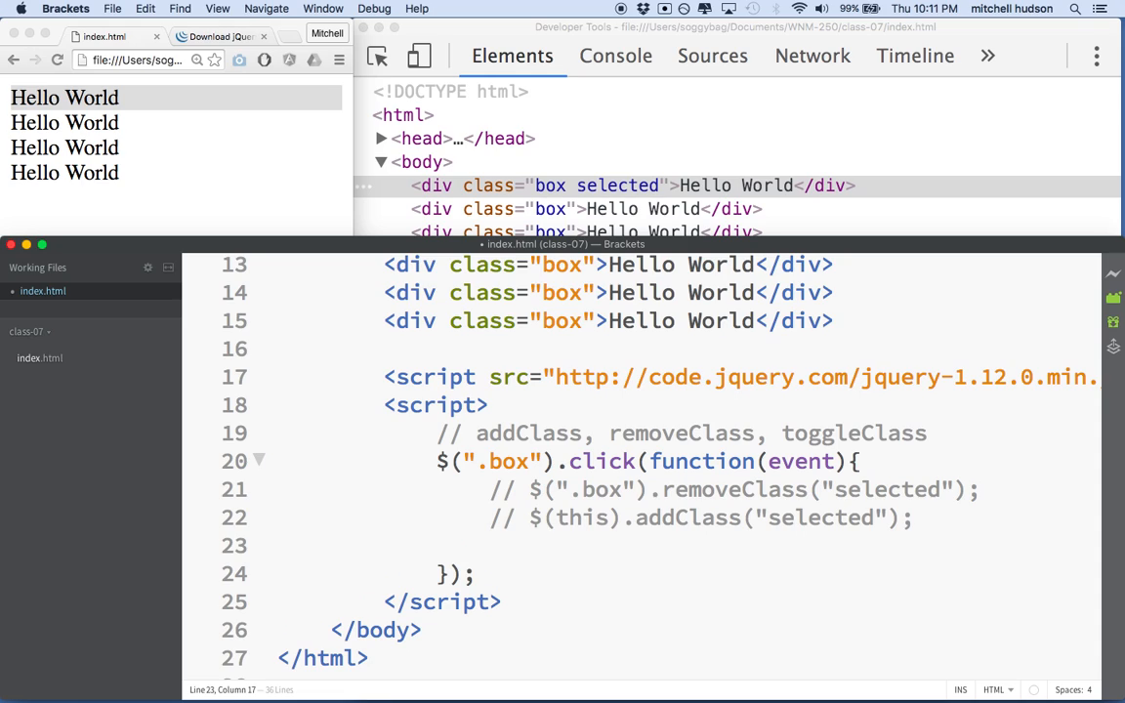
type("$()")
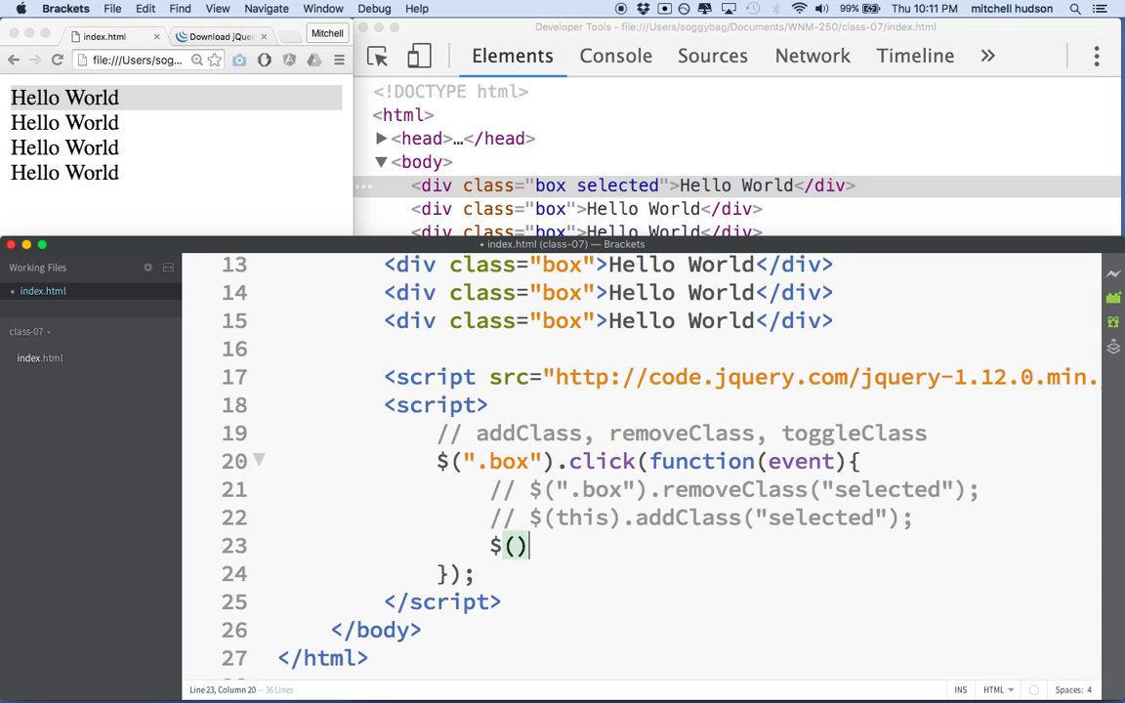
type("\"\"")
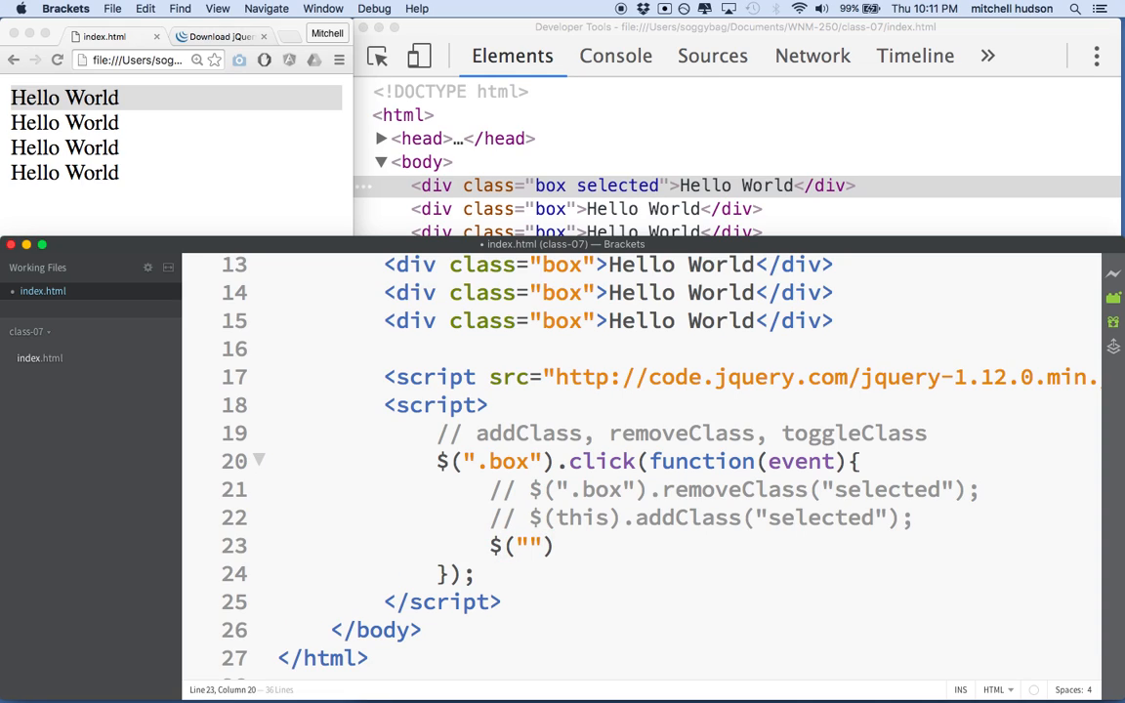
type(".")
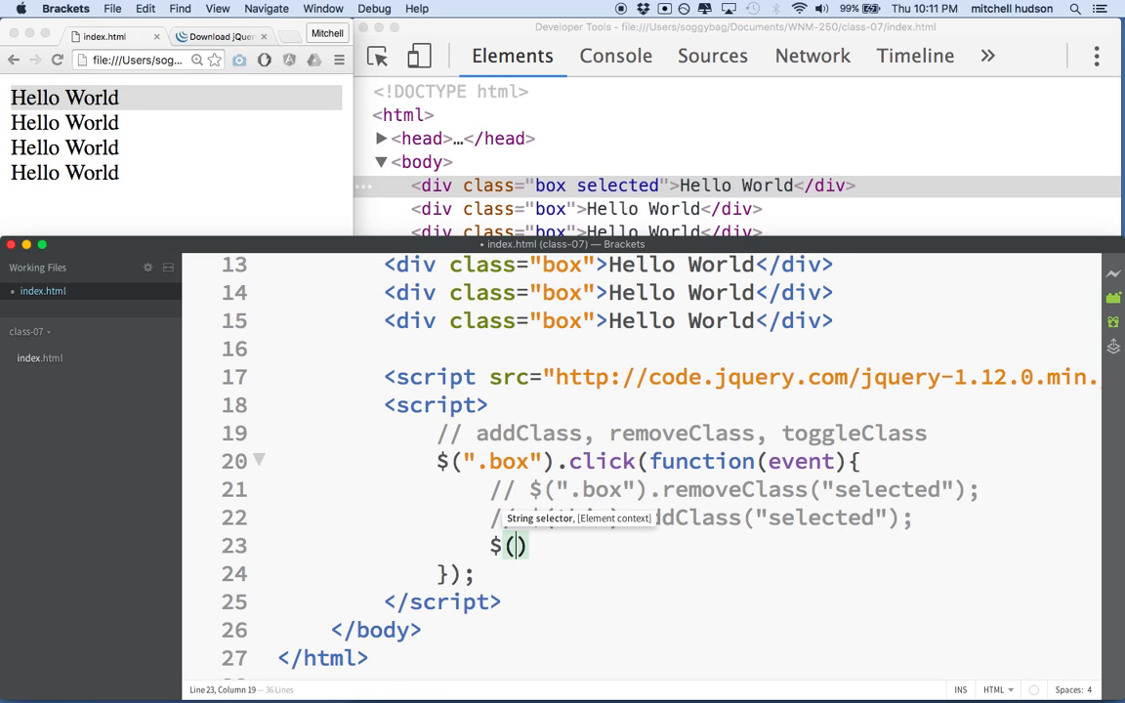
type("t")
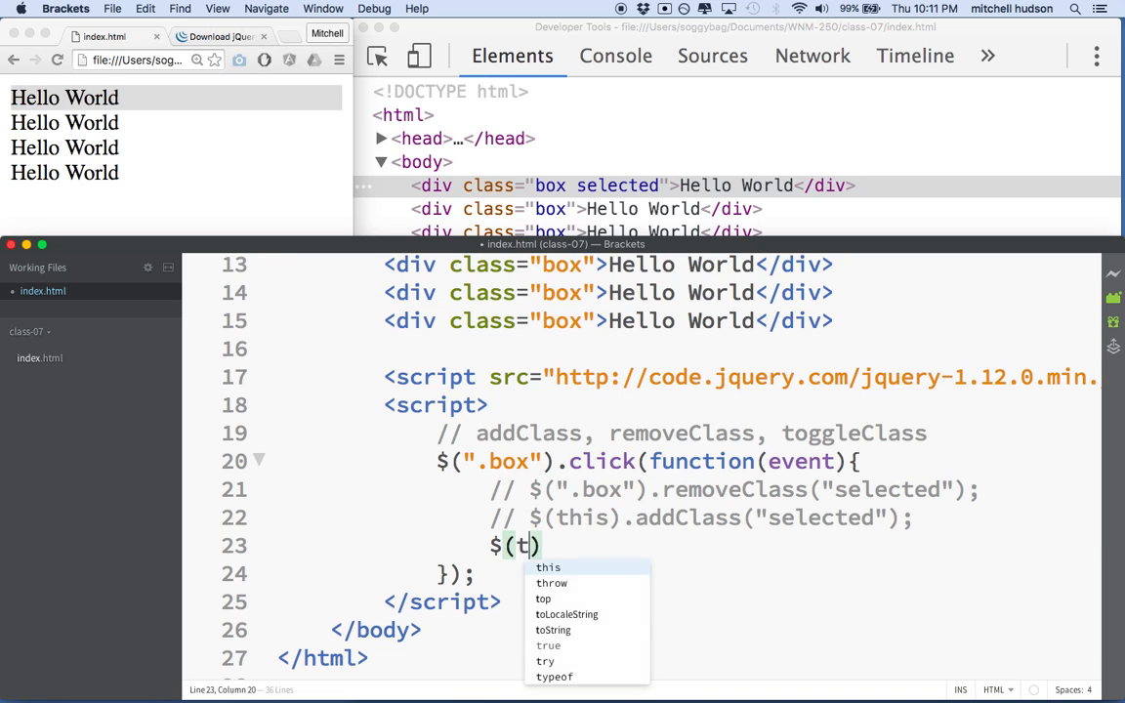
type("his).addClass")
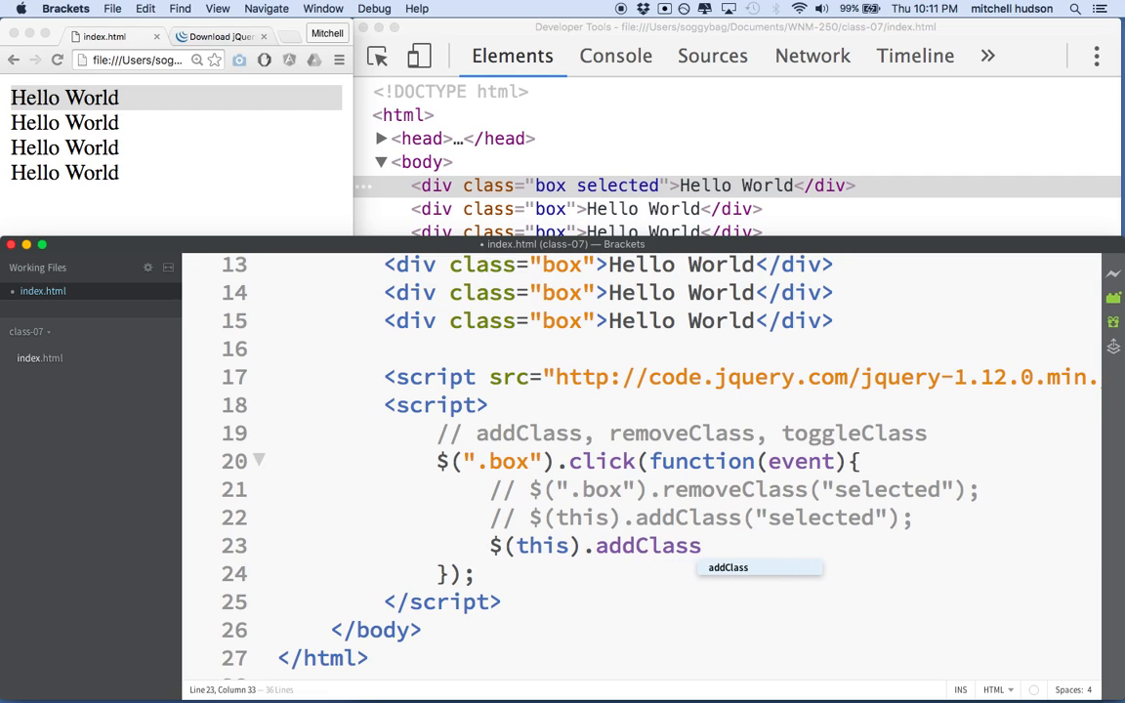
type("(\"\")")
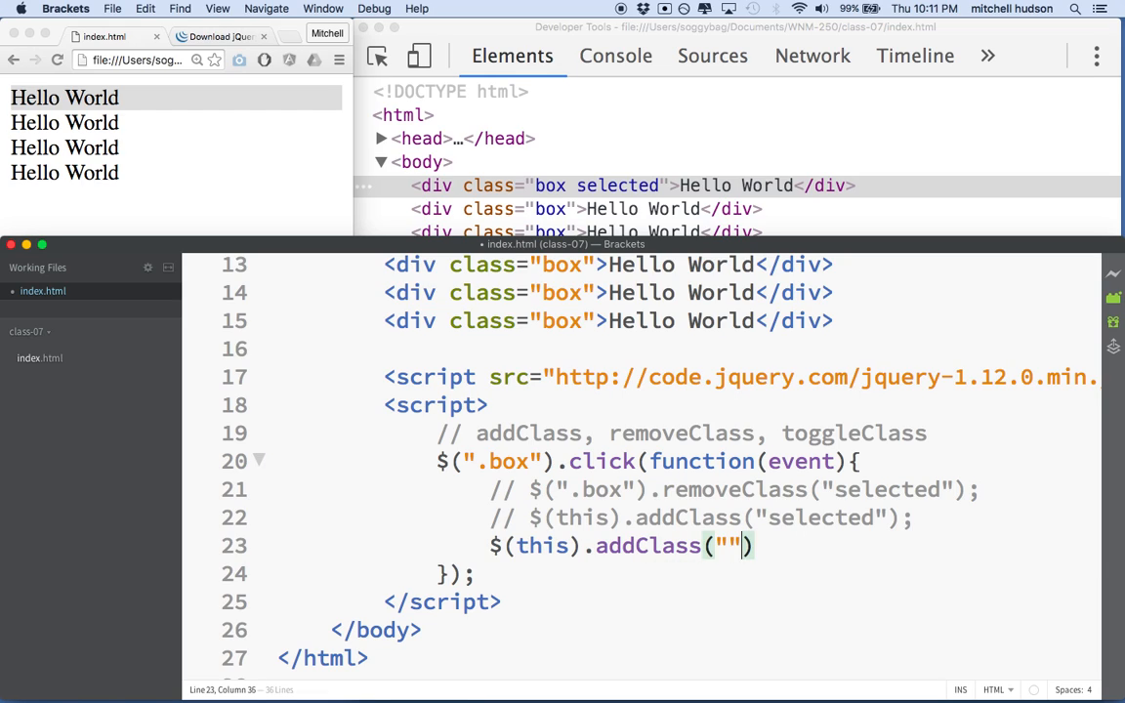
type("selected")
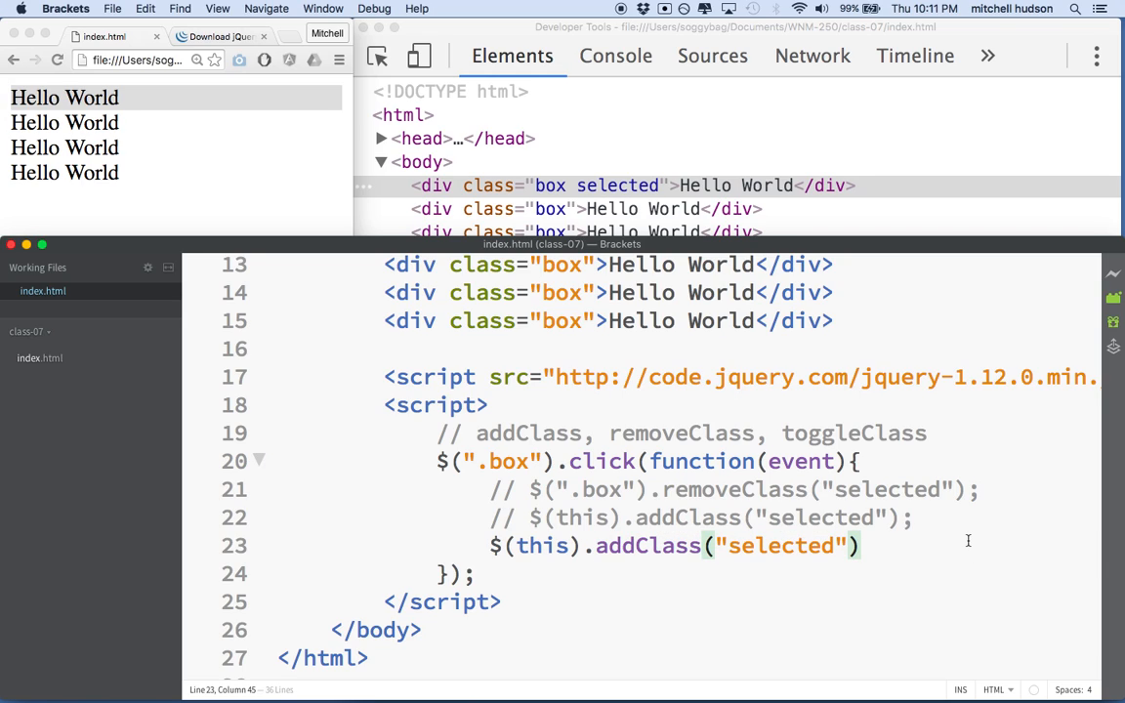
type(".")
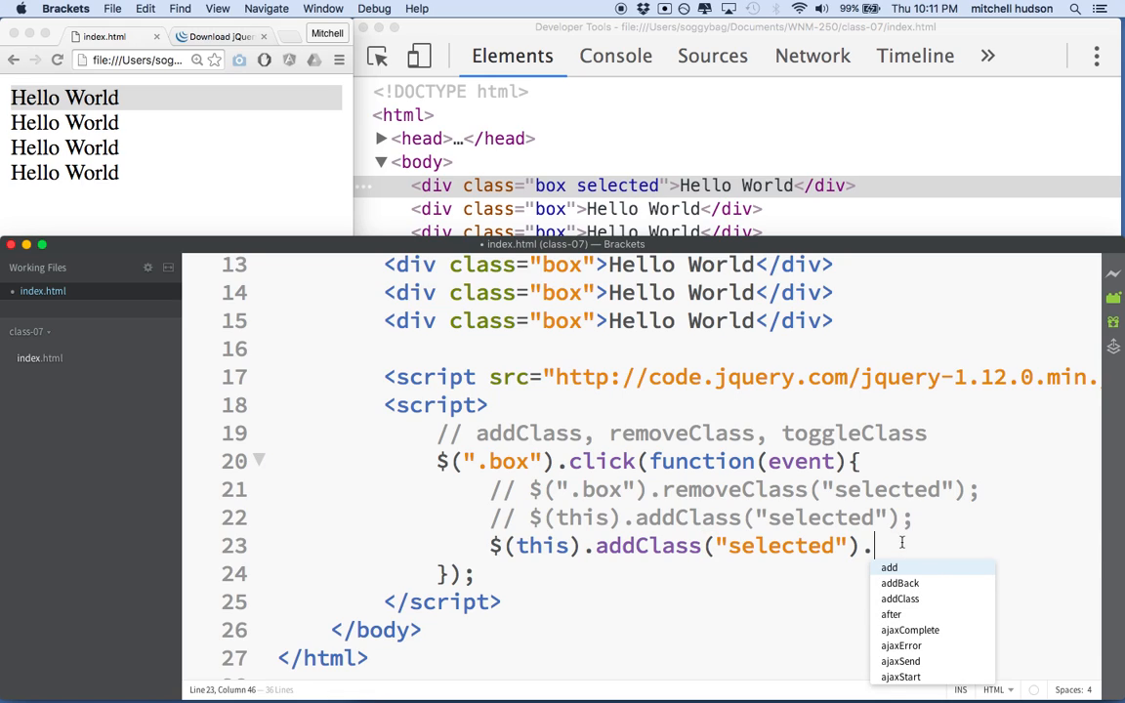
mouse_move(913, 555)
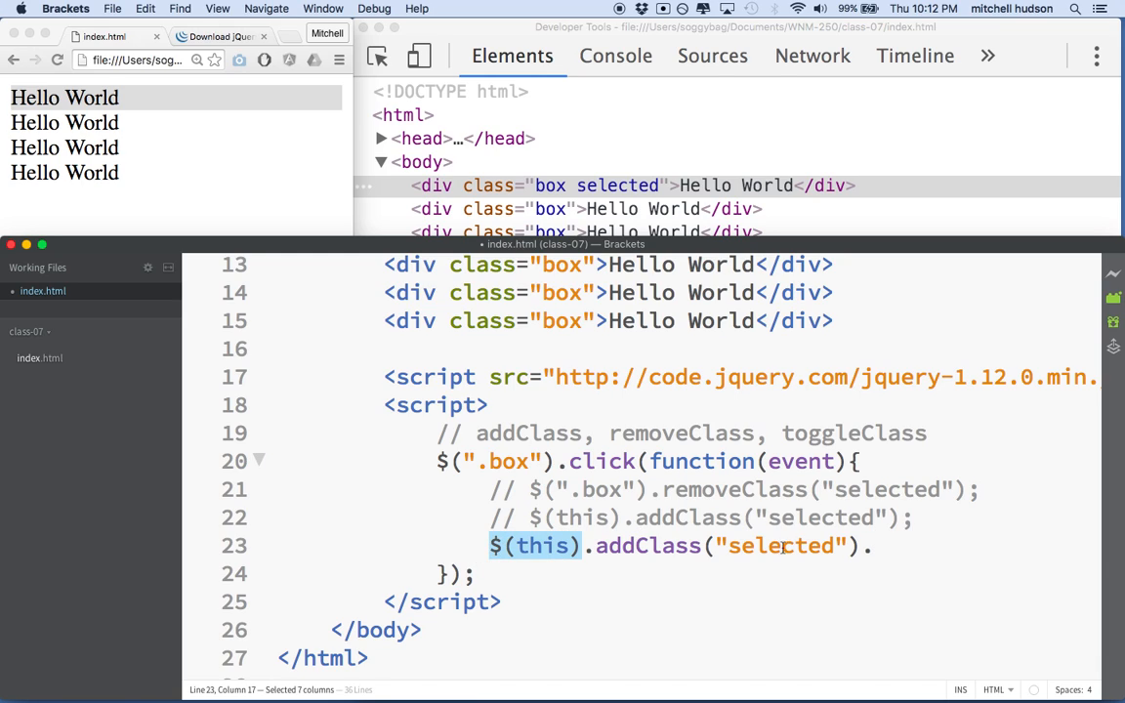
- Chain .siblings().removeClass("selected") onto the addClass line using code hints
type(".")
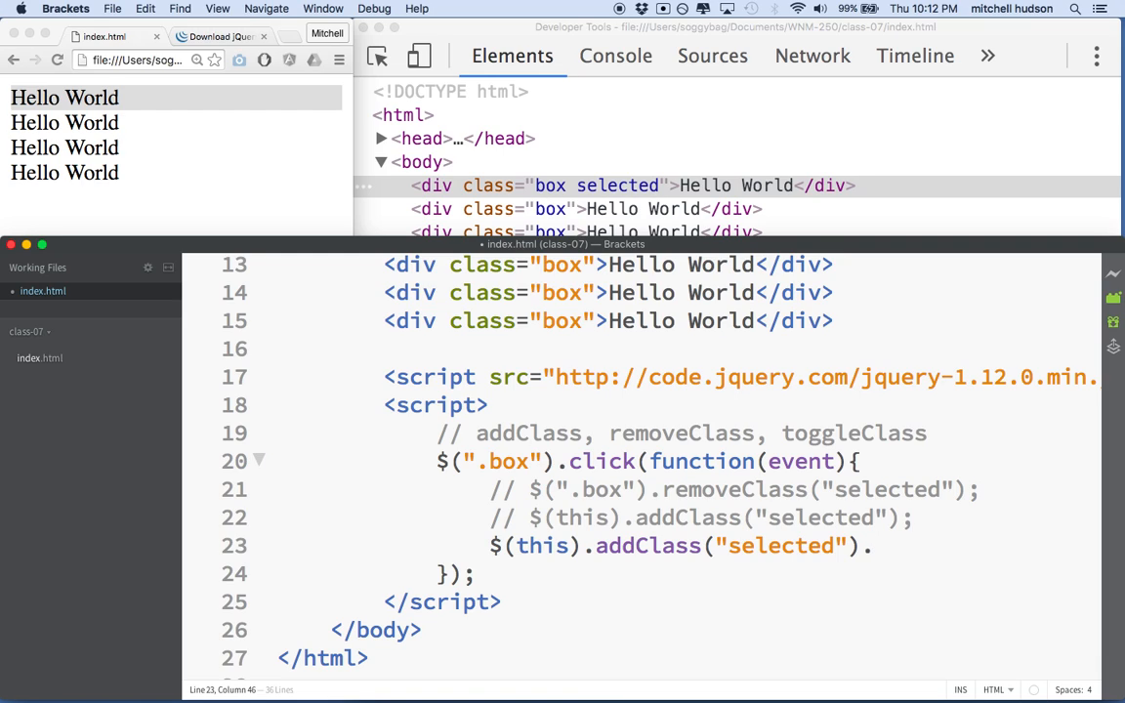
type(".siblings")
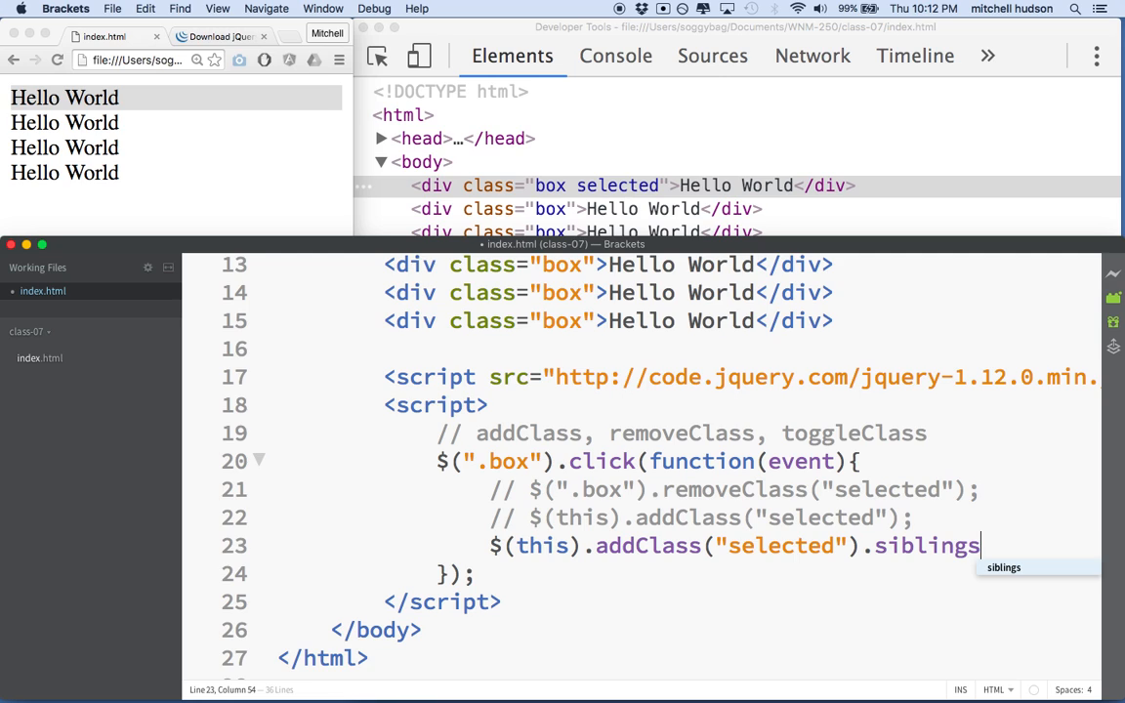
type("()")
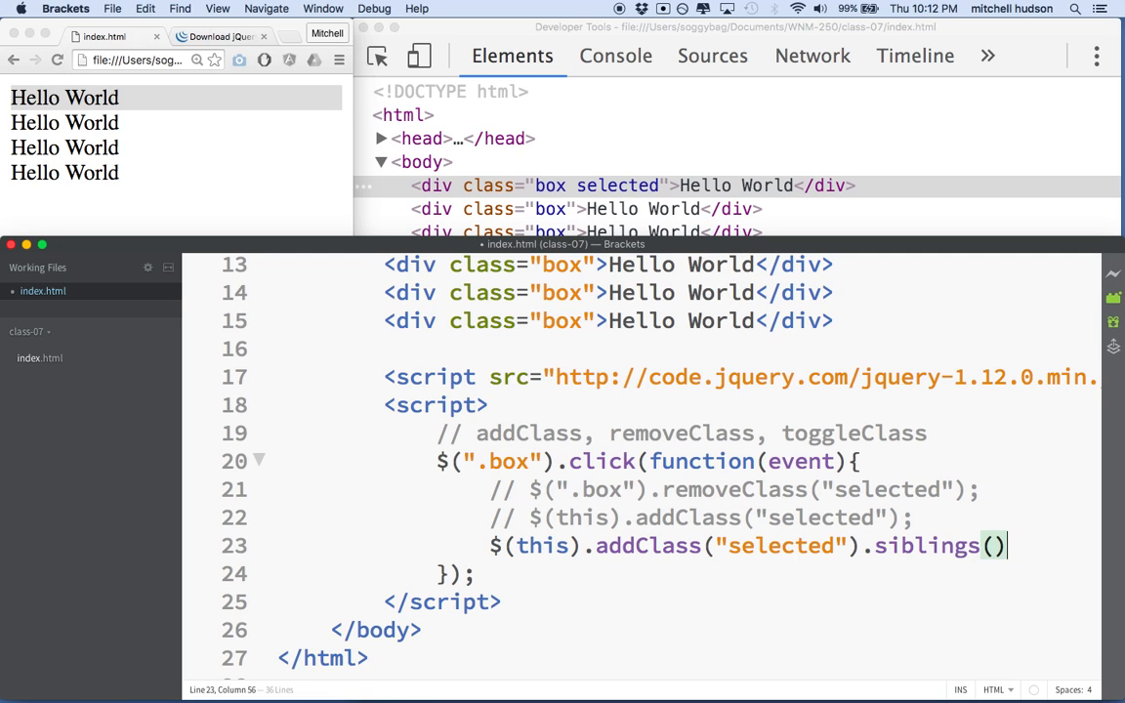
scroll("down", 3)
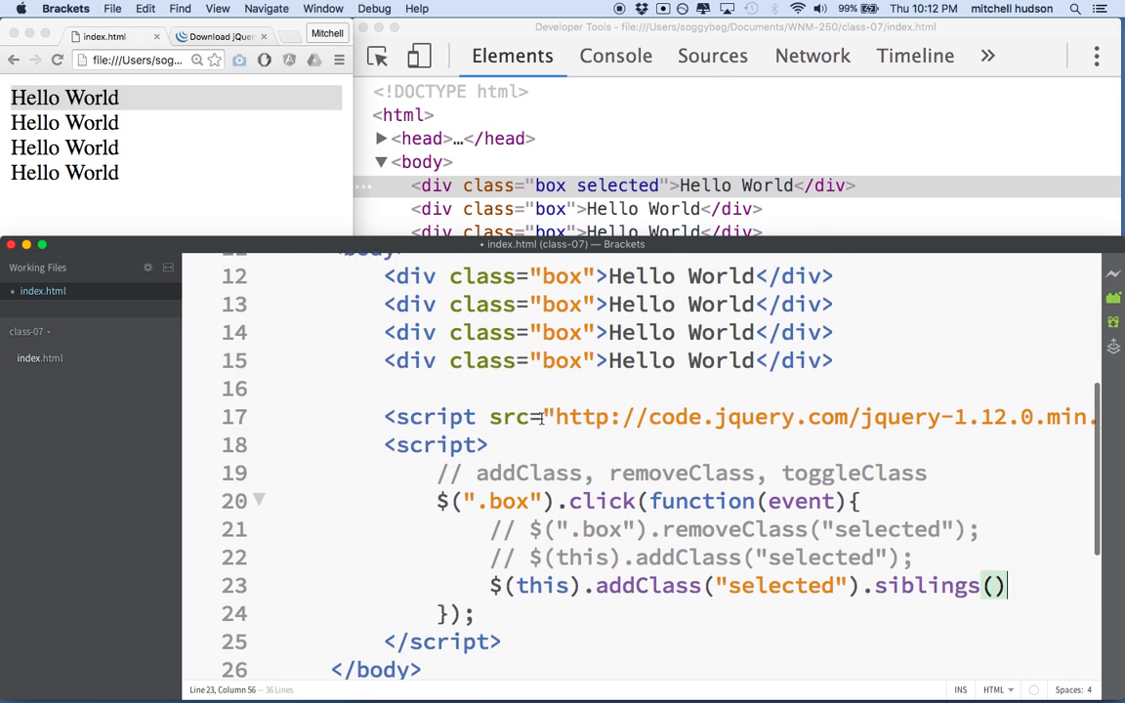
scroll("down", 3)
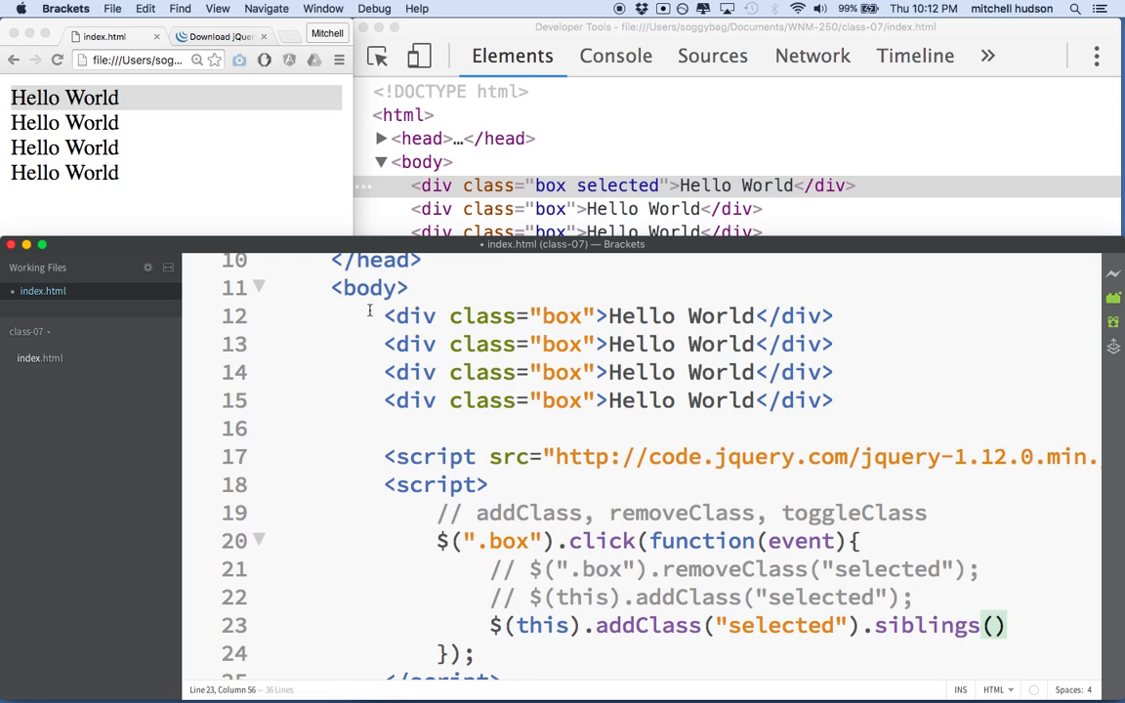
scroll("down", 3)
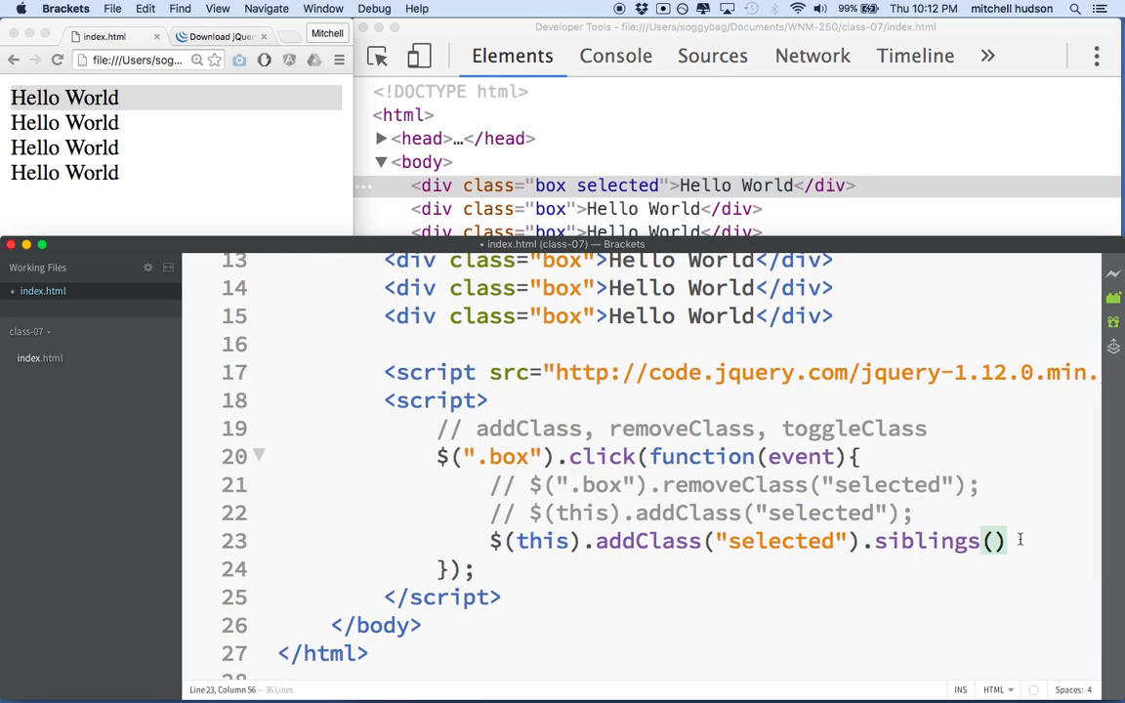
type(".")
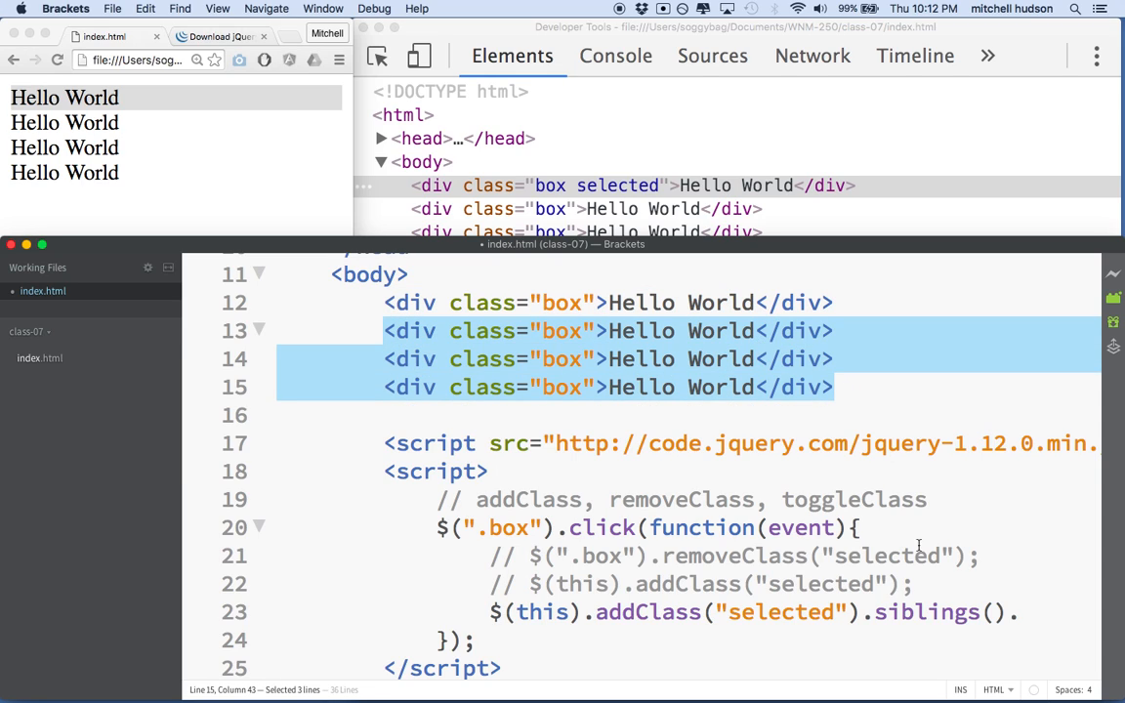
left_click(1022, 613)
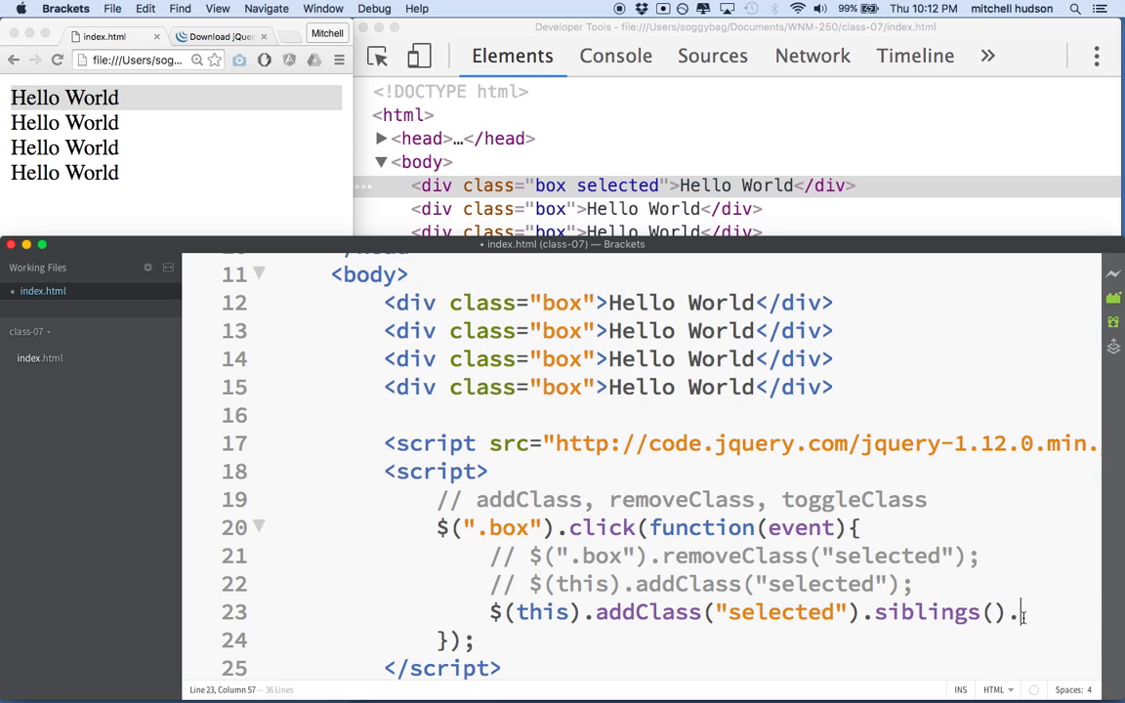
type("removeClass(")
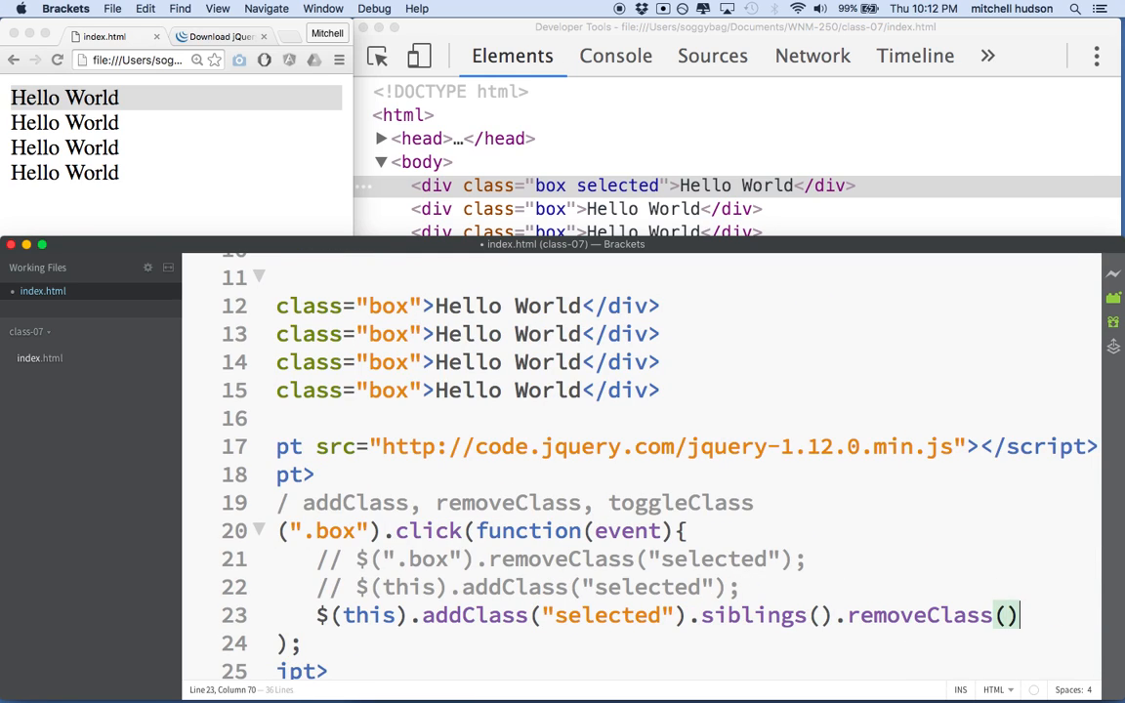
type("selected\");")
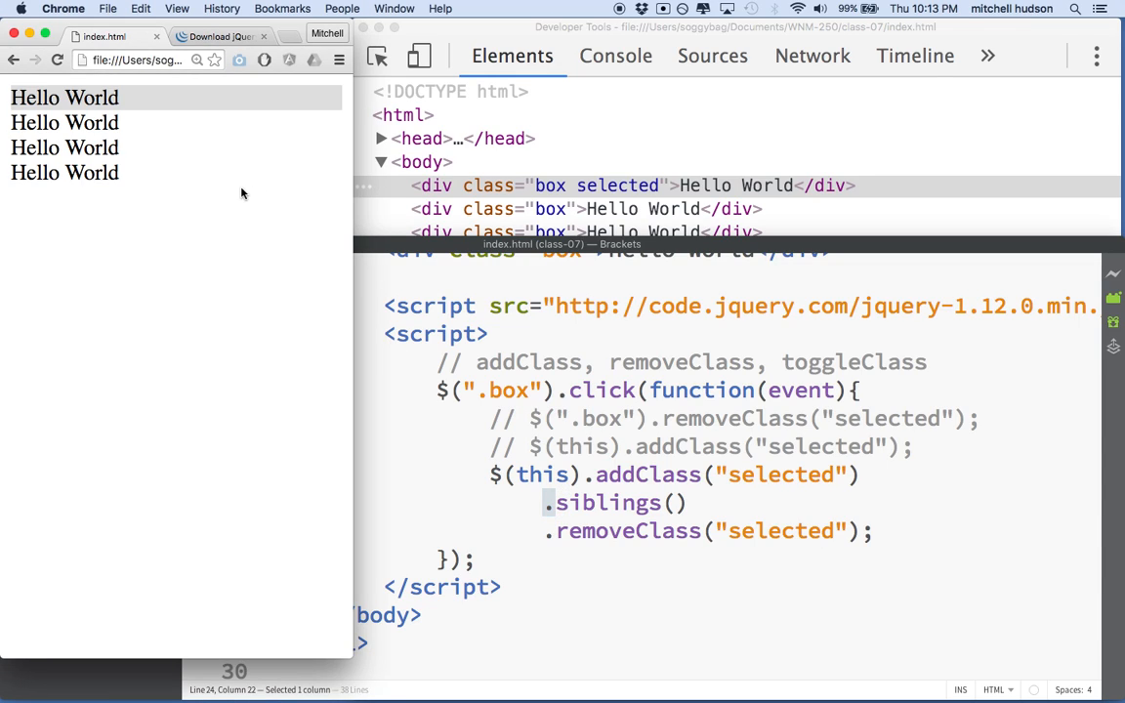
- Test the chained handler in Chrome, leaving only the first Hello World box highlighted
left_click(64, 122)
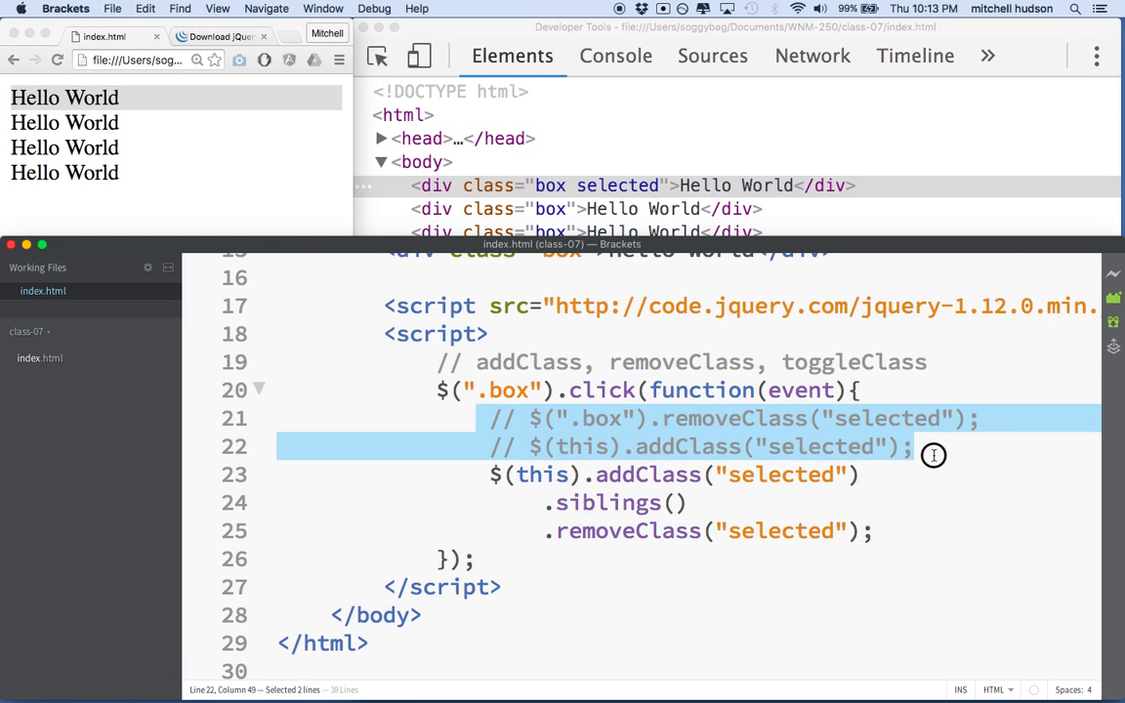
mouse_move(478, 519)
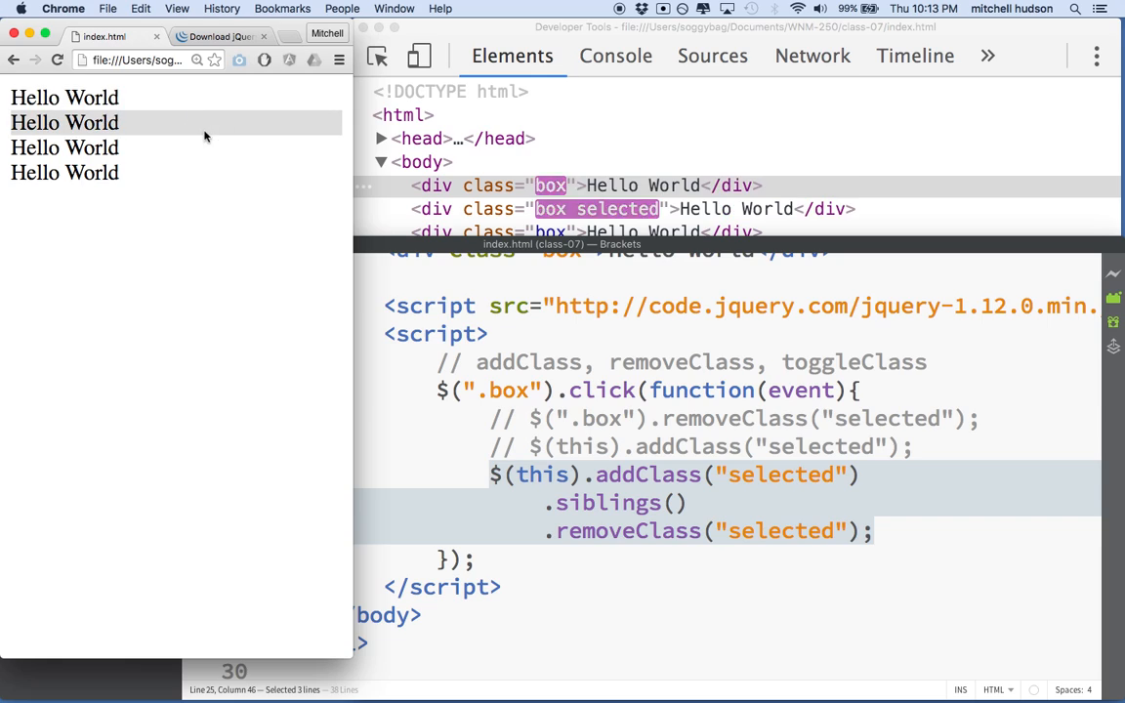
left_click(64, 97)
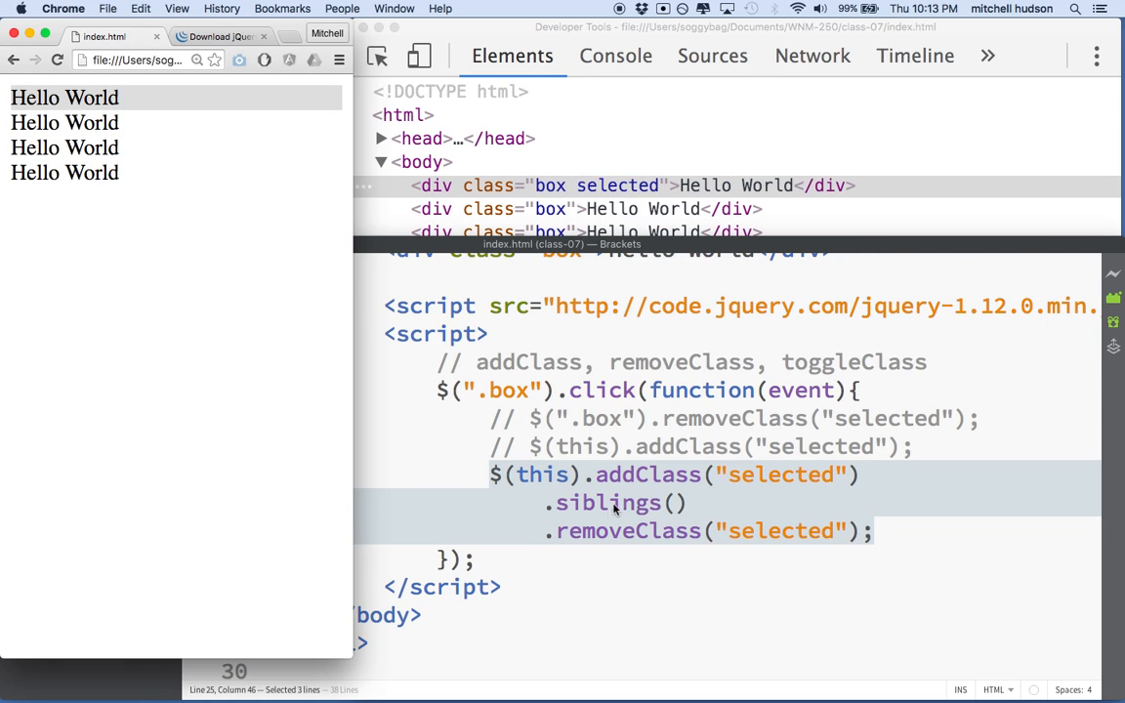
mouse_move(653, 453)
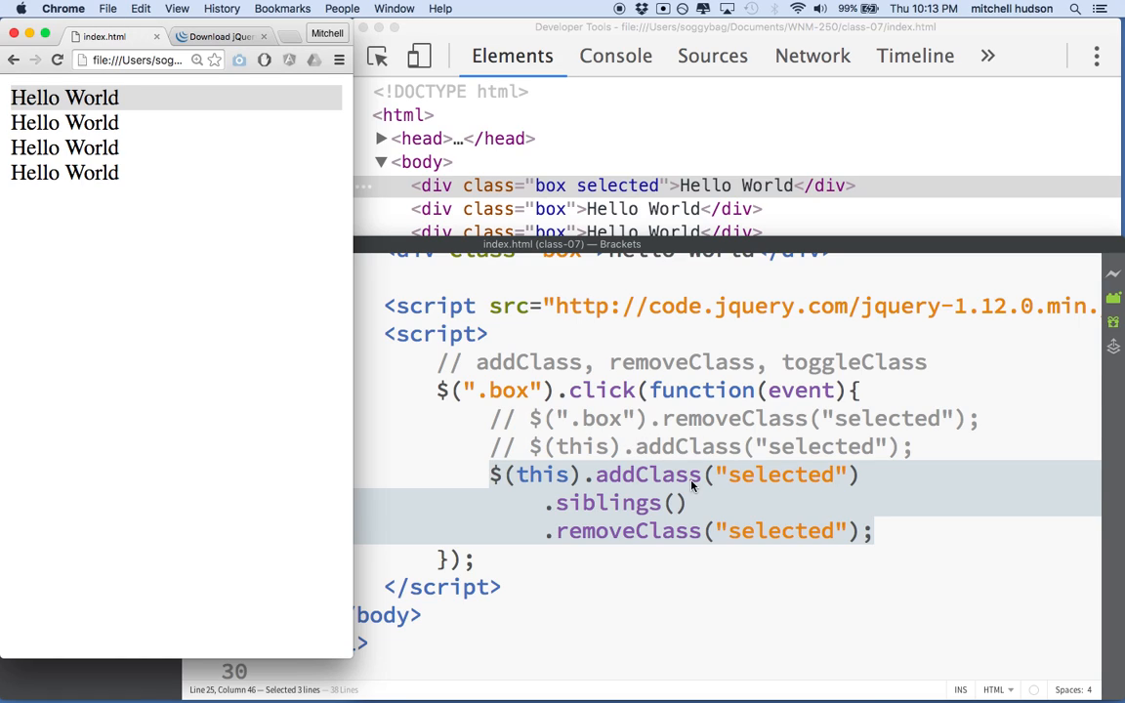
mouse_move(583, 459)
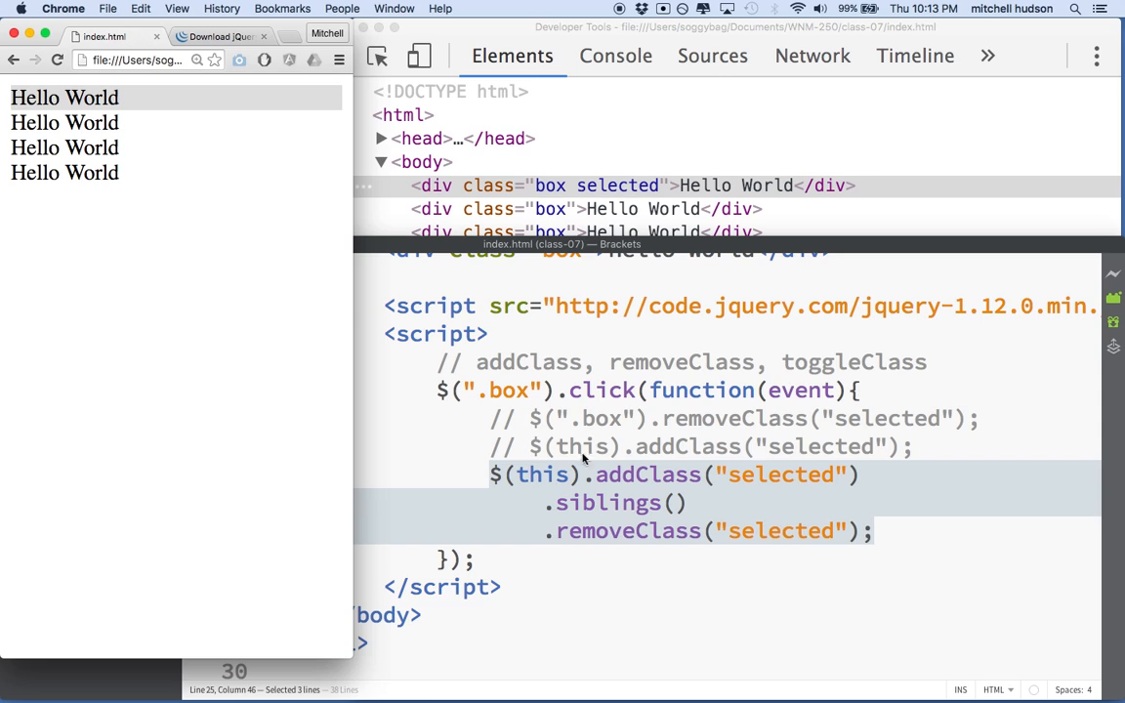
mouse_move(587, 484)
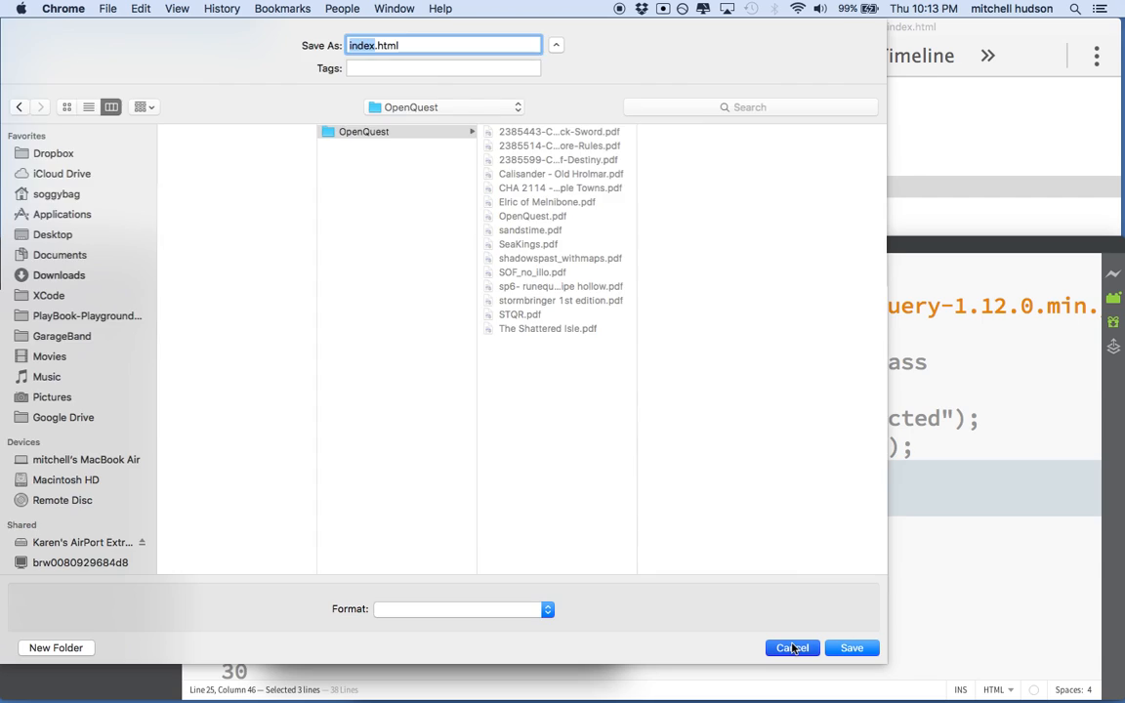
- Cancel Chrome's Save As dialog without saving the page
left_click(792, 648)
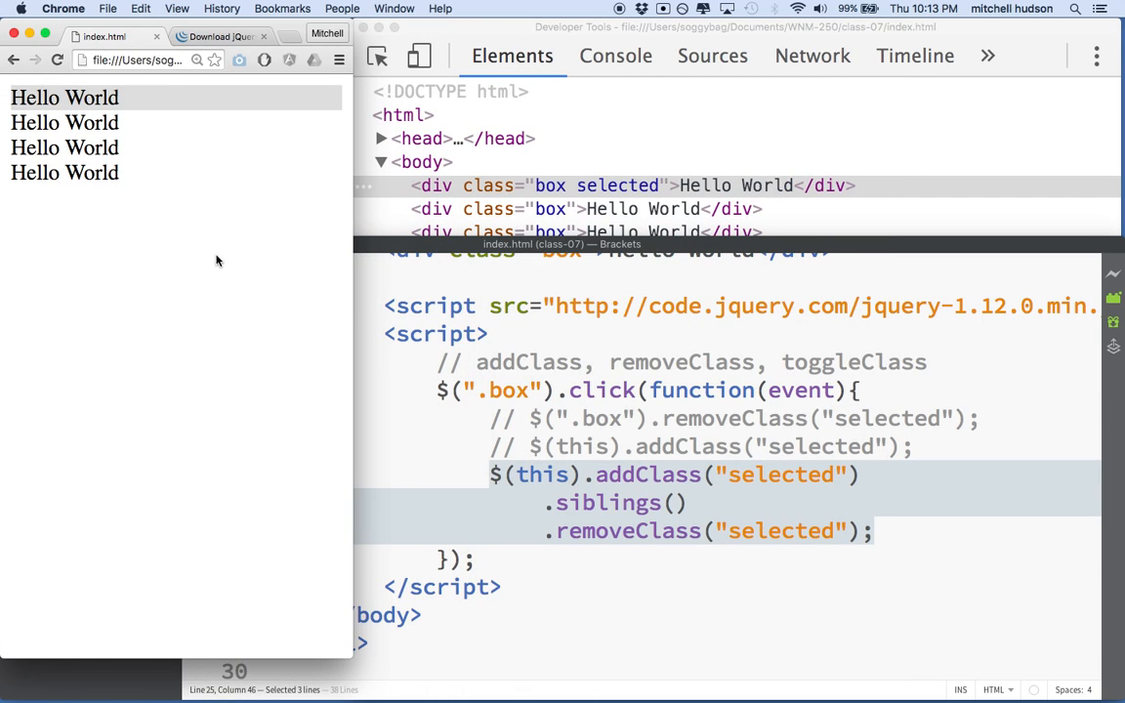
mouse_move(342, 606)
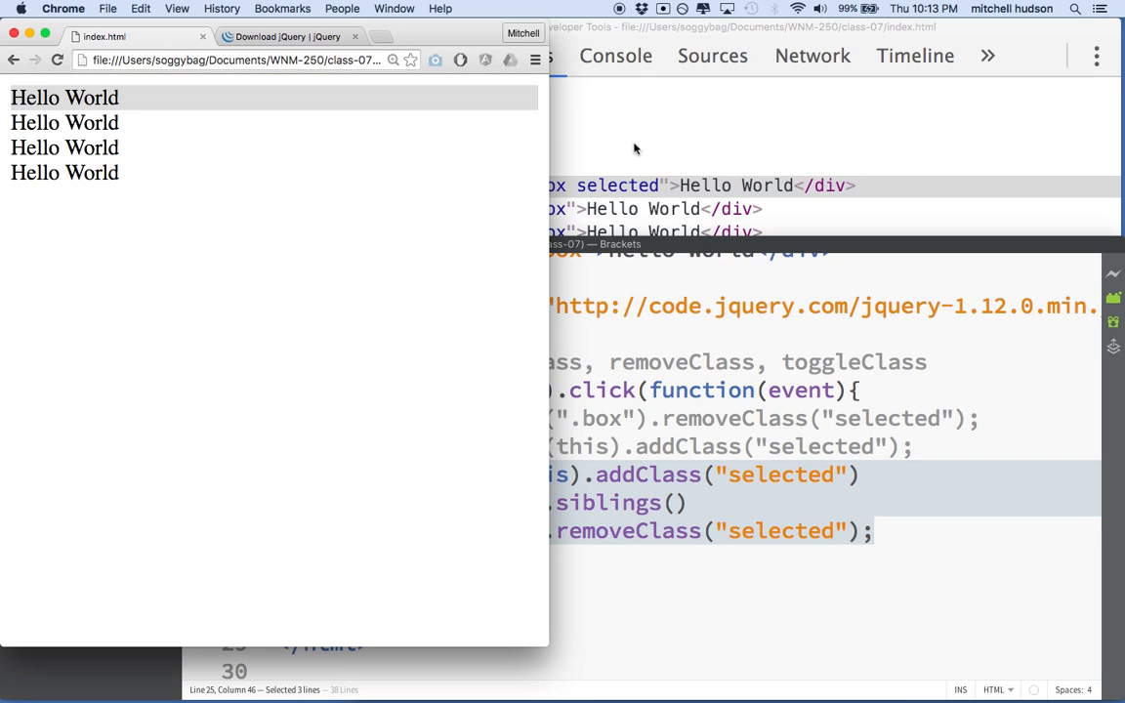
mouse_move(621, 12)
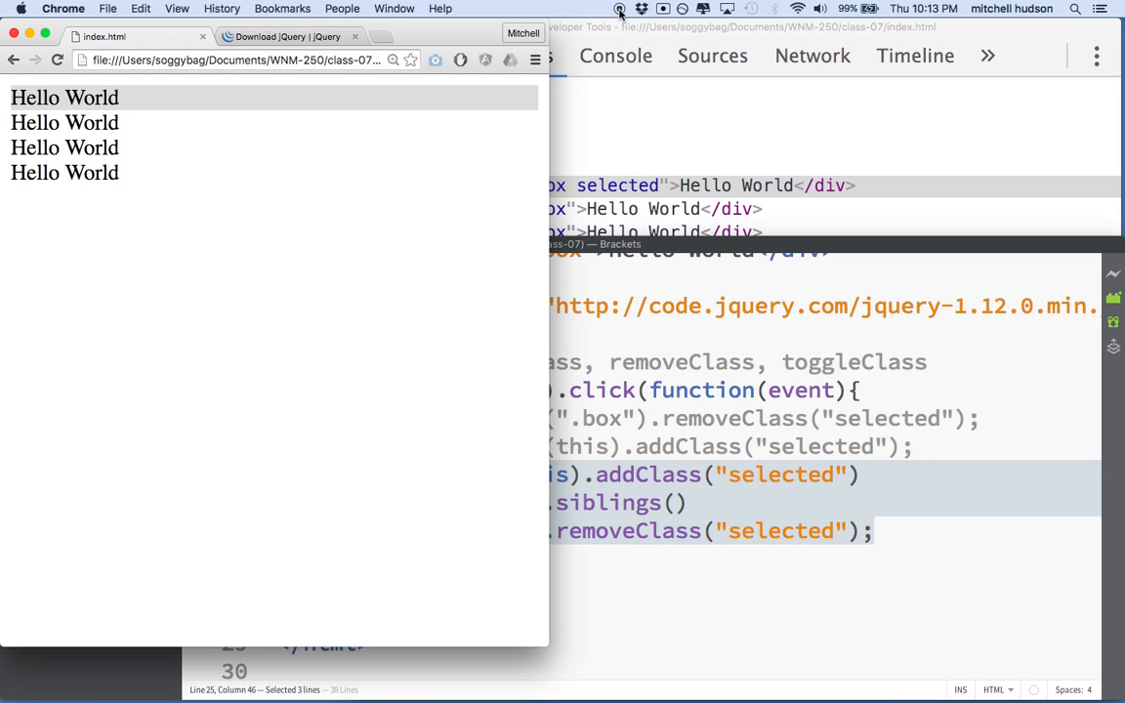